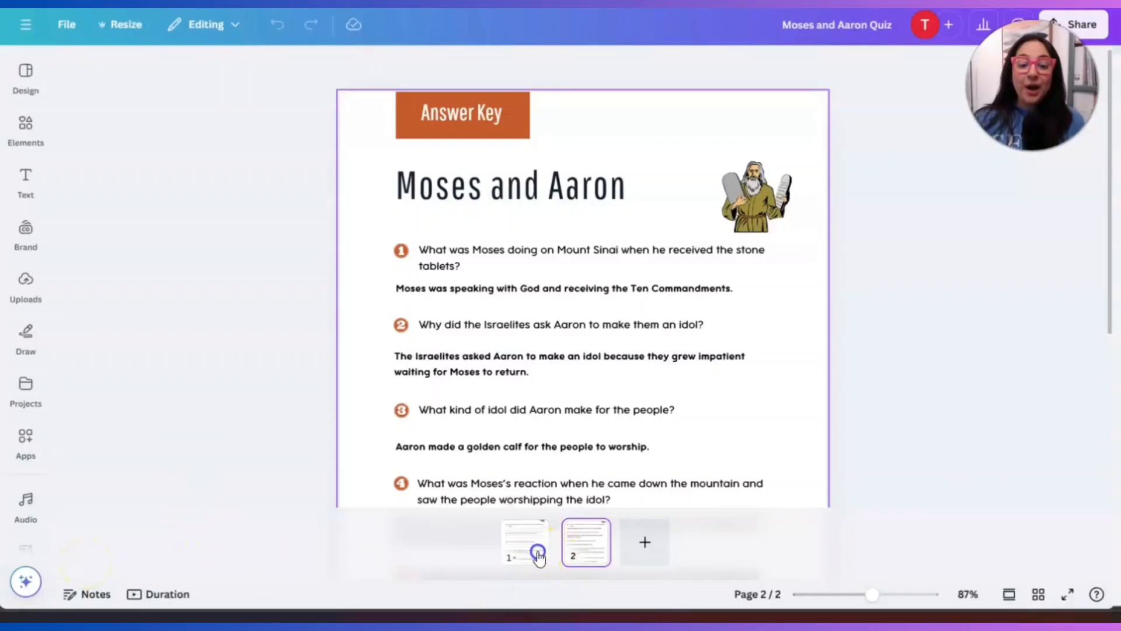
# - Flip between the Moses and Aaron question page and answer key, finishing on the questions
pyautogui.click(526, 549)
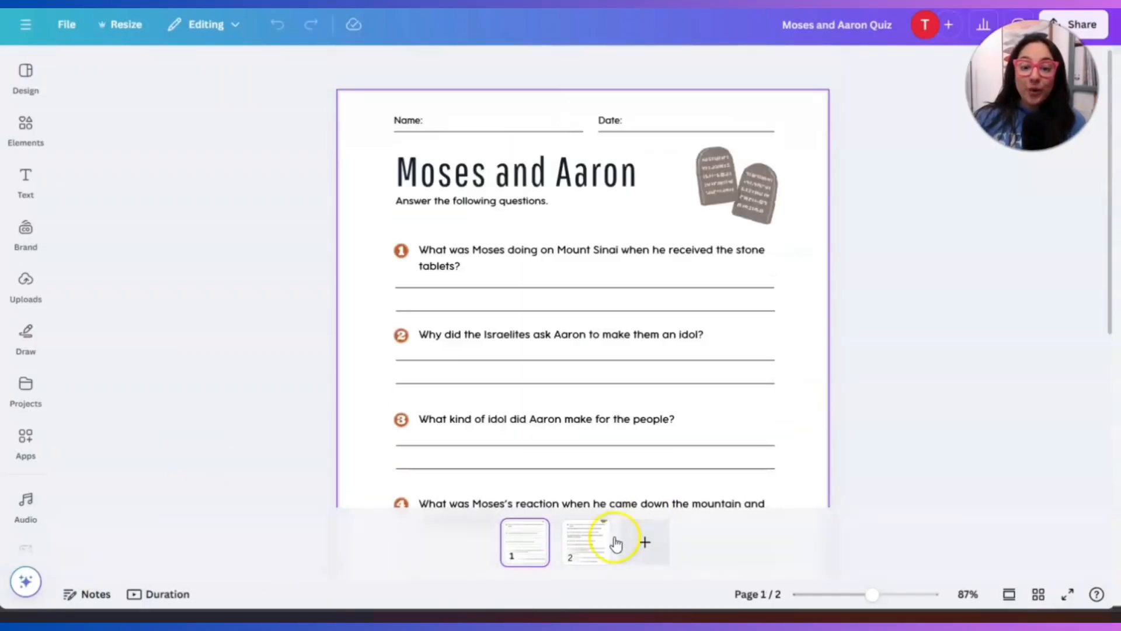
pyautogui.click(586, 540)
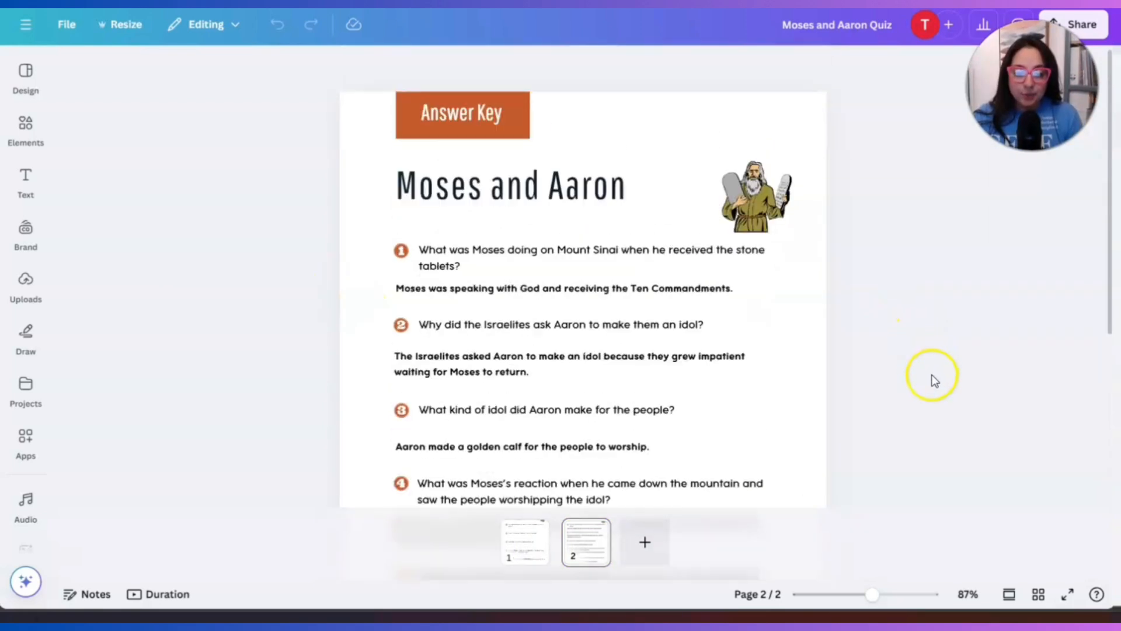
pyautogui.click(525, 541)
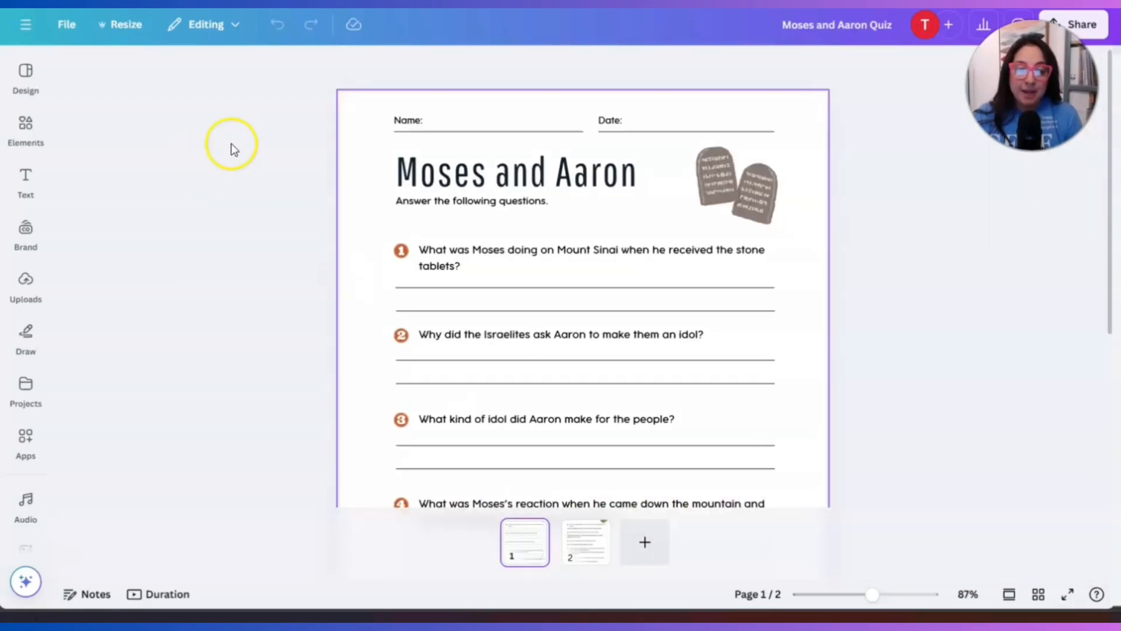
pyautogui.moveTo(243, 140)
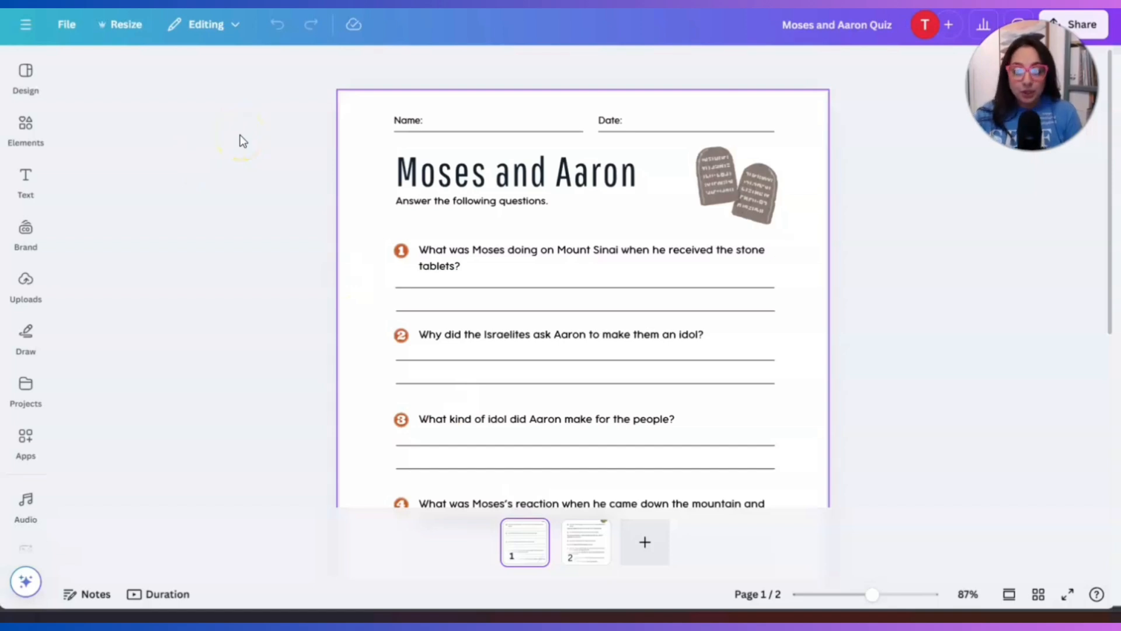
pyautogui.moveTo(26, 26)
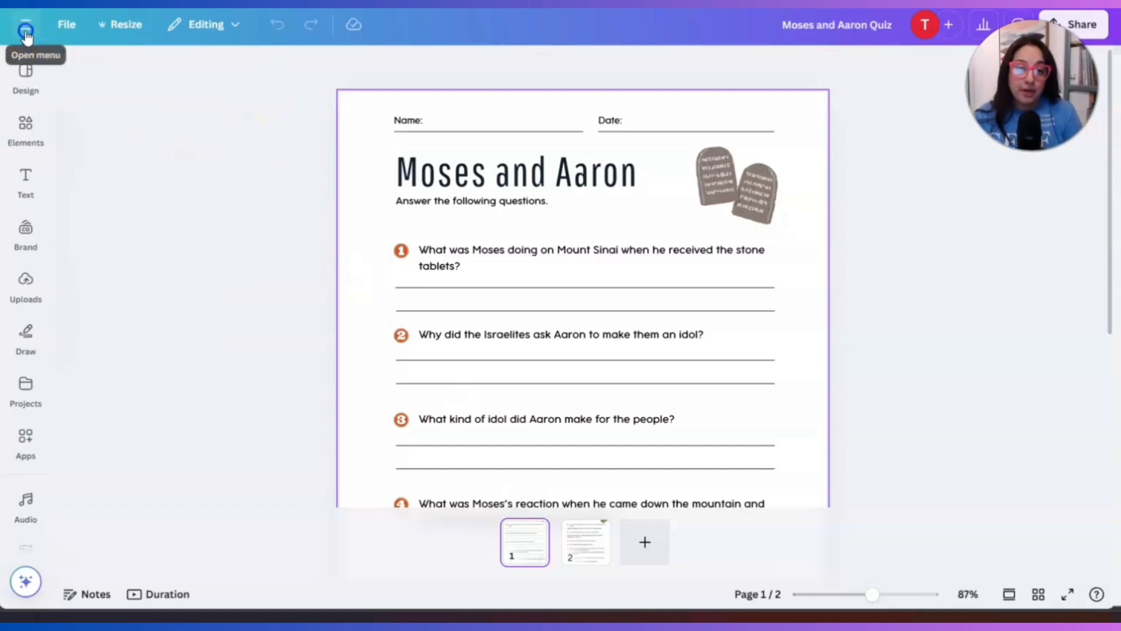
# - Create a new blank design at the recent custom size of 8 × 11 in
pyautogui.click(26, 28)
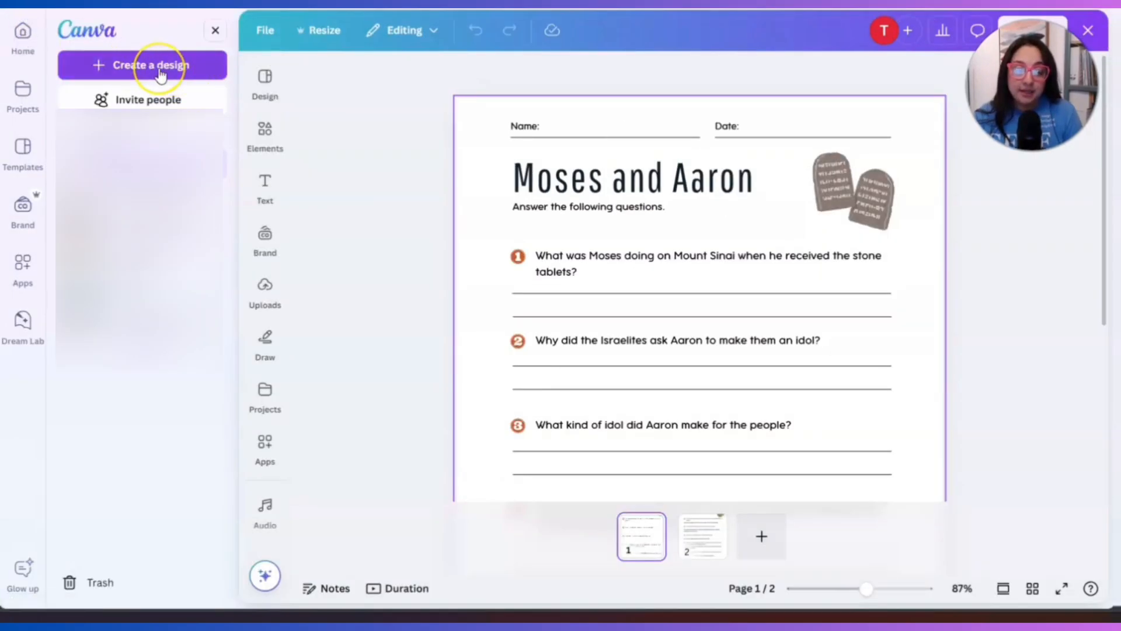
pyautogui.click(149, 65)
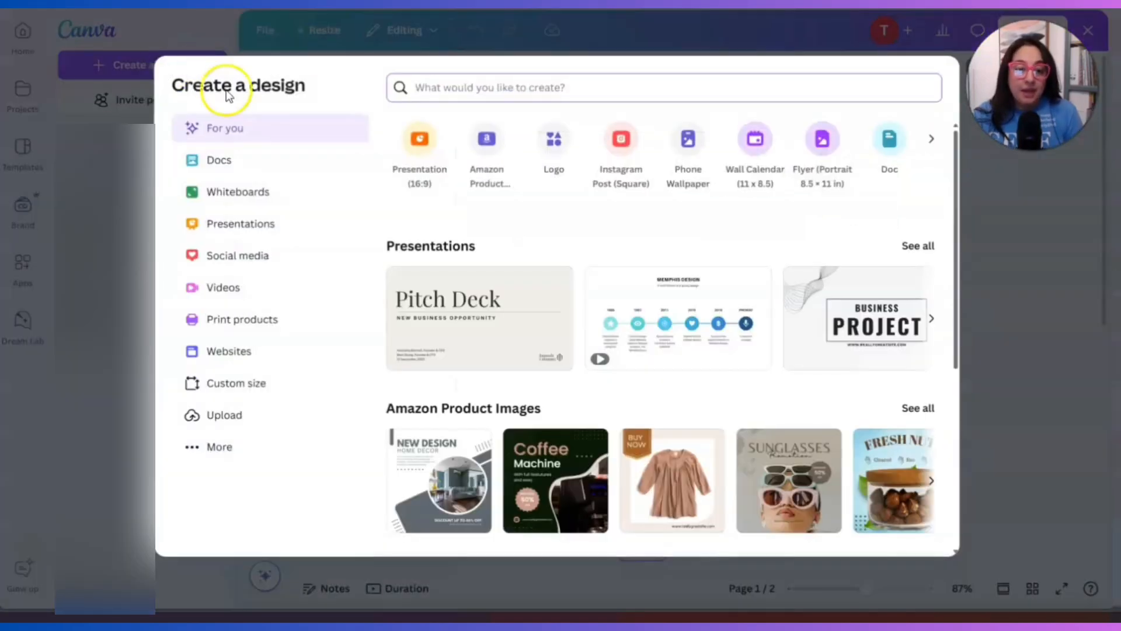
pyautogui.click(236, 383)
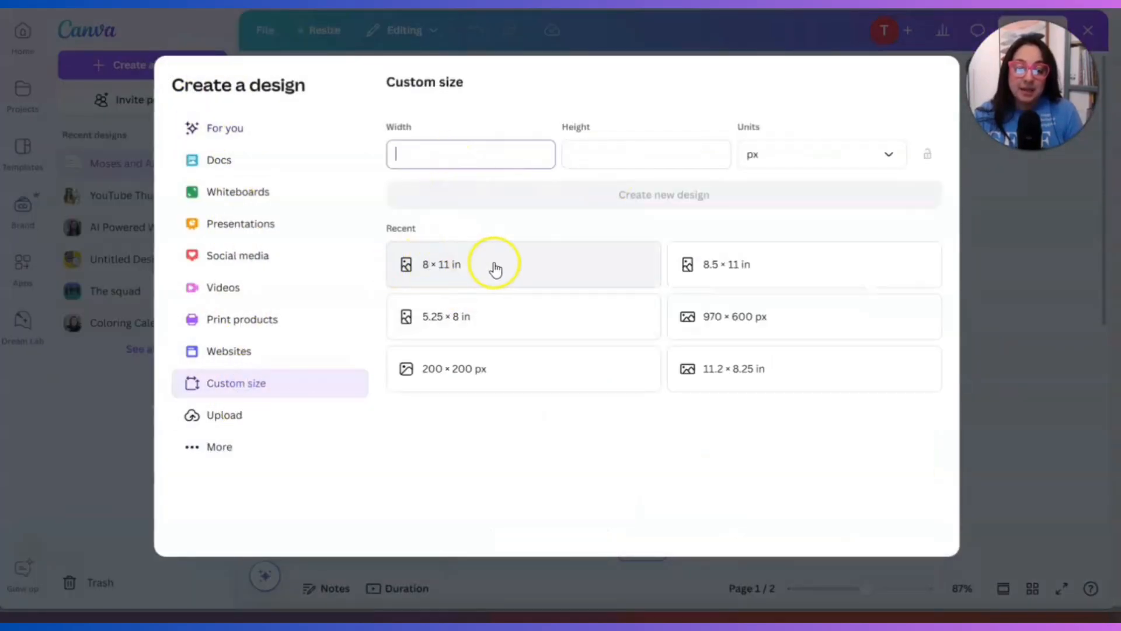
pyautogui.click(467, 264)
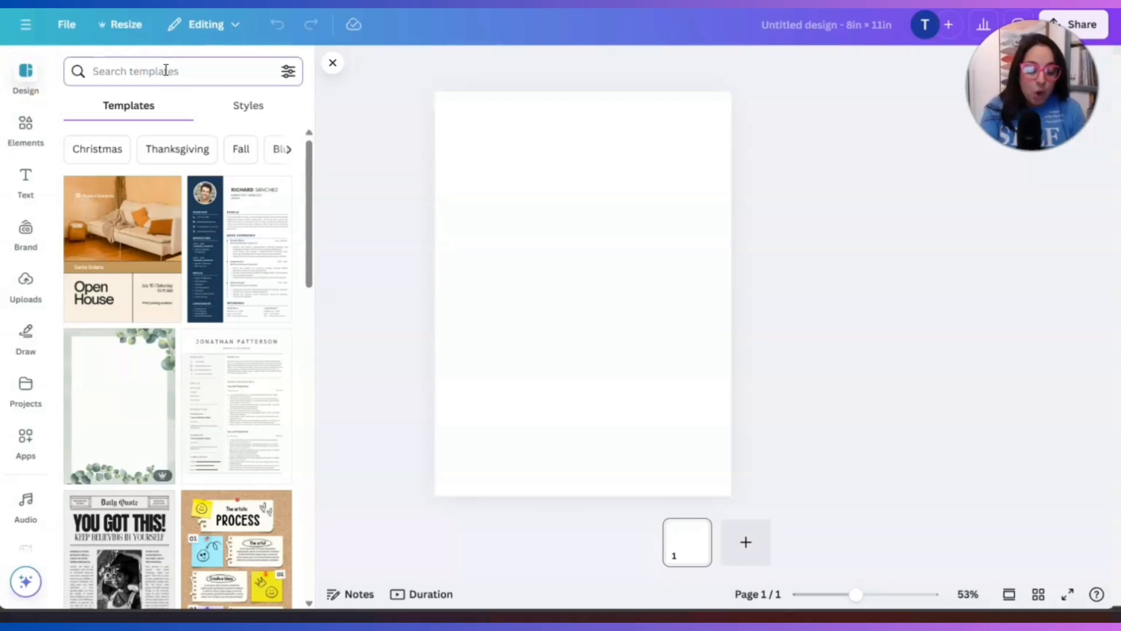
# - Search templates for 'quiz' and browse down to the Colorful Atmosphere Quiz Worksheet
pyautogui.write('quiz')
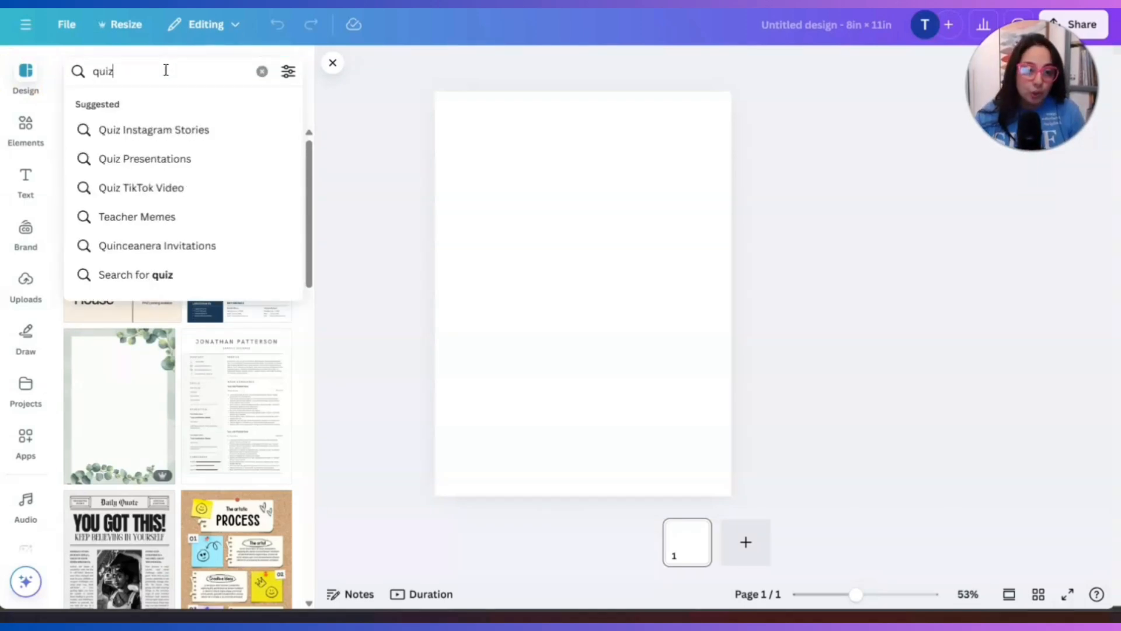
pyautogui.press('Enter')
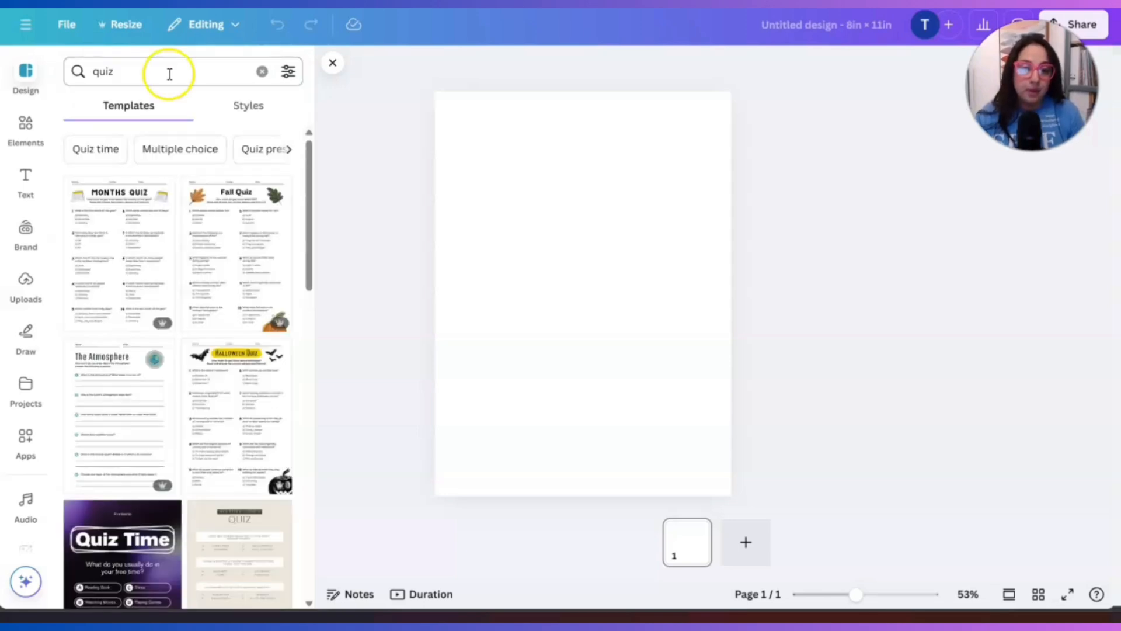
pyautogui.moveTo(222, 290)
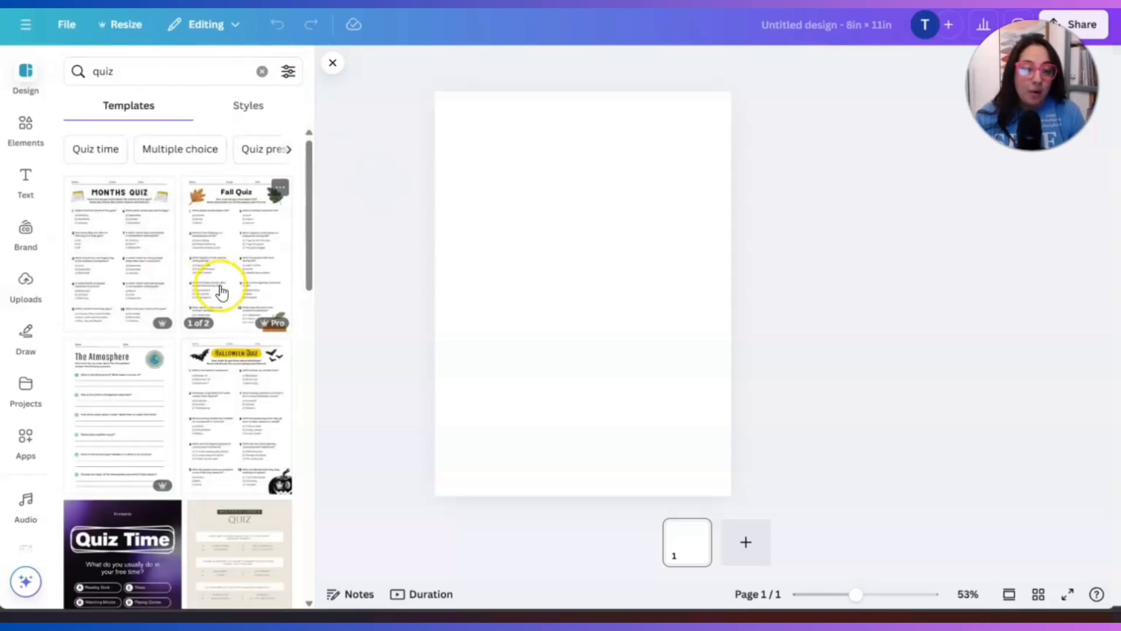
pyautogui.scroll(-3)
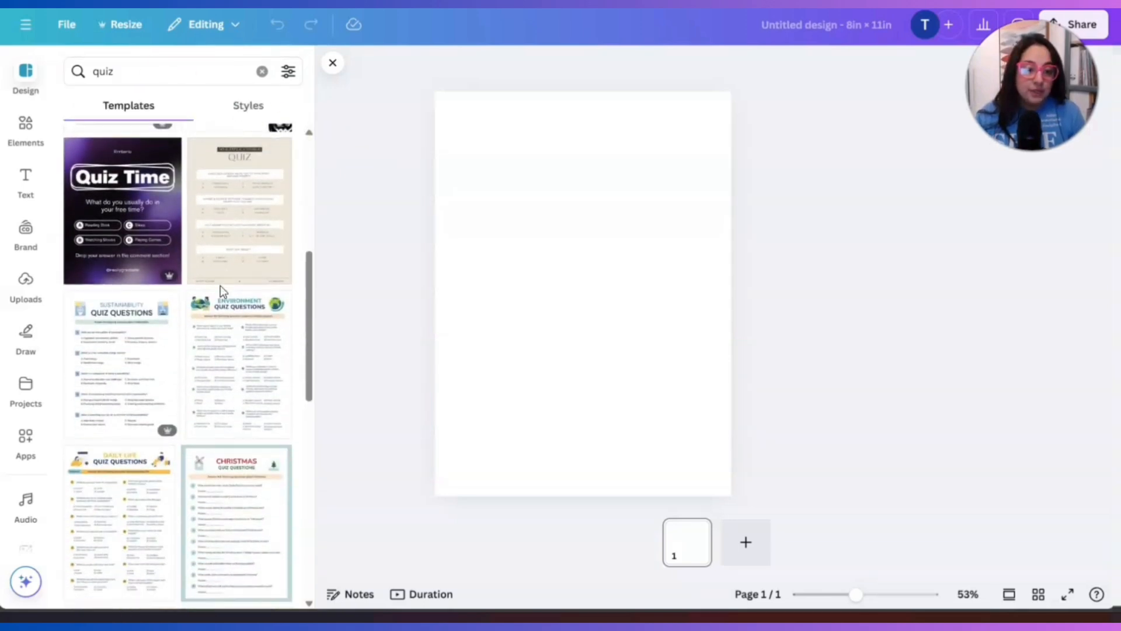
pyautogui.scroll(-3)
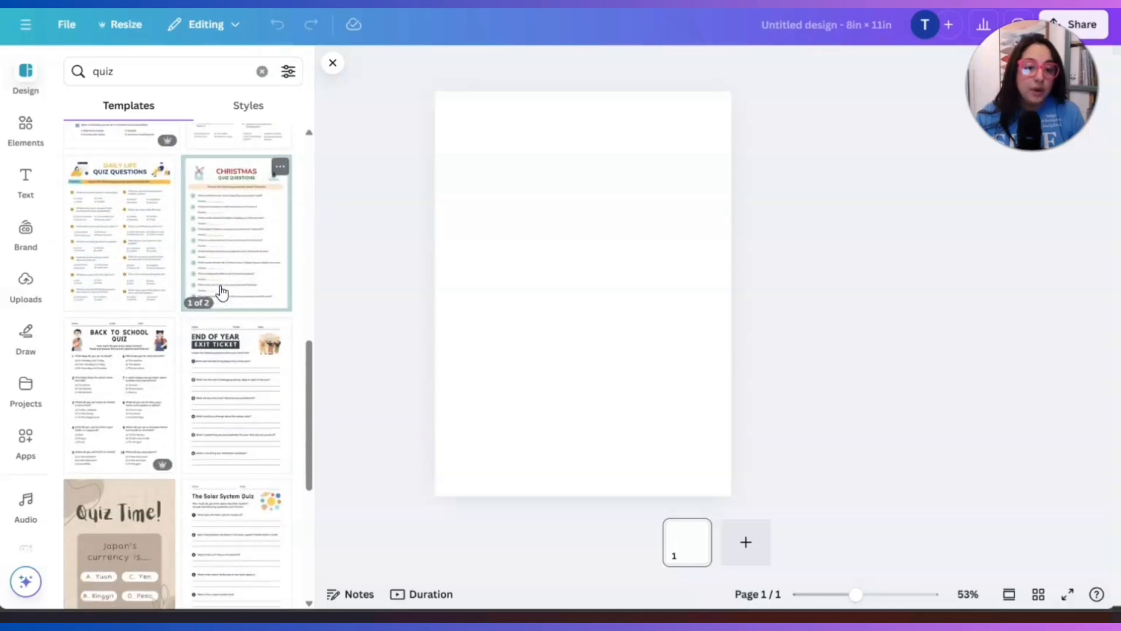
pyautogui.scroll(-3)
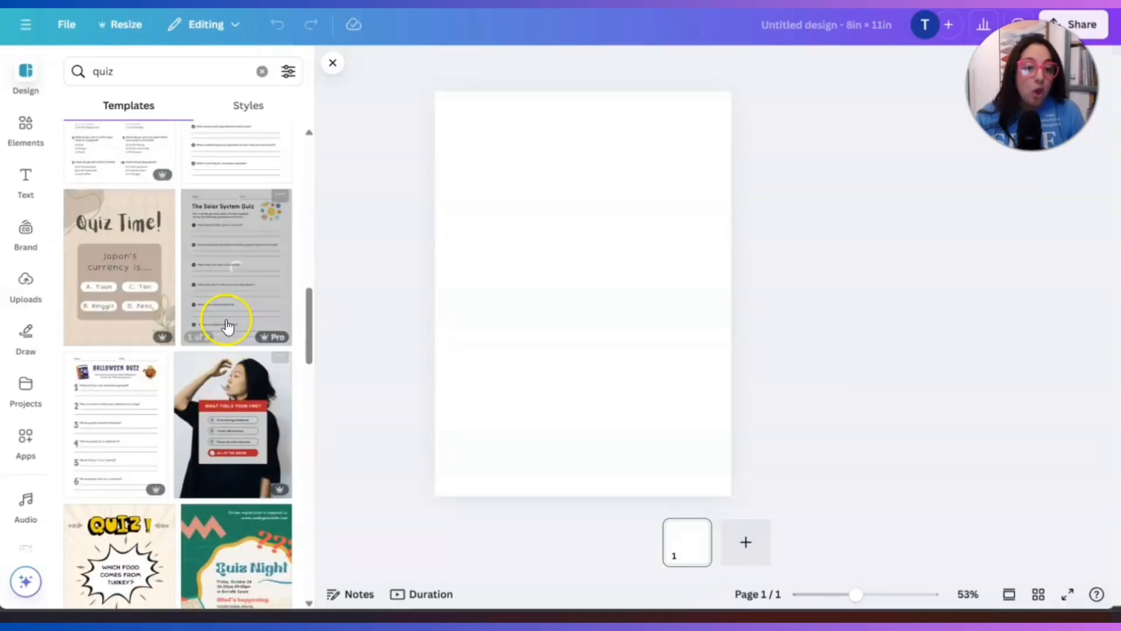
pyautogui.scroll(-3)
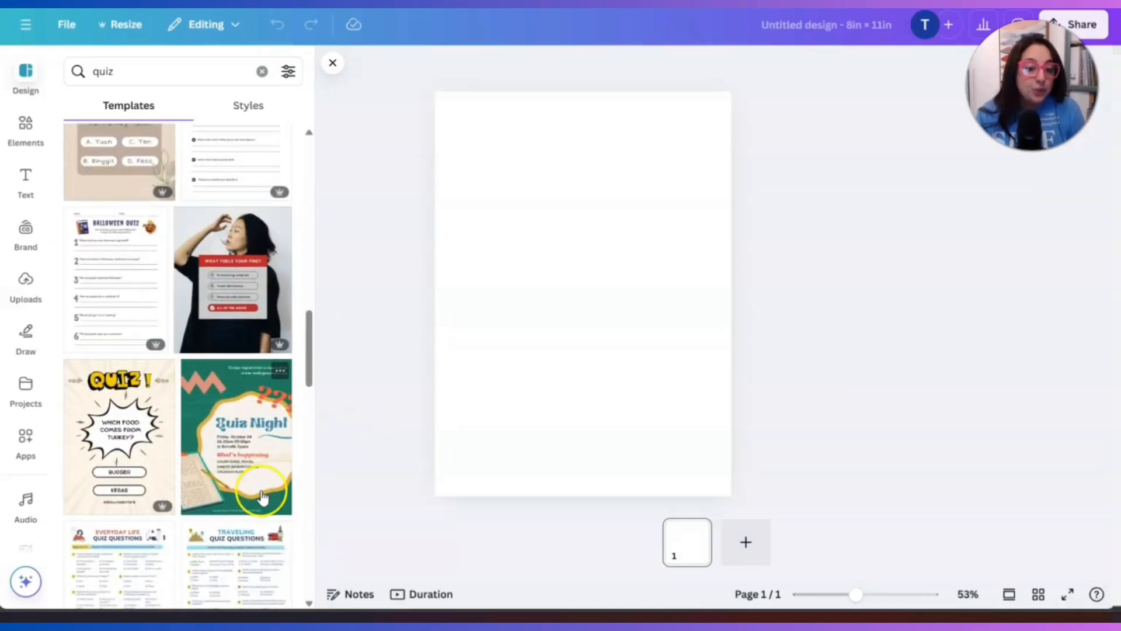
pyautogui.scroll(-3)
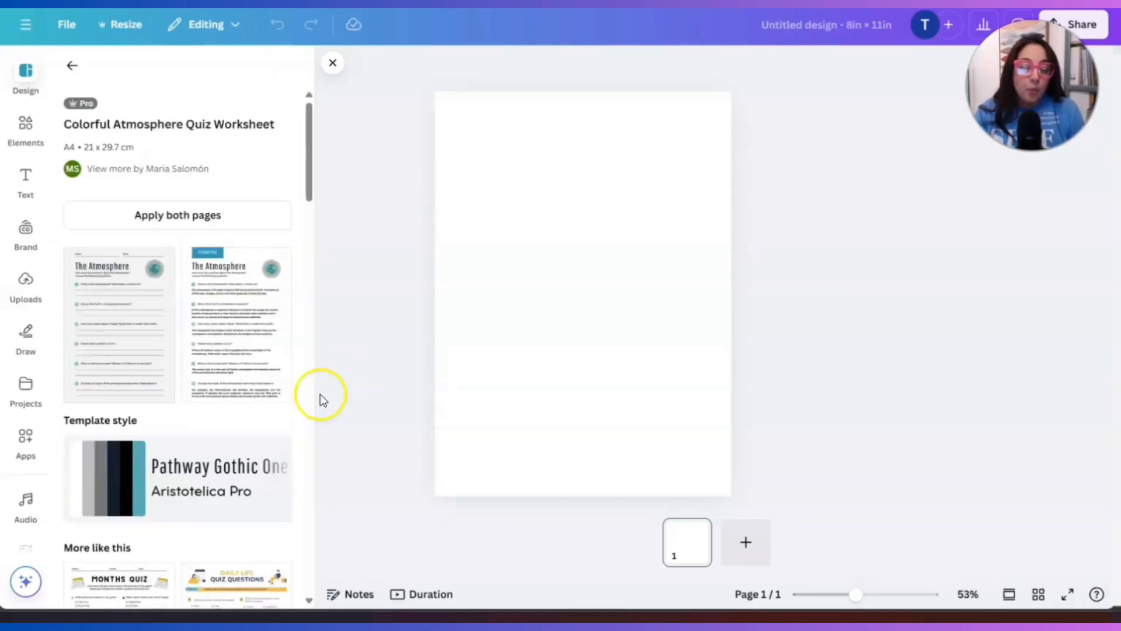
pyautogui.moveTo(181, 223)
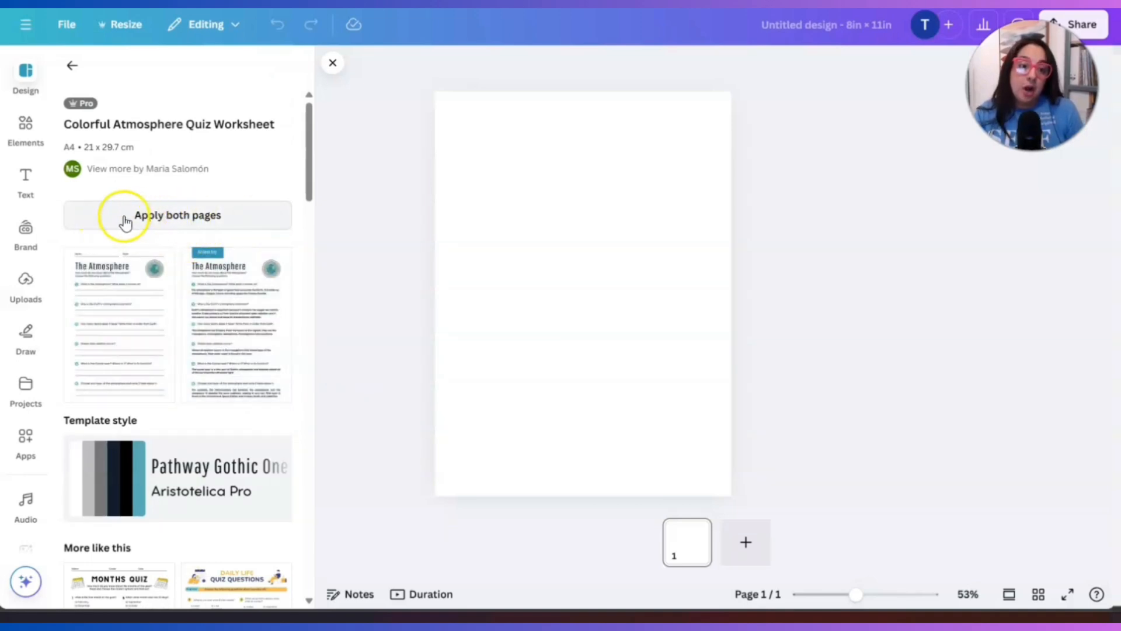
pyautogui.moveTo(235, 224)
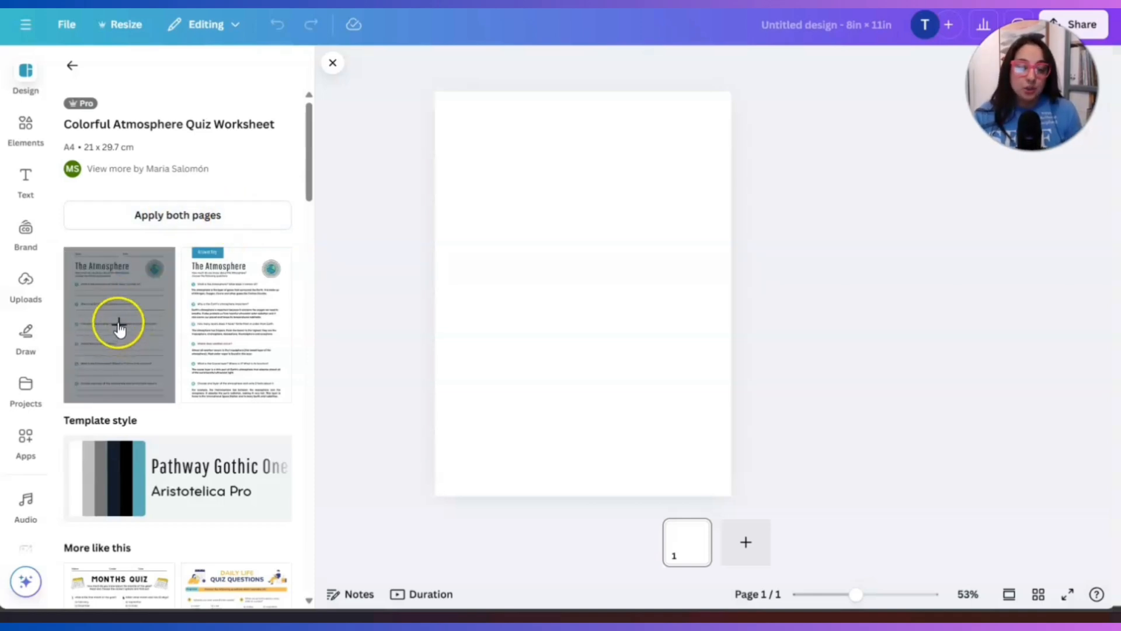
# - Apply the Atmosphere worksheet's two pages, check the answer key, and zoom in on the questions
pyautogui.click(119, 325)
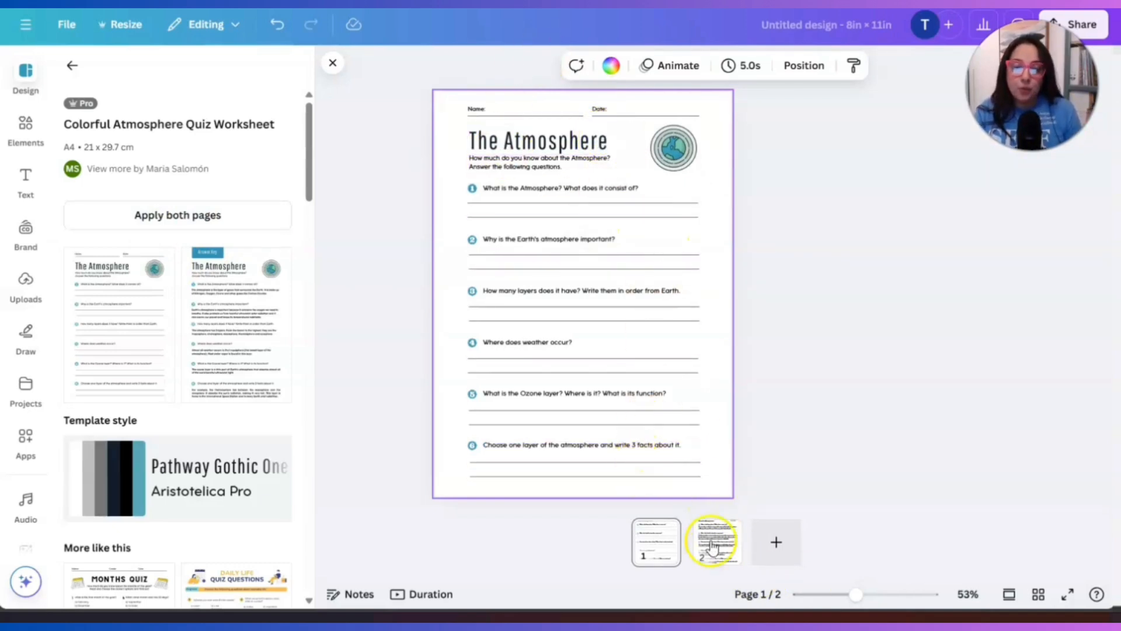
pyautogui.click(715, 542)
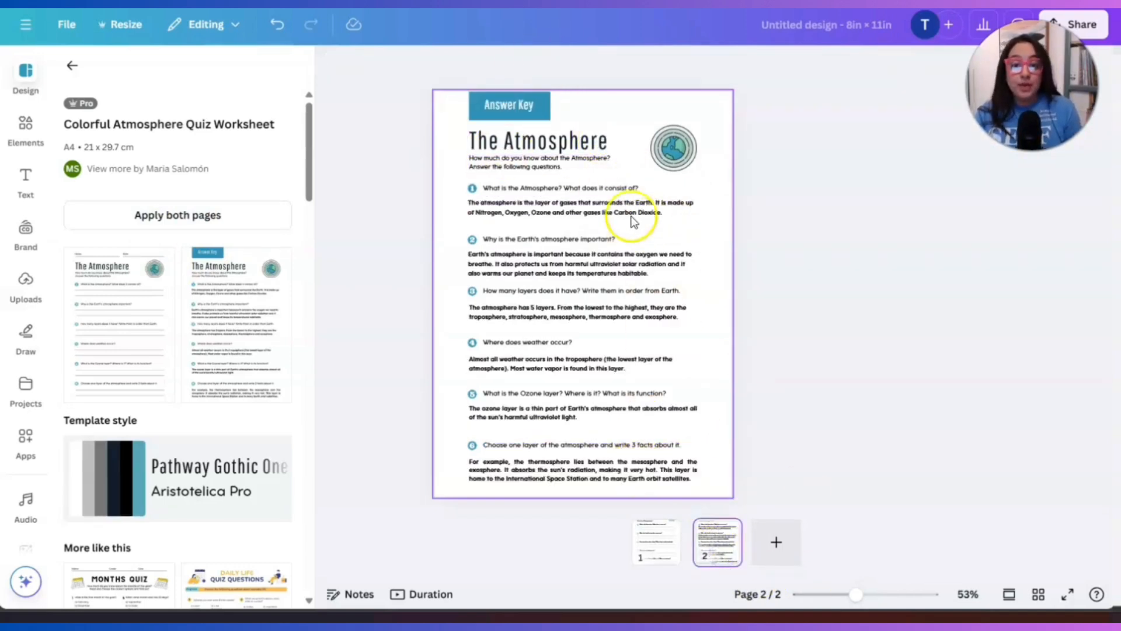
pyautogui.click(582, 470)
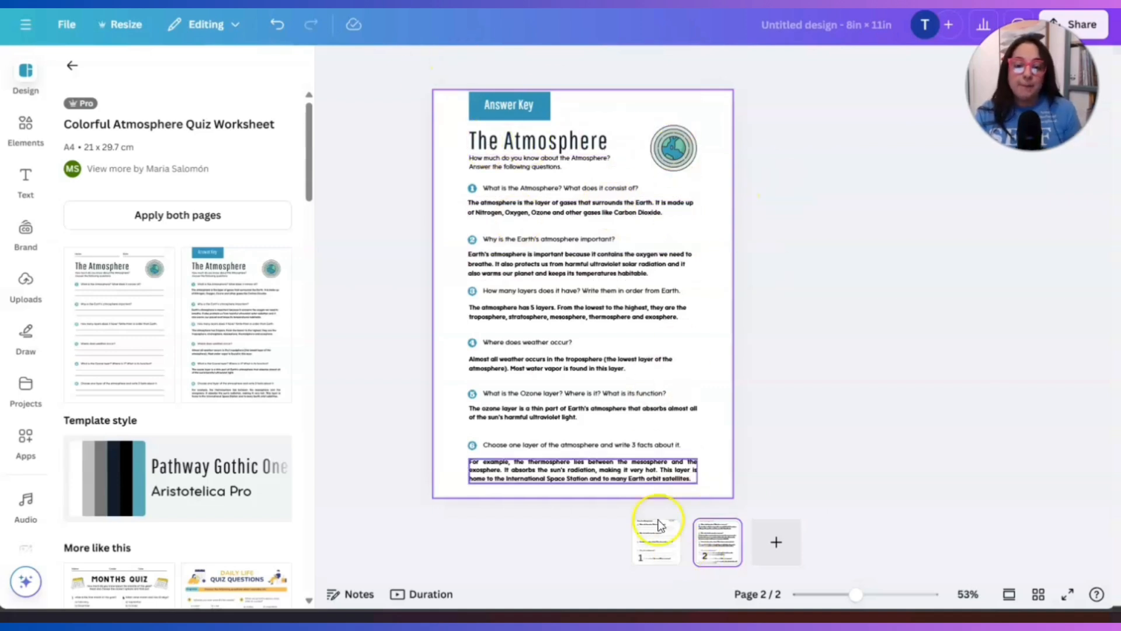
pyautogui.click(656, 542)
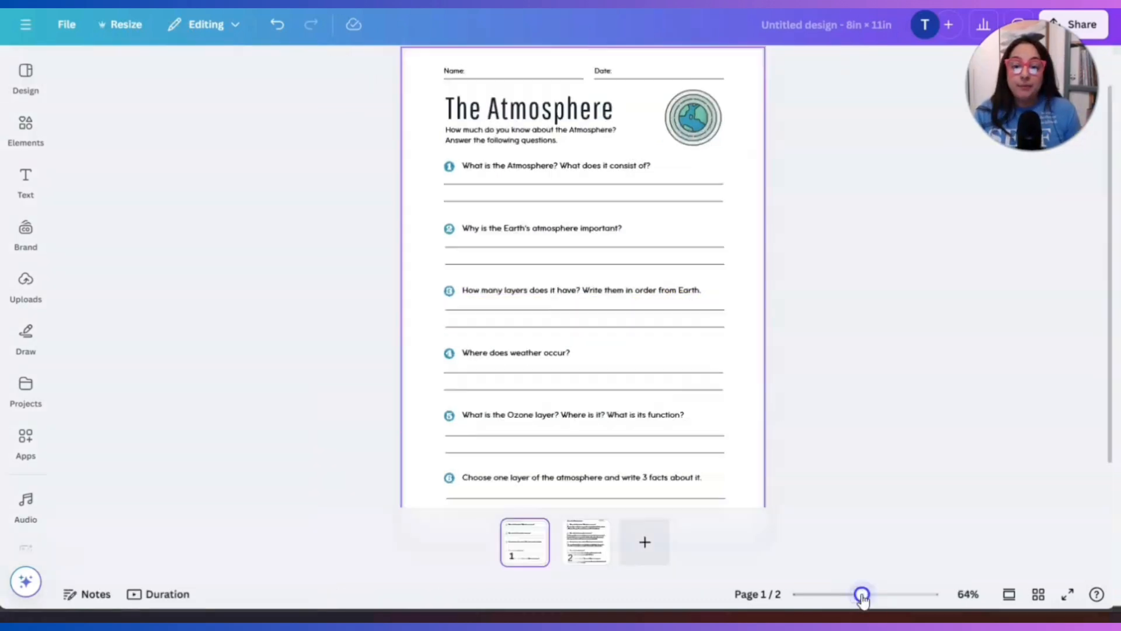
pyautogui.moveTo(861, 593); pyautogui.dragTo(877, 593)
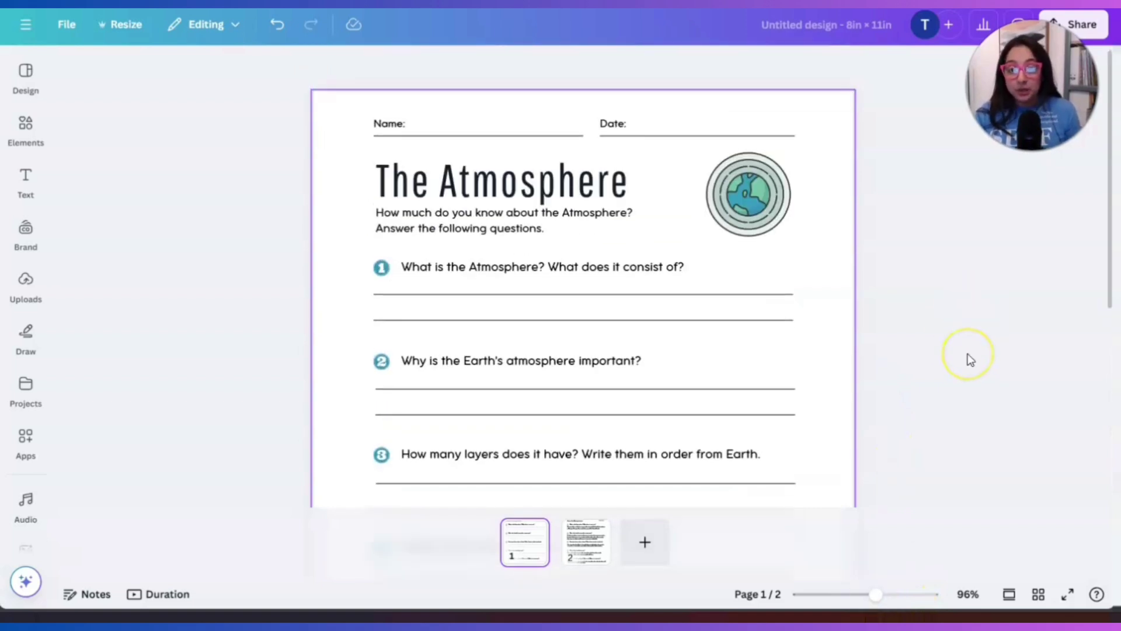
pyautogui.moveTo(970, 360)
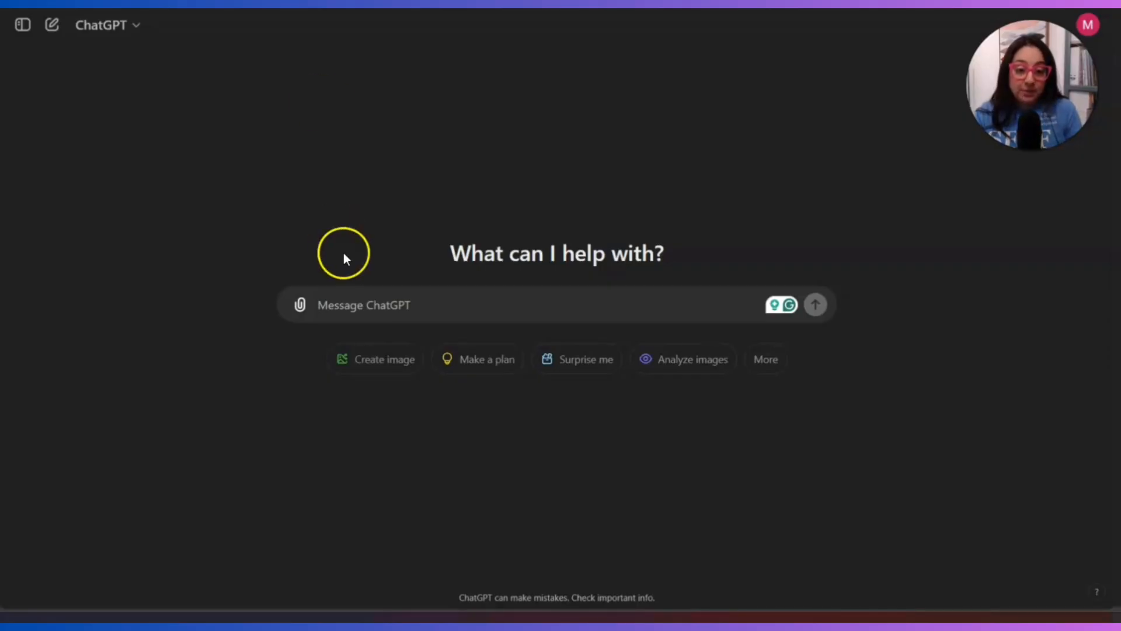
# - Write a prompt asking for a 5-question quiz on The Lion, the Witch and the Wardrobe highlighting key points
pyautogui.click(390, 304)
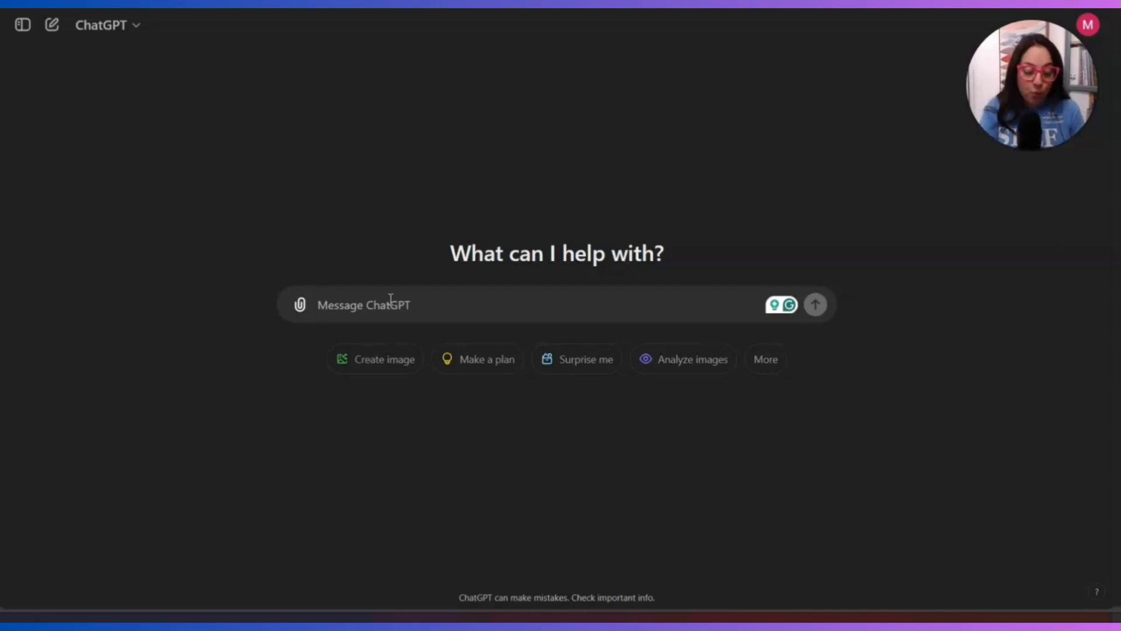
pyautogui.write('create a 5')
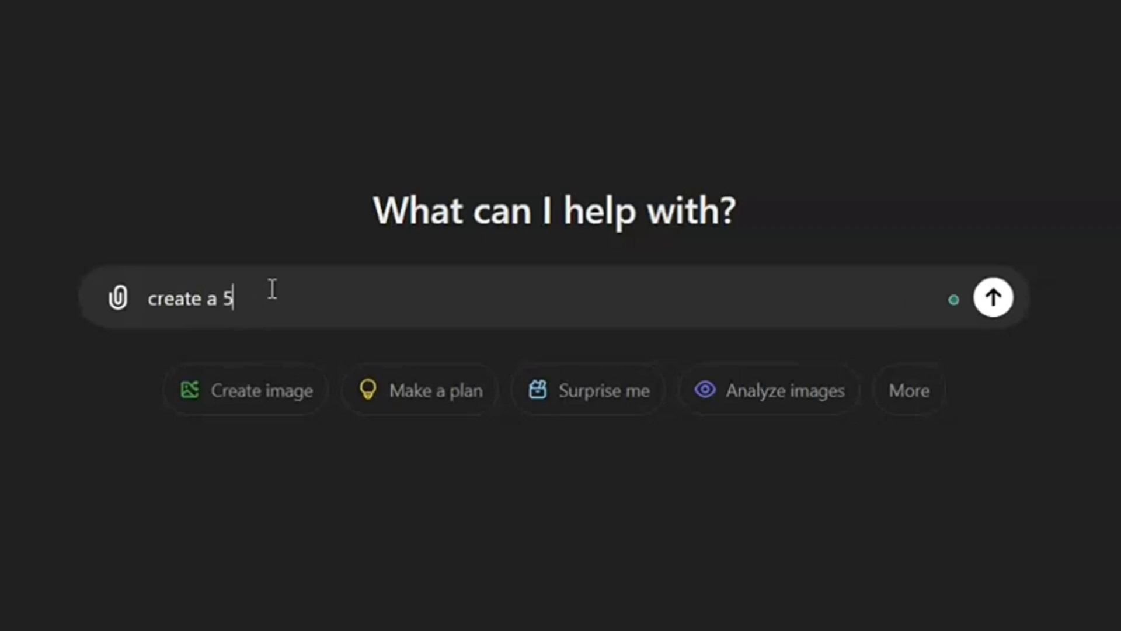
pyautogui.write('-question quix')
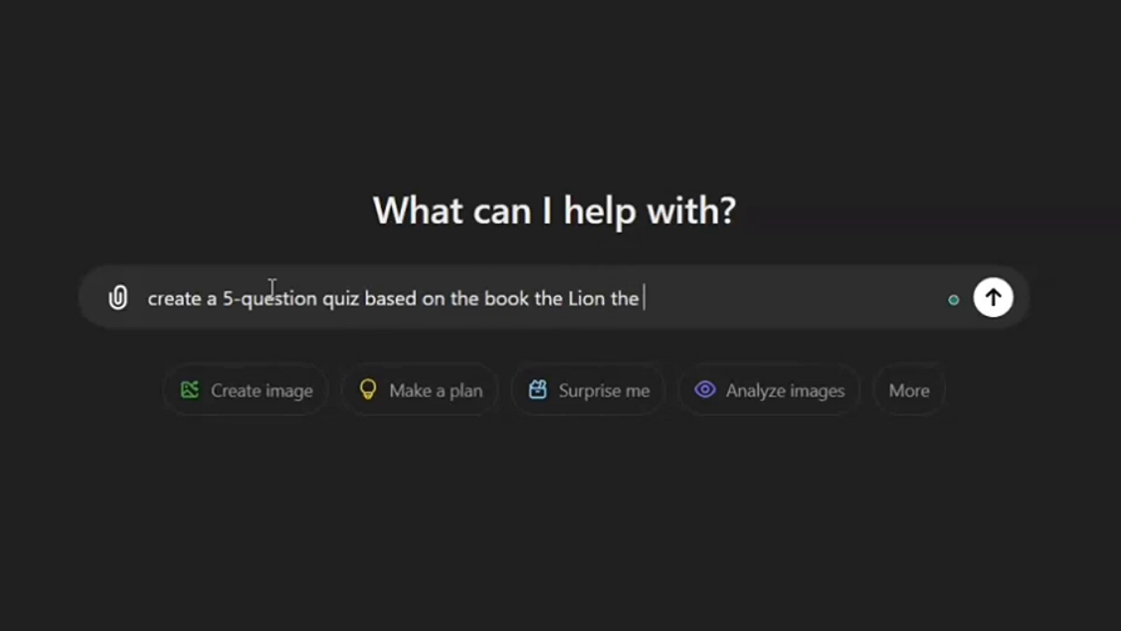
pyautogui.write('witch and the w')
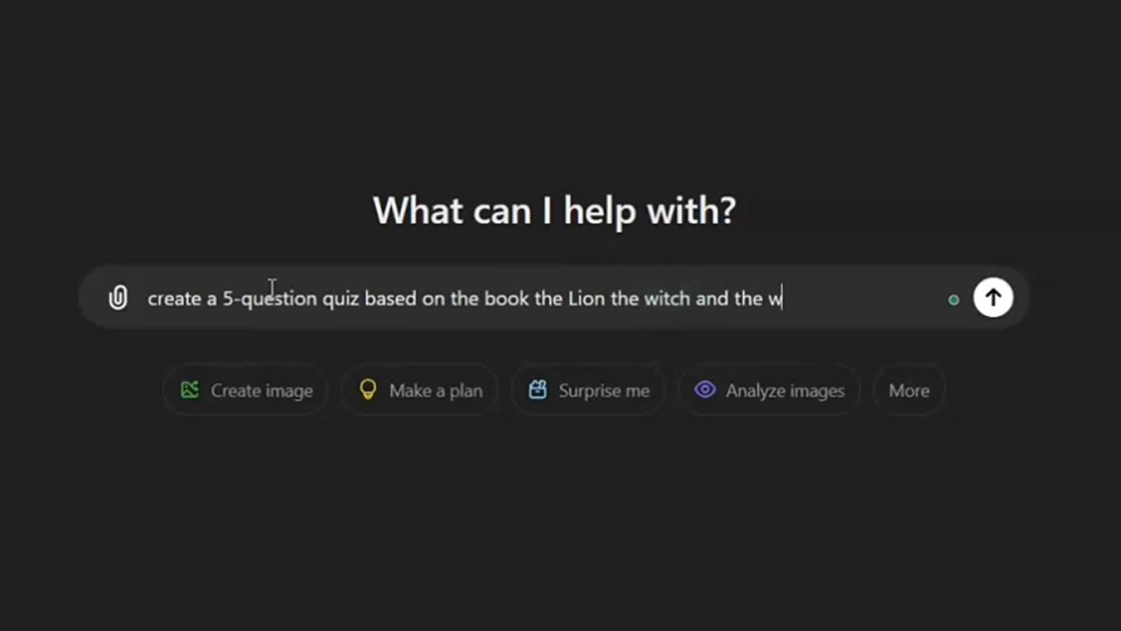
pyautogui.write('ardro')
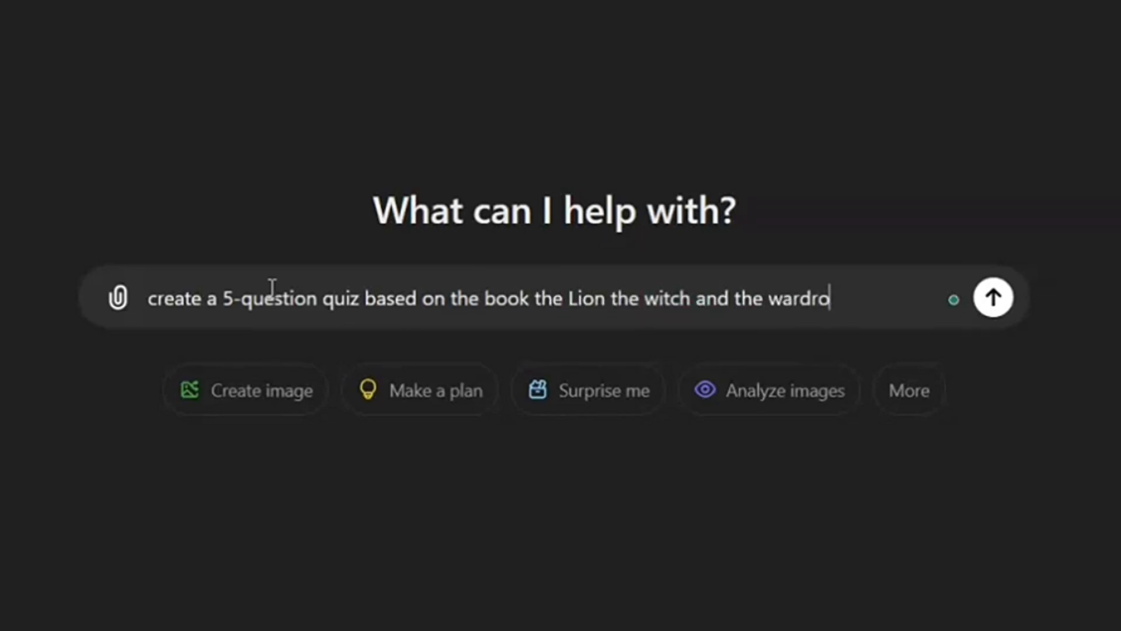
pyautogui.write('be')
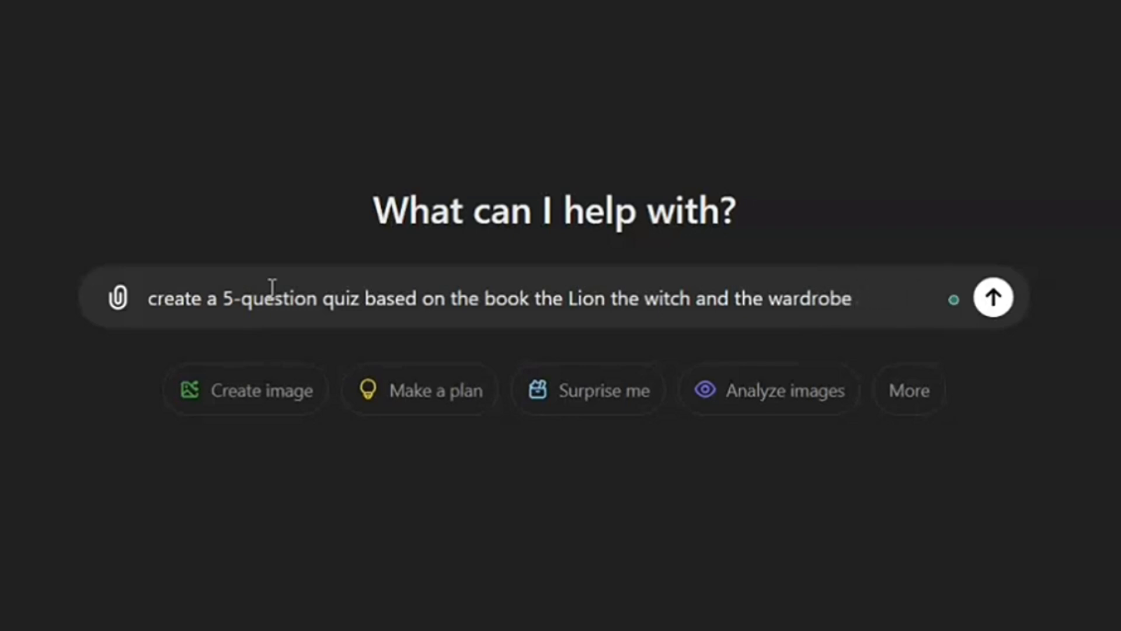
pyautogui.write('highlighting')
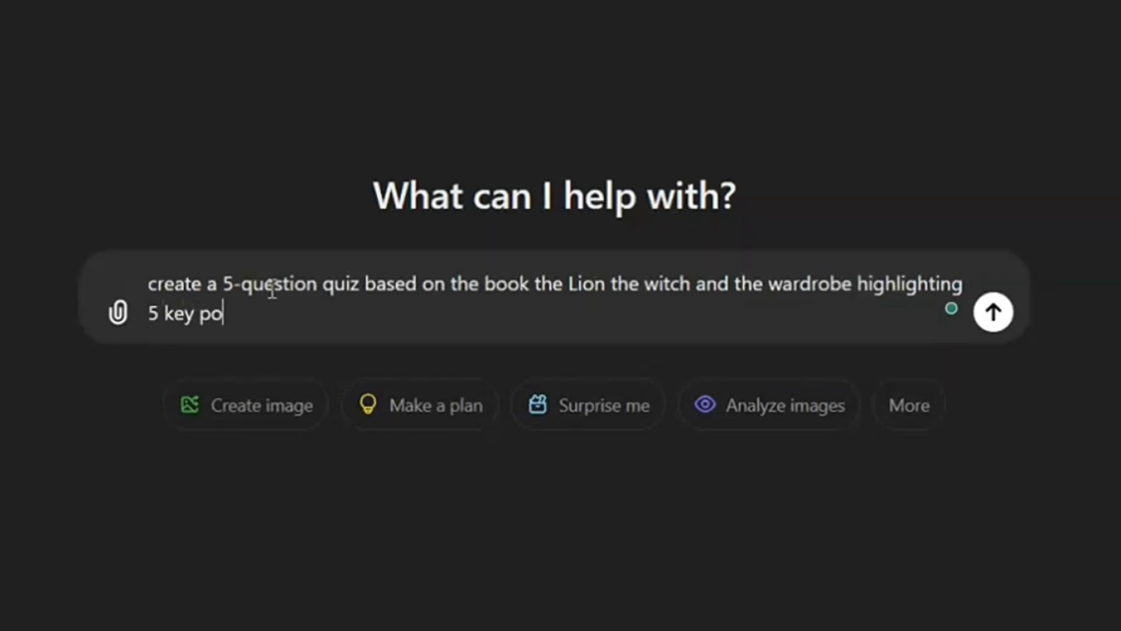
pyautogui.write('ints of the book. Provide an answer key.')
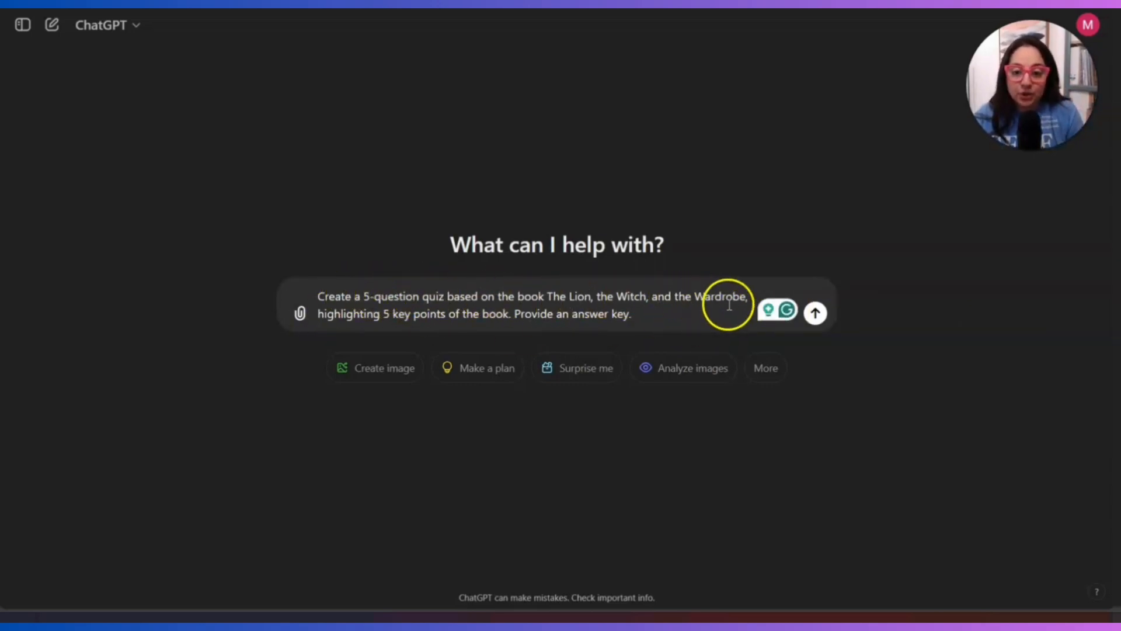
pyautogui.moveTo(486, 313)
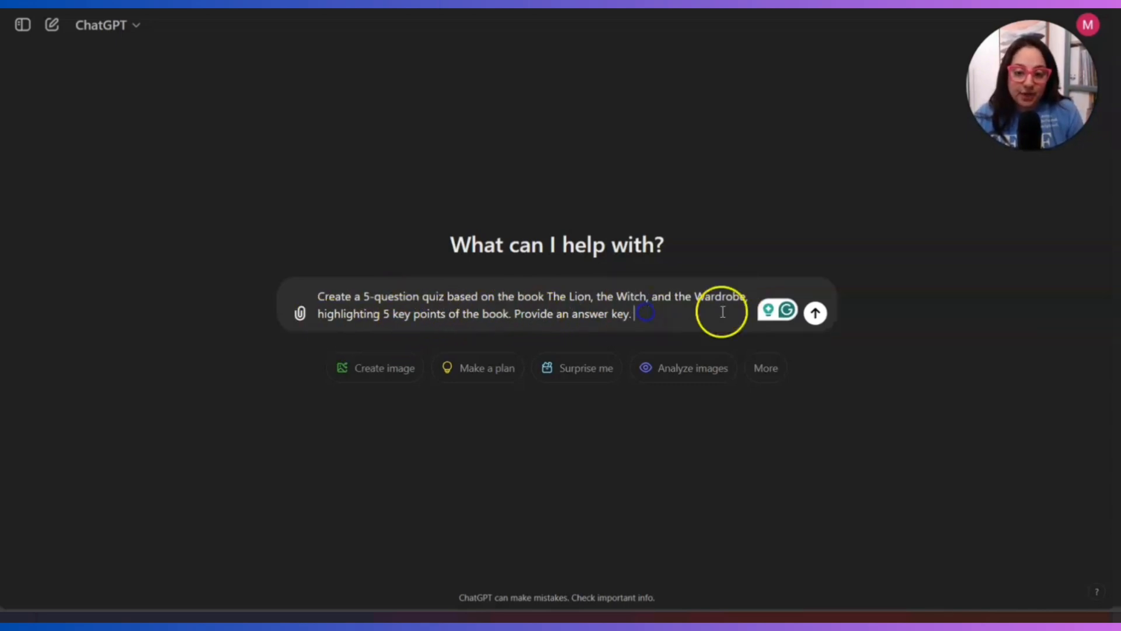
# - Send the quiz request to ChatGPT
pyautogui.click(815, 313)
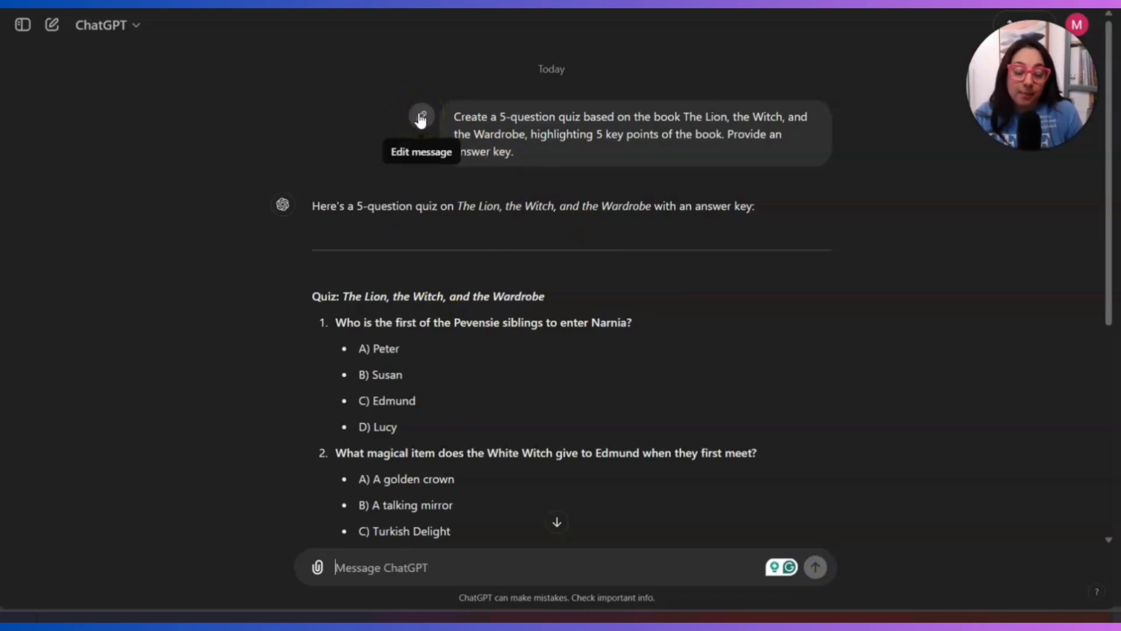
# - Edit the prompt to add '(not multiple choice)', resend it, and review the new quiz
pyautogui.click(421, 115)
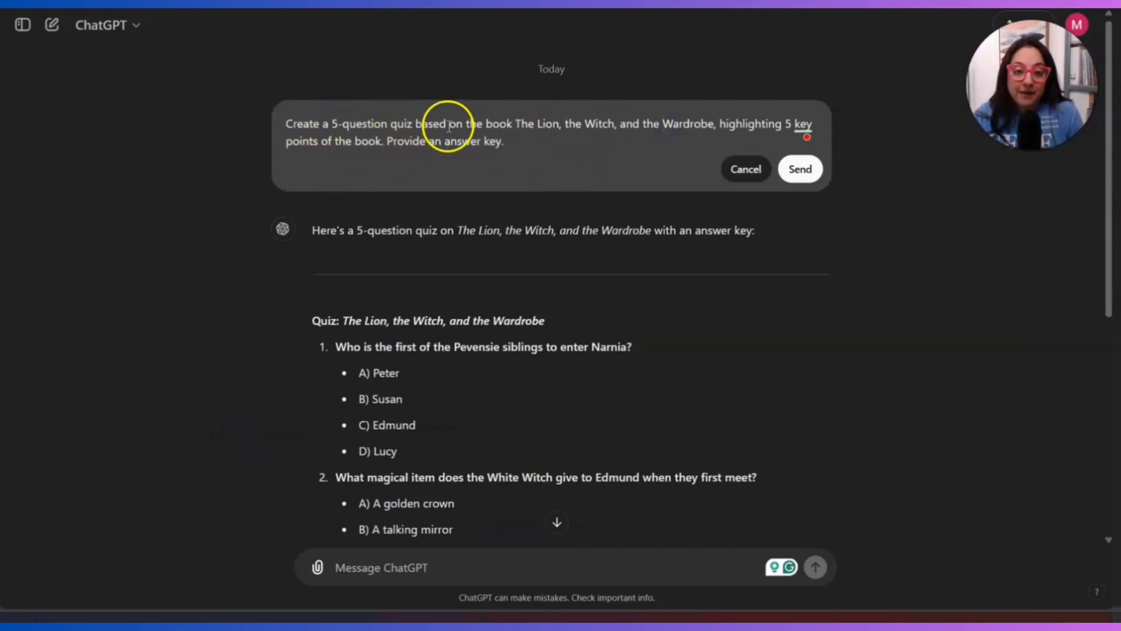
pyautogui.moveTo(639, 132)
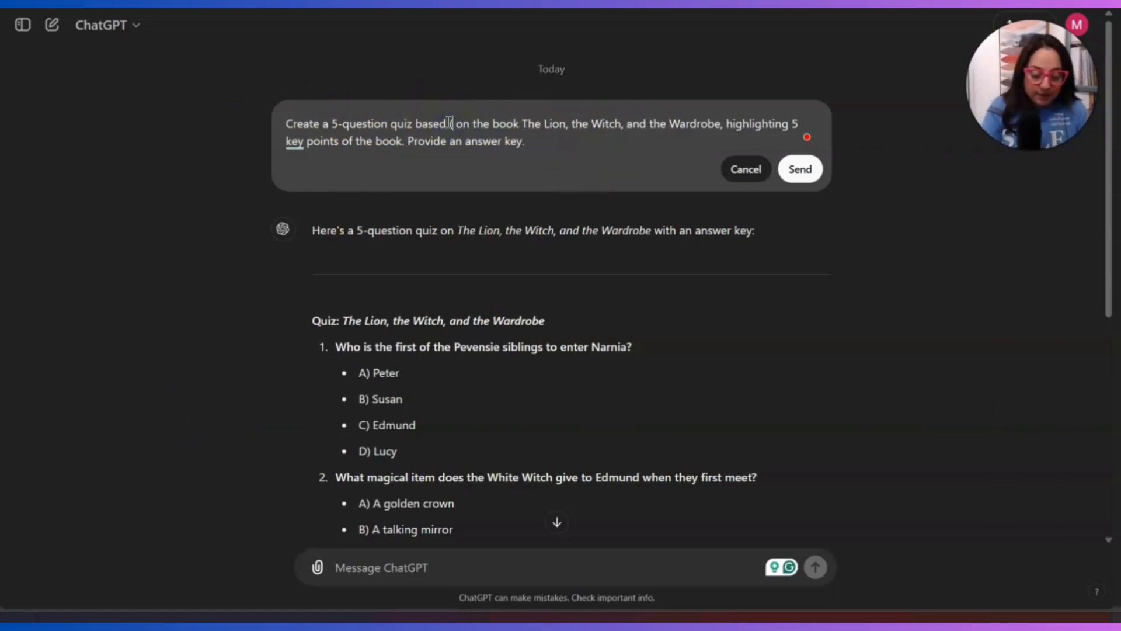
pyautogui.write('(not mutiple choice')
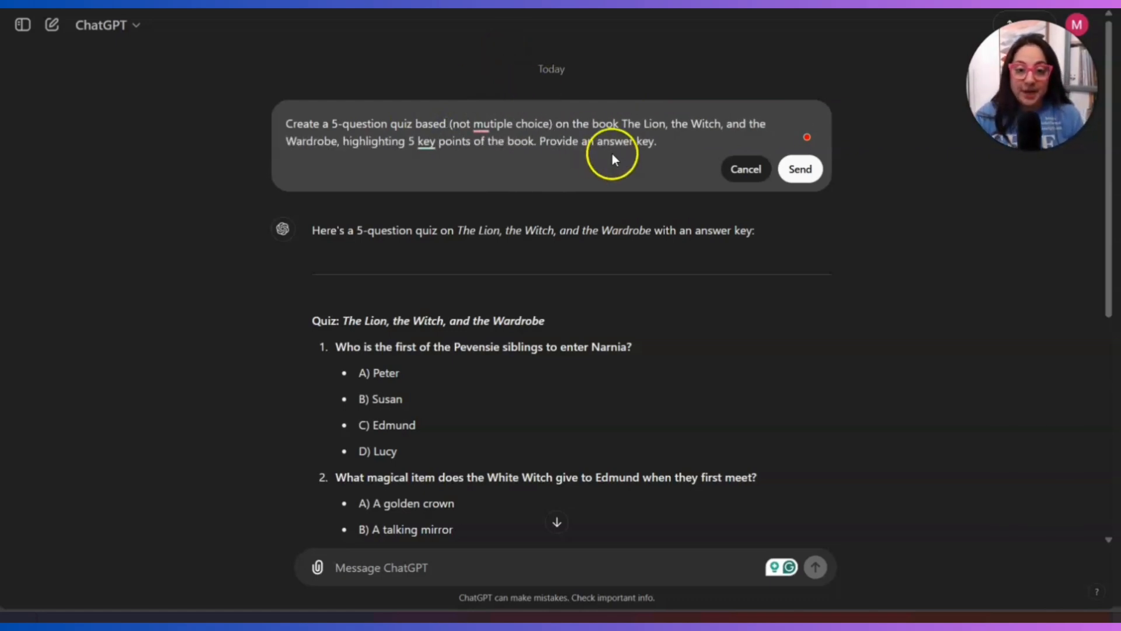
pyautogui.click(800, 168)
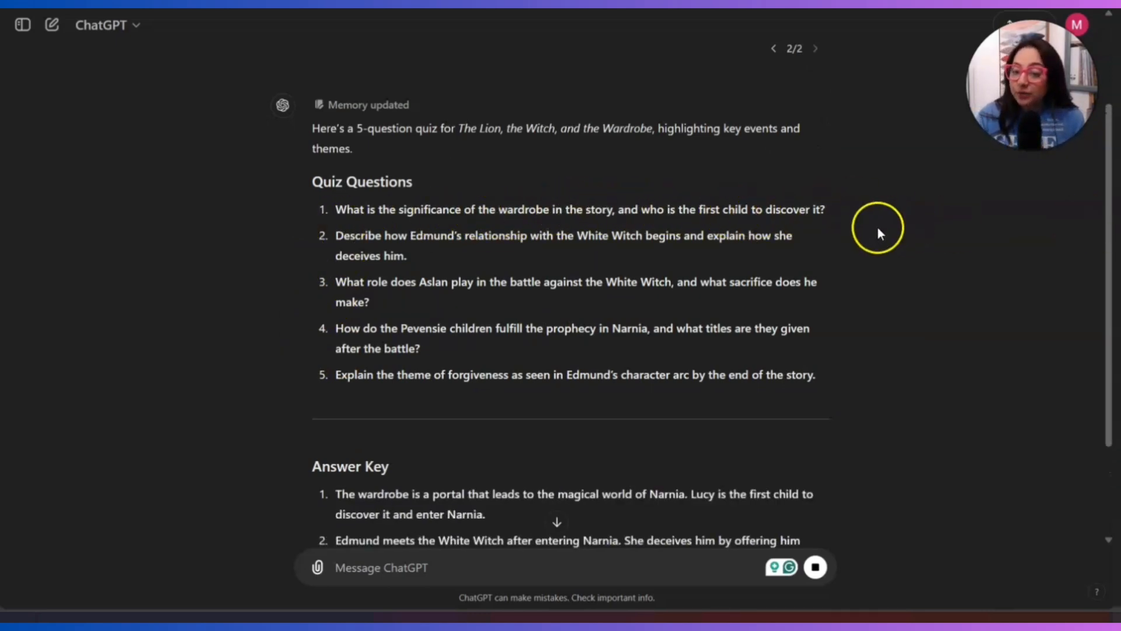
pyautogui.moveTo(471, 241)
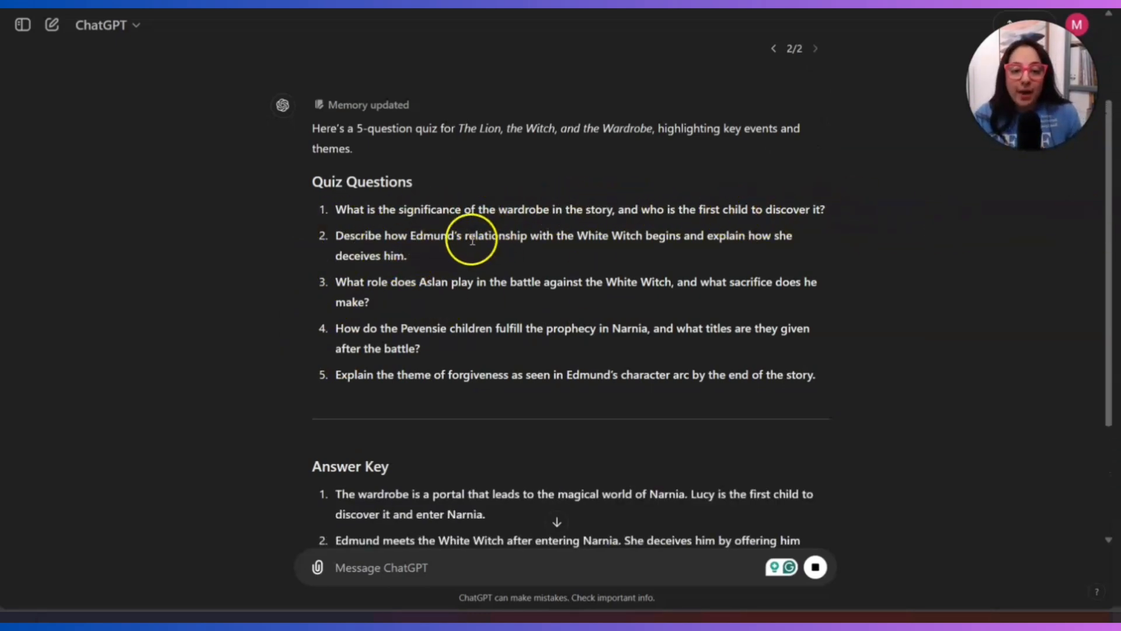
pyautogui.moveTo(696, 244)
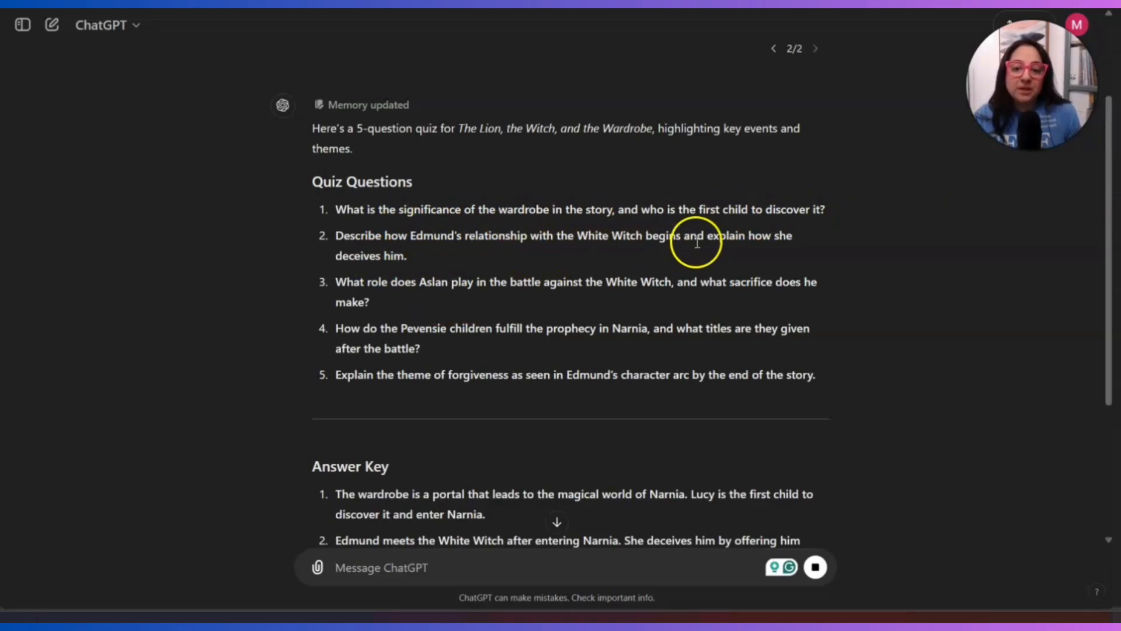
pyautogui.moveTo(357, 245)
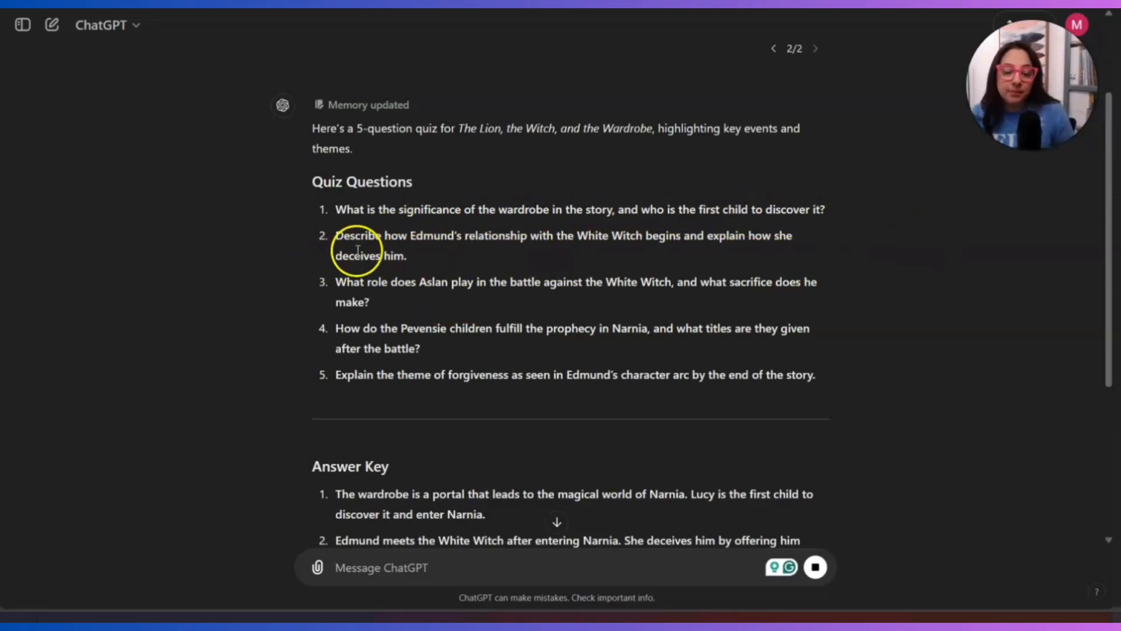
pyautogui.scroll(-3)
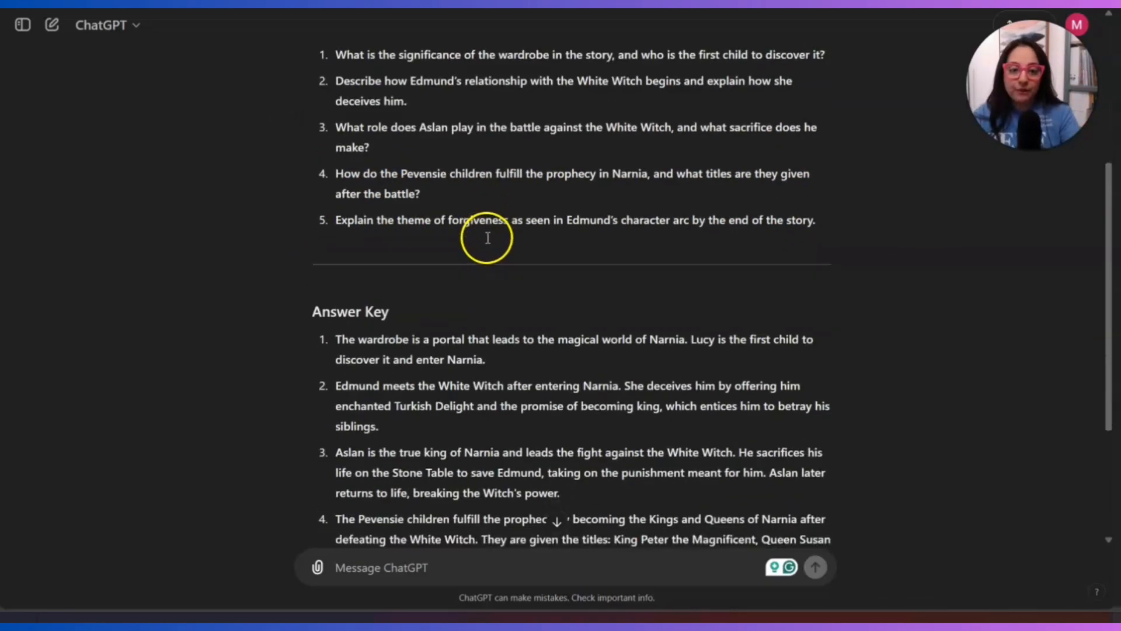
pyautogui.scroll(3)
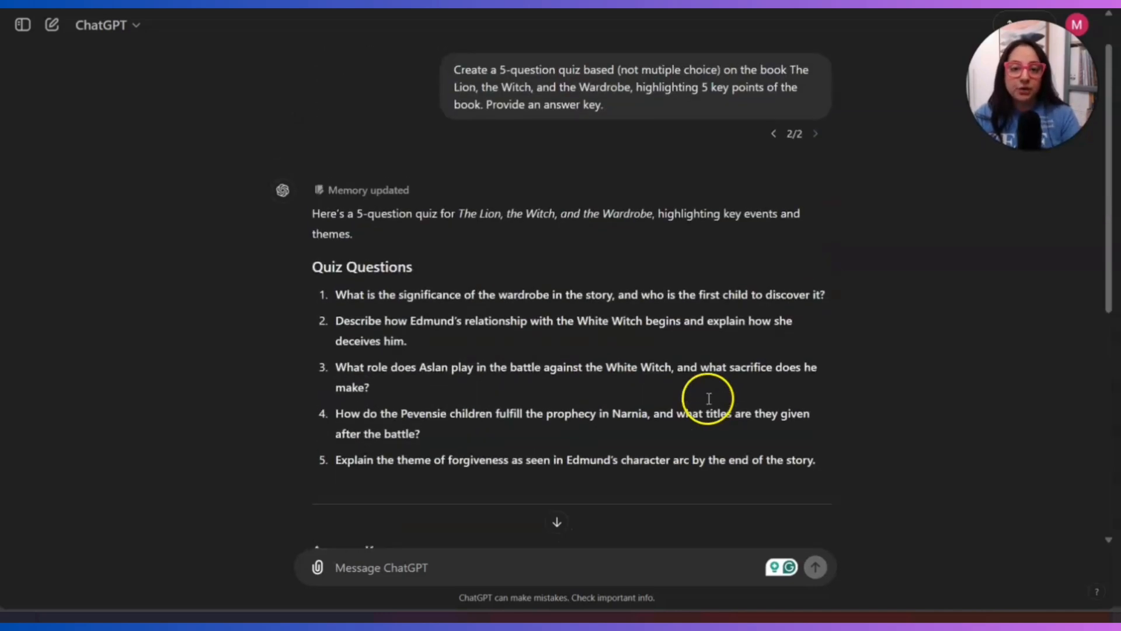
pyautogui.scroll(-3)
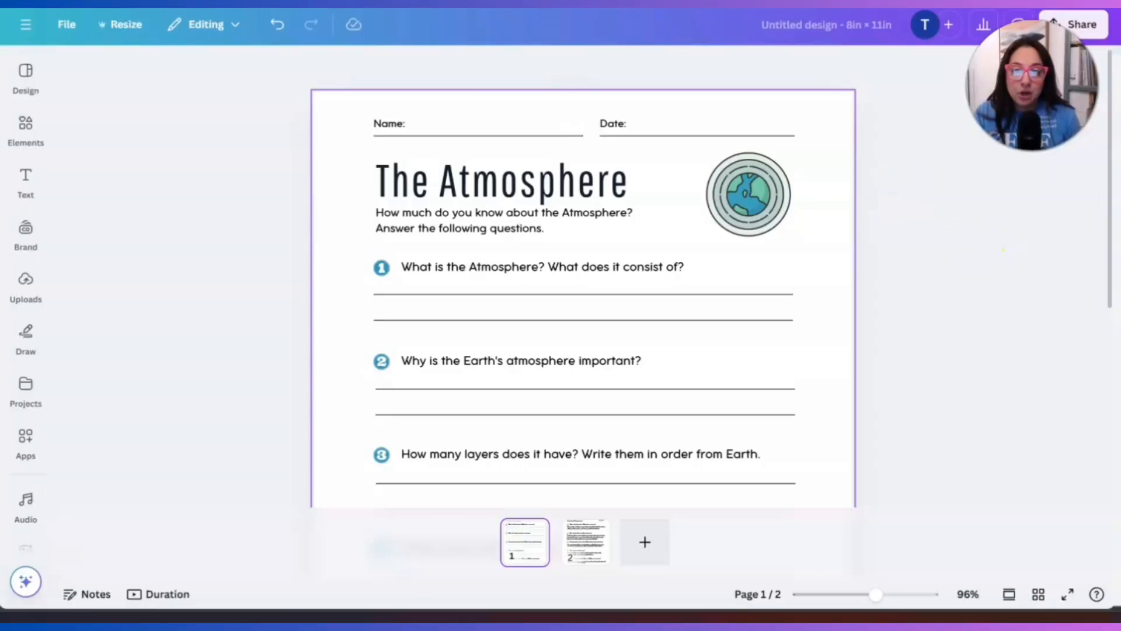
# - Replace the 'The Atmosphere' heading with 'The Lion, The Witch, and The Wardrobe'
pyautogui.click(503, 105)
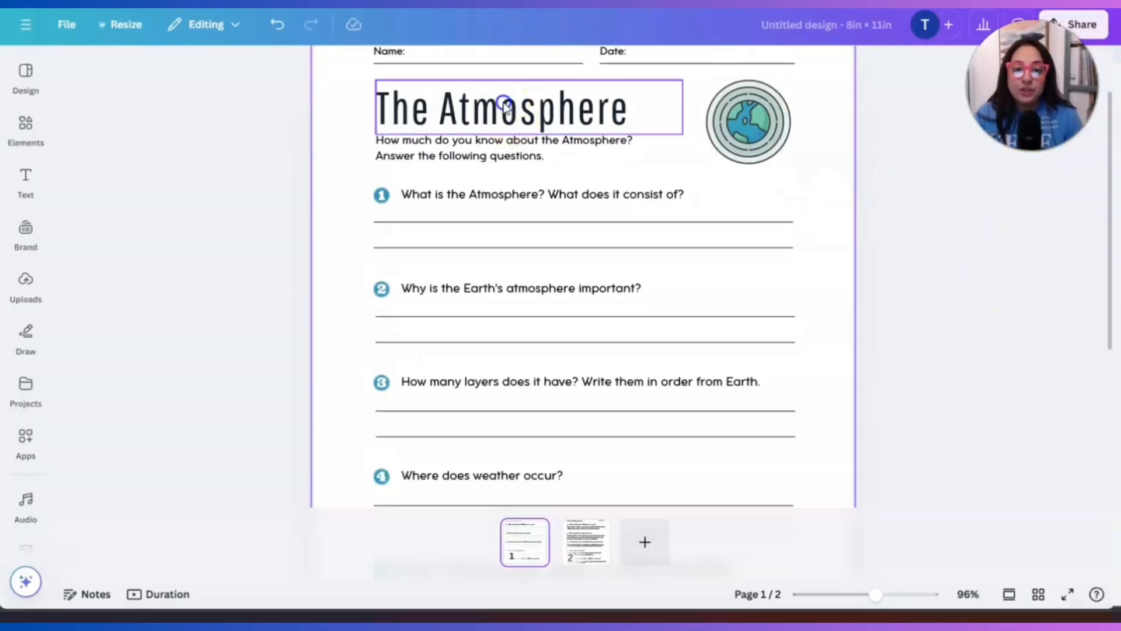
pyautogui.doubleClick(504, 108)
pyautogui.write('The Lion t')
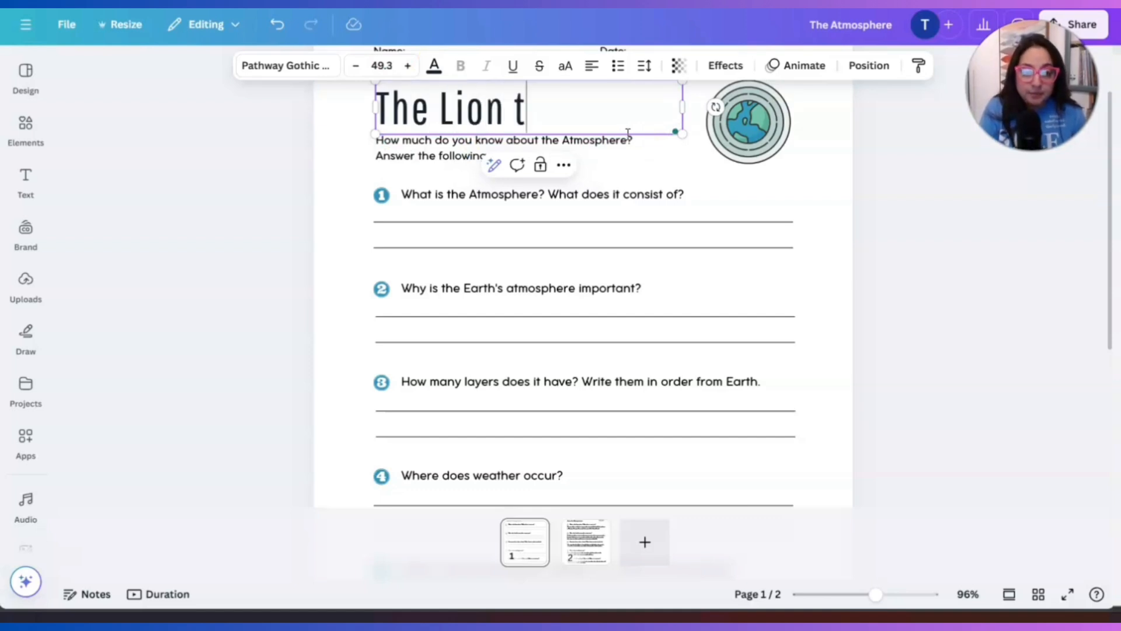
pyautogui.press('Backspace')
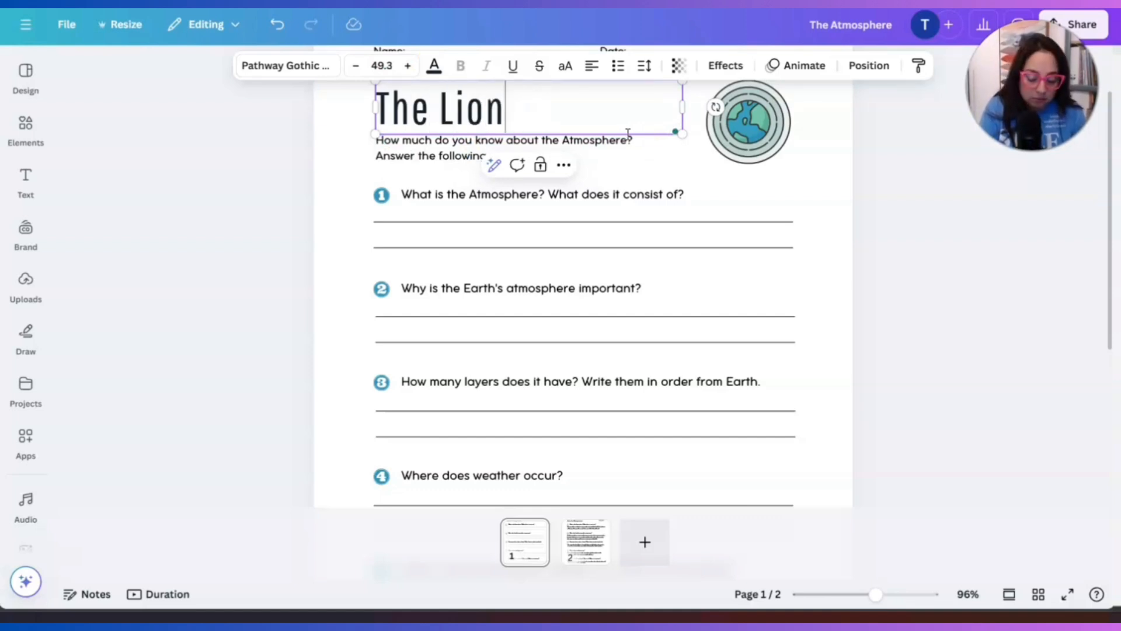
pyautogui.write(', The Witch a')
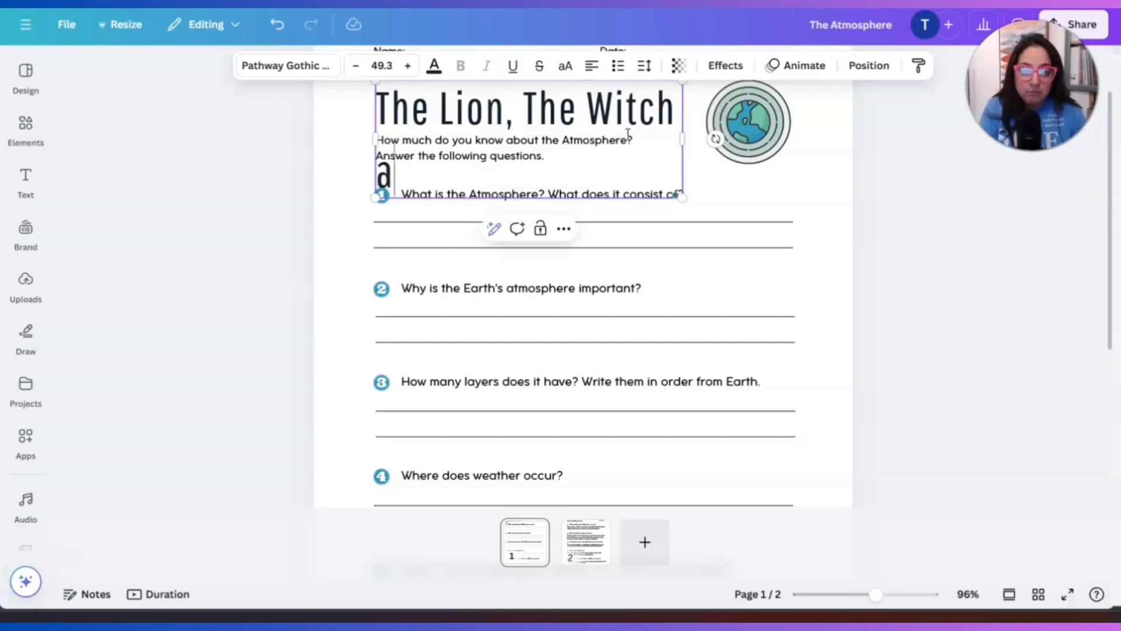
pyautogui.write('Witch, and The Wardrobe')
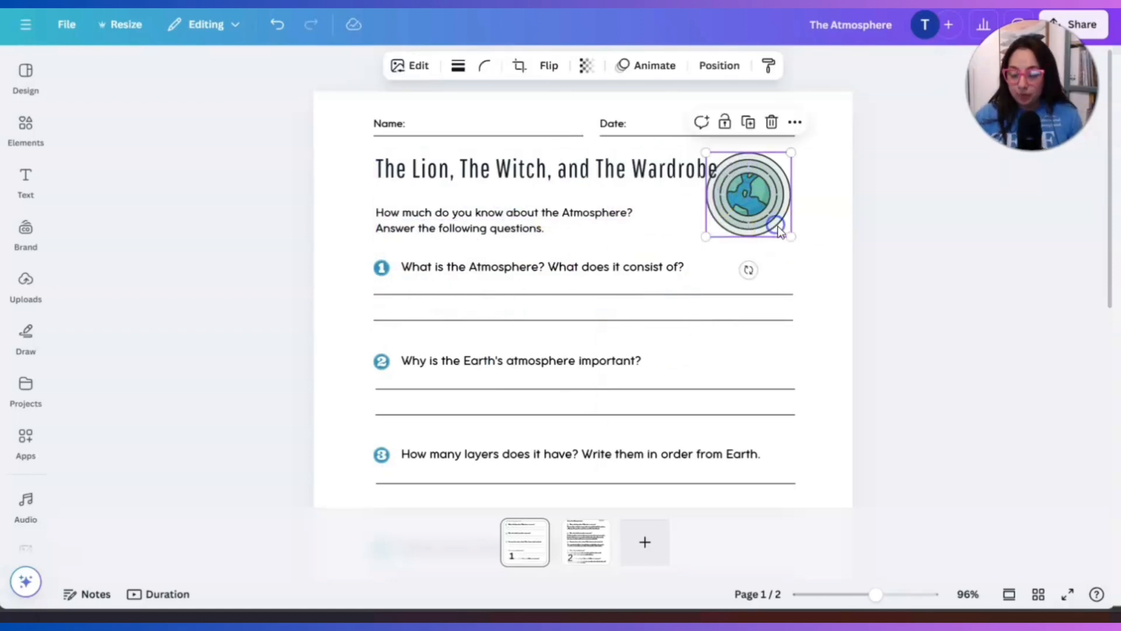
# - Search Elements for 'lion' and place a cartoon lion graphic beside the title
pyautogui.click(26, 126)
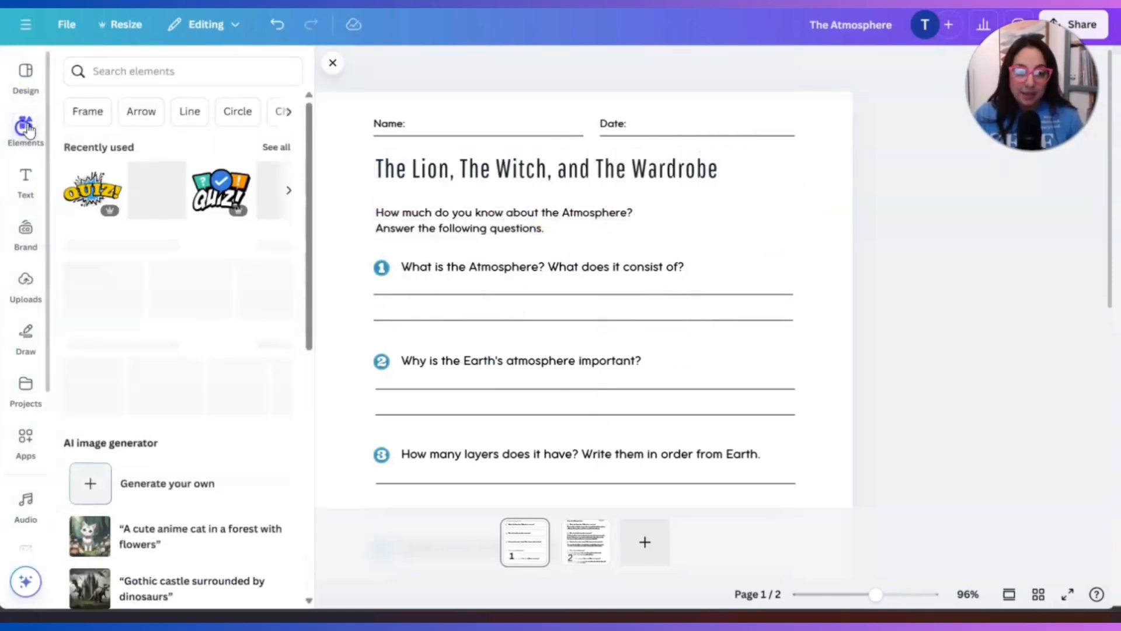
pyautogui.click(164, 70)
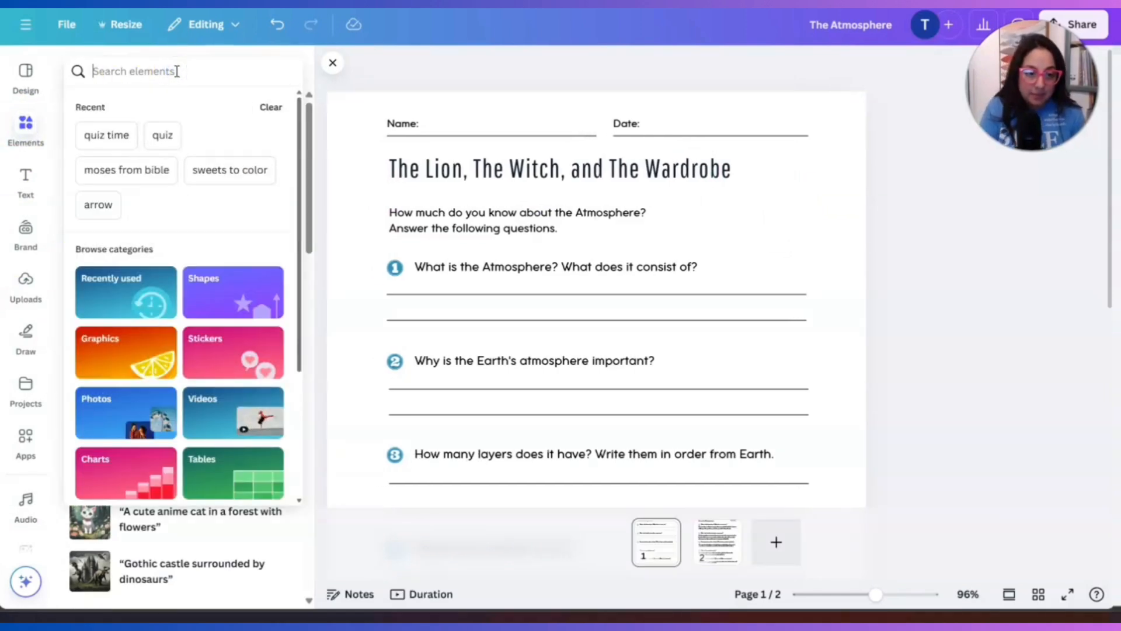
pyautogui.write('l')
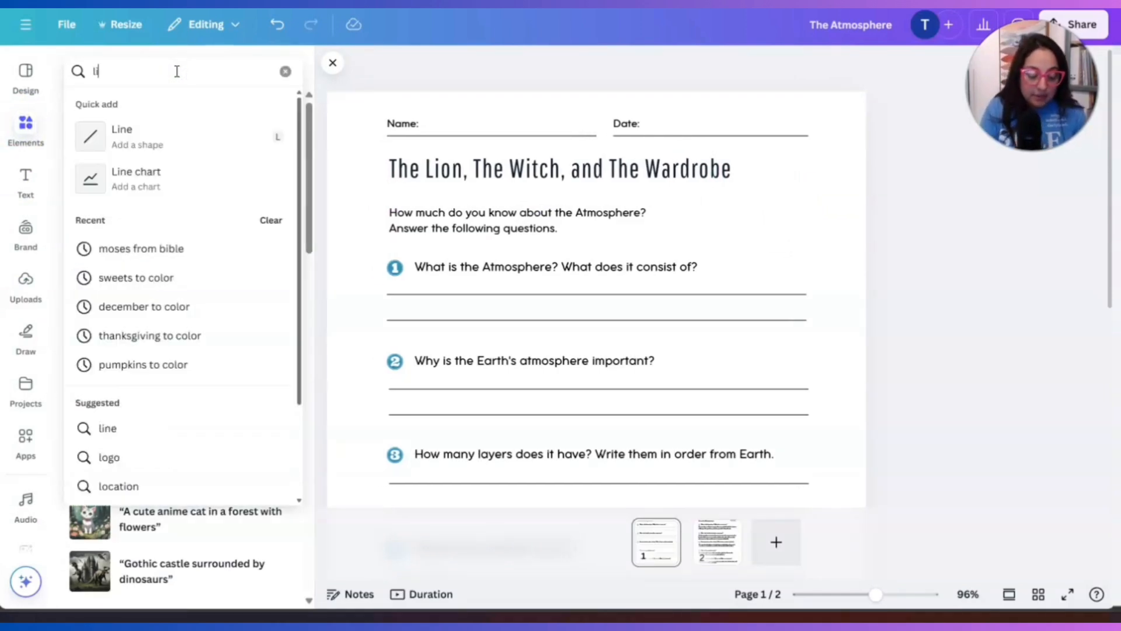
pyautogui.write('ion')
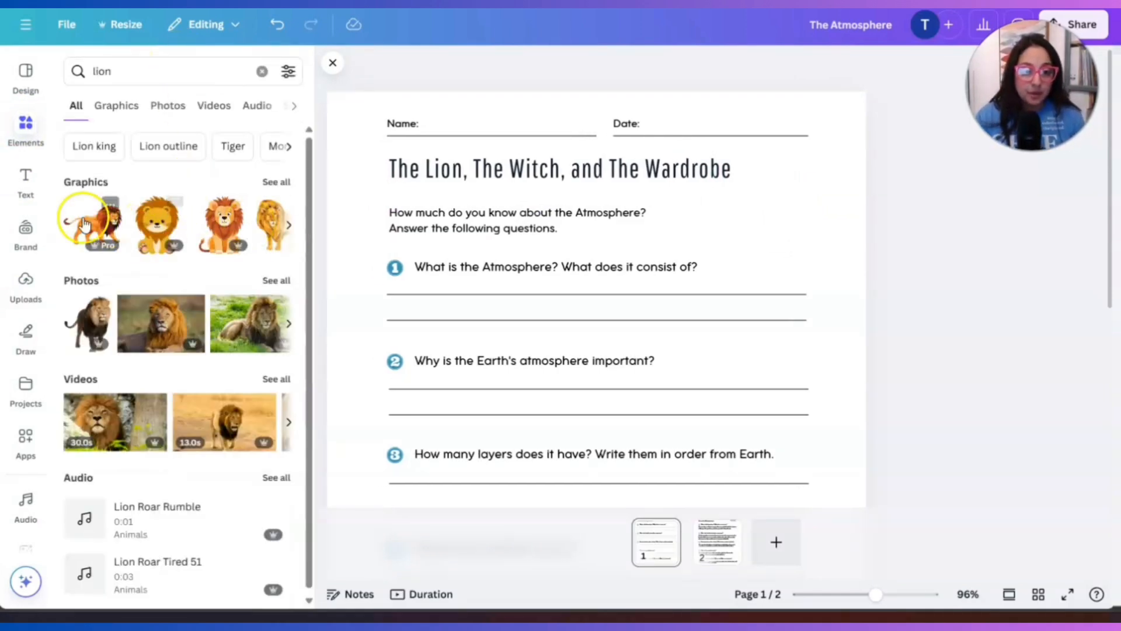
pyautogui.click(93, 223)
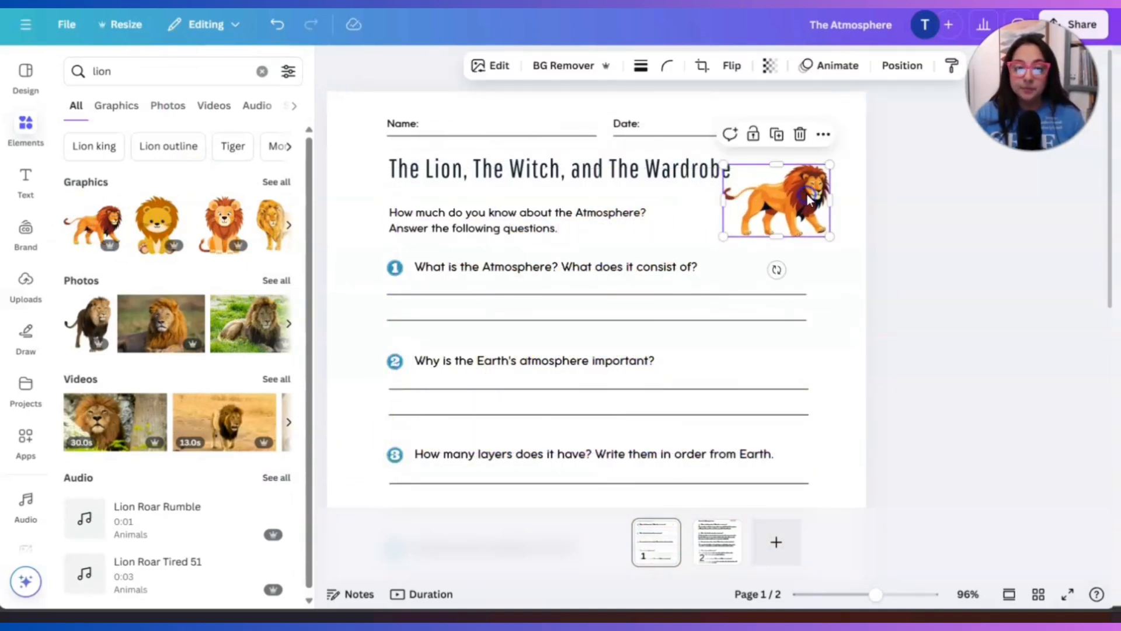
# - Filter to Graphics and browse results for 'Narnia' and 'Wizard'
pyautogui.click(116, 105)
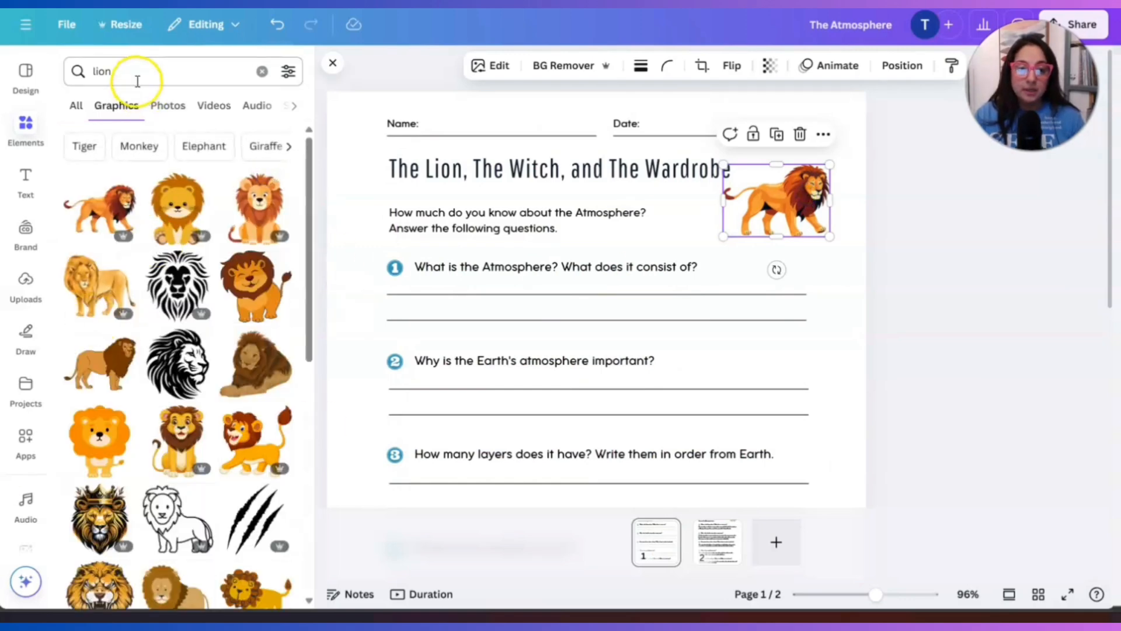
pyautogui.write('Narnia')
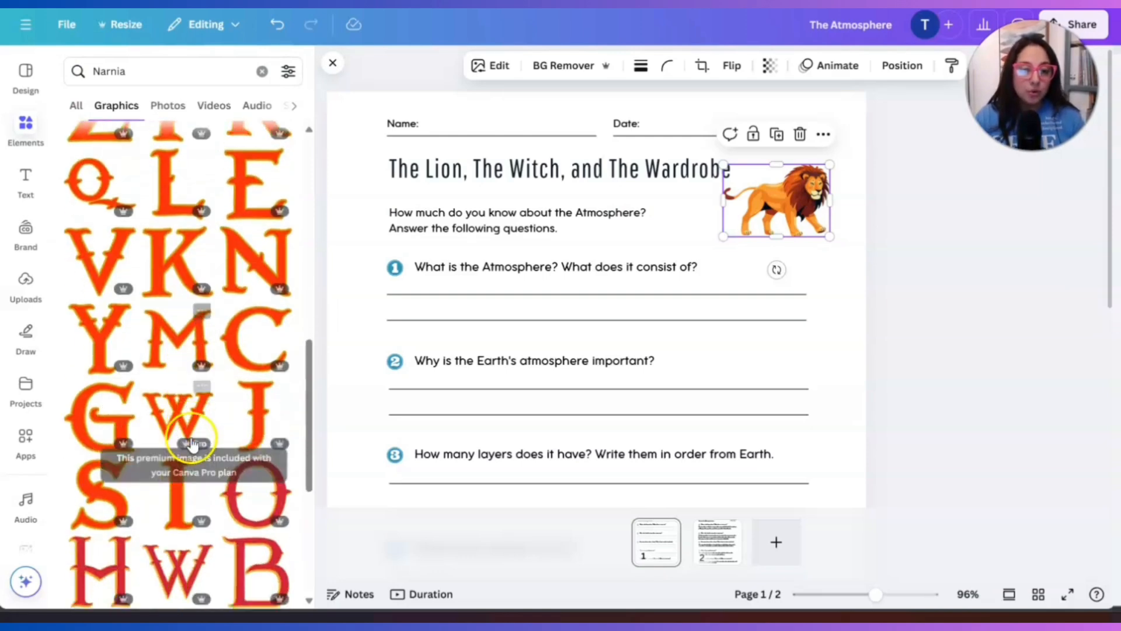
pyautogui.write('Wizard')
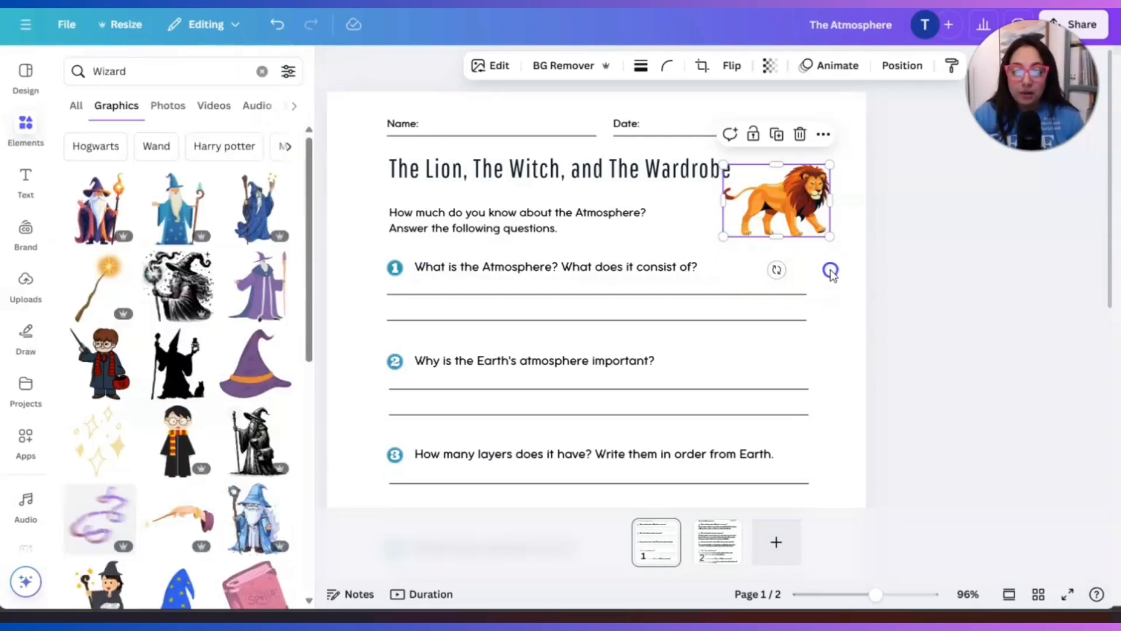
# - Delete the Atmosphere intro line and move 'Answer the following questions.' up under the title
pyautogui.click(499, 219)
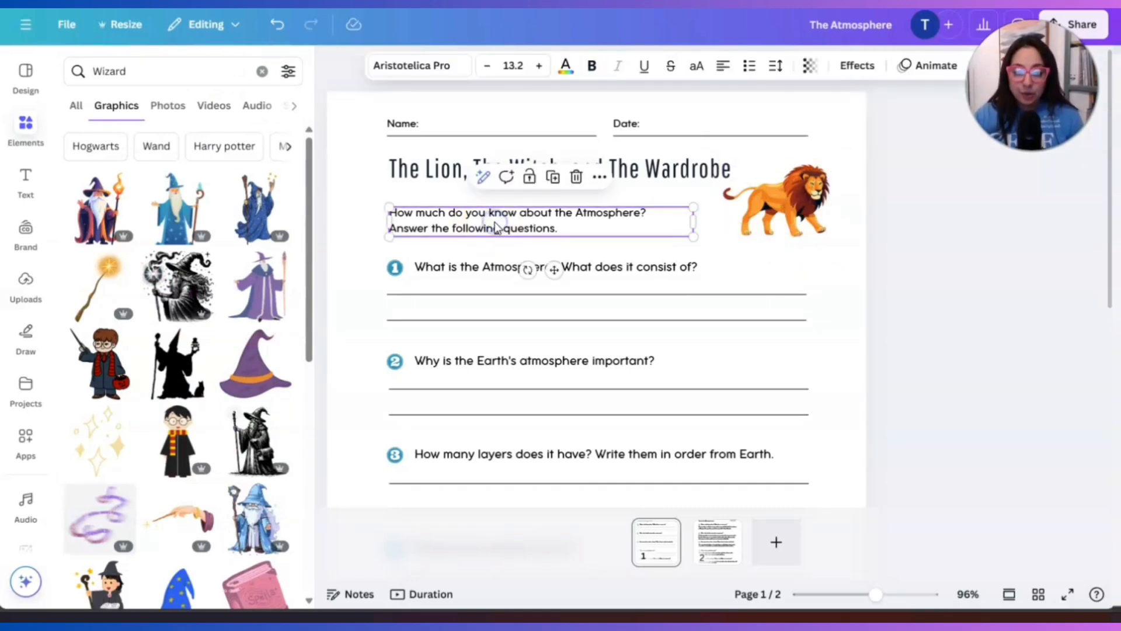
pyautogui.doubleClick(473, 213)
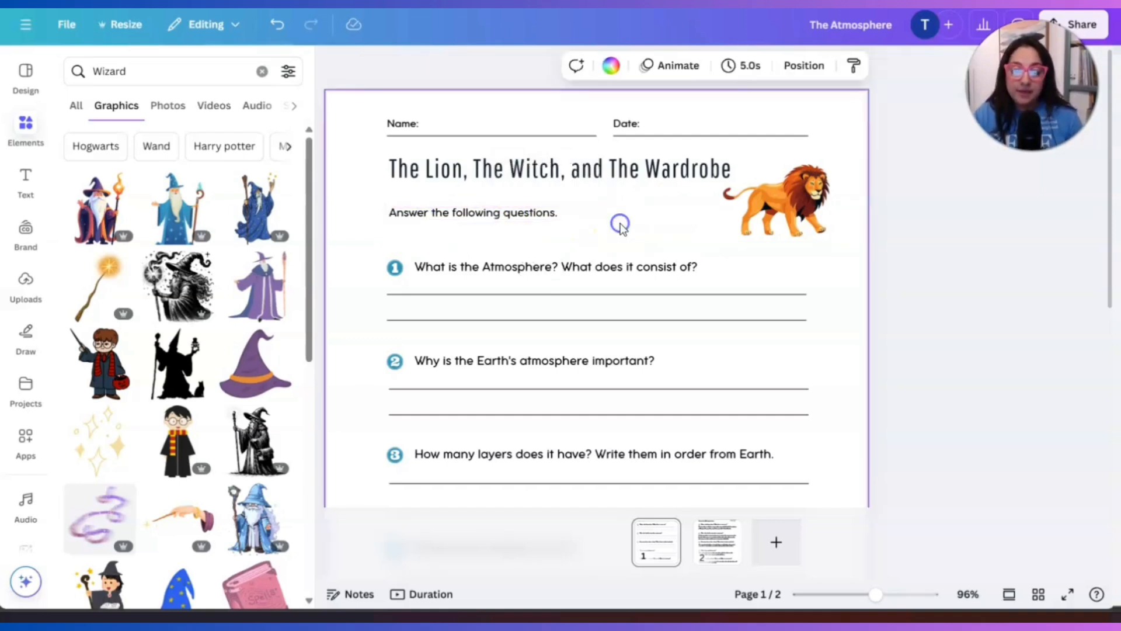
pyautogui.click(472, 211)
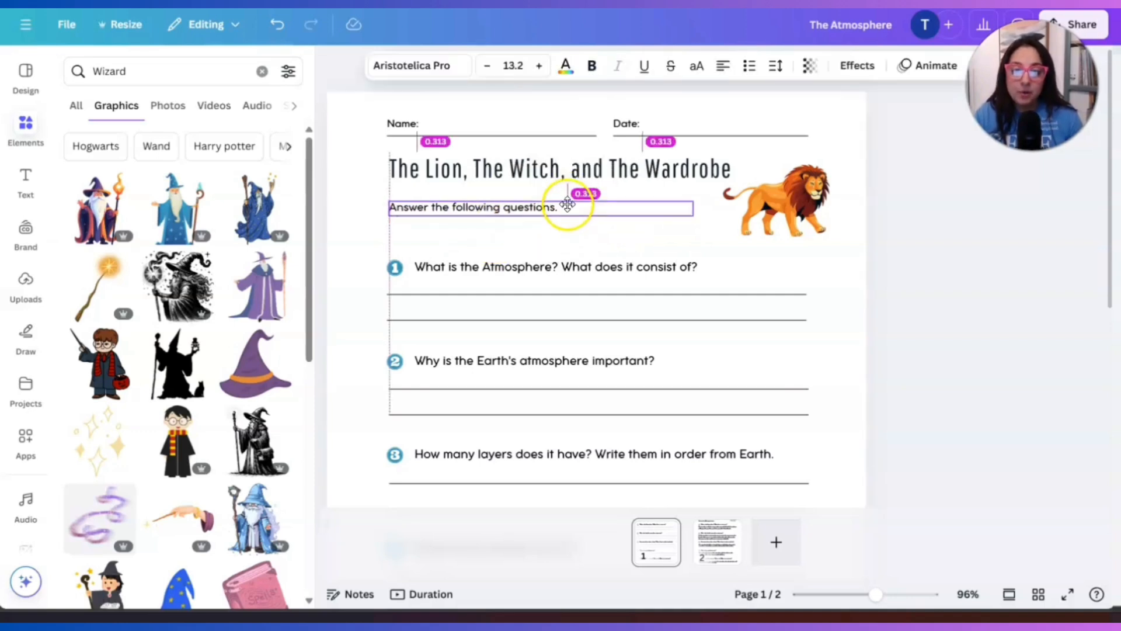
pyautogui.click(605, 234)
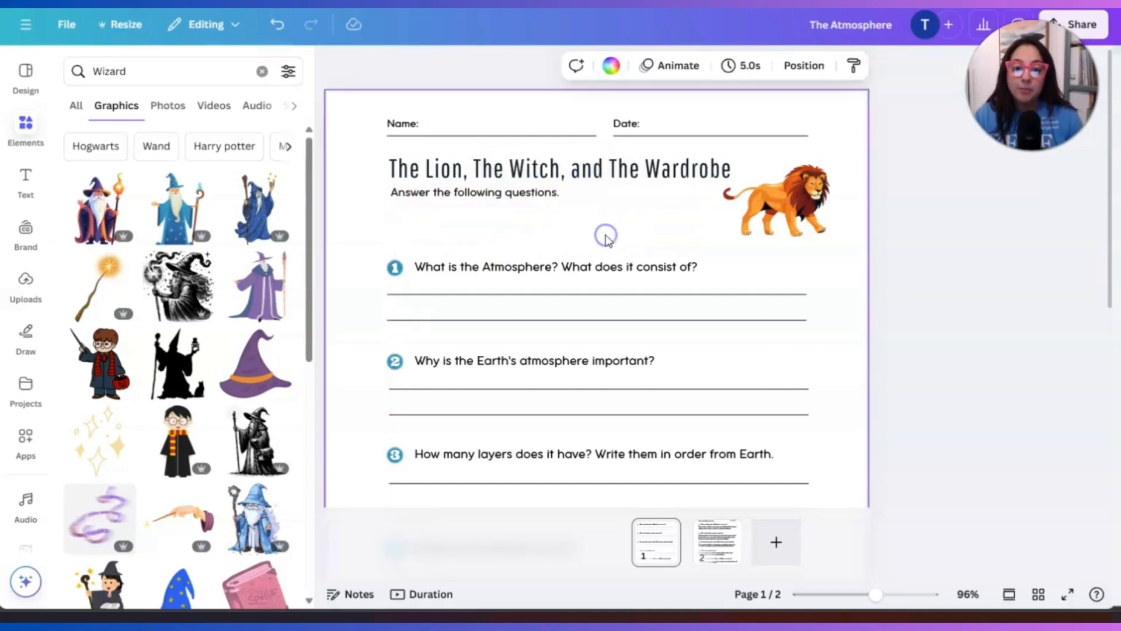
pyautogui.scroll(-3)
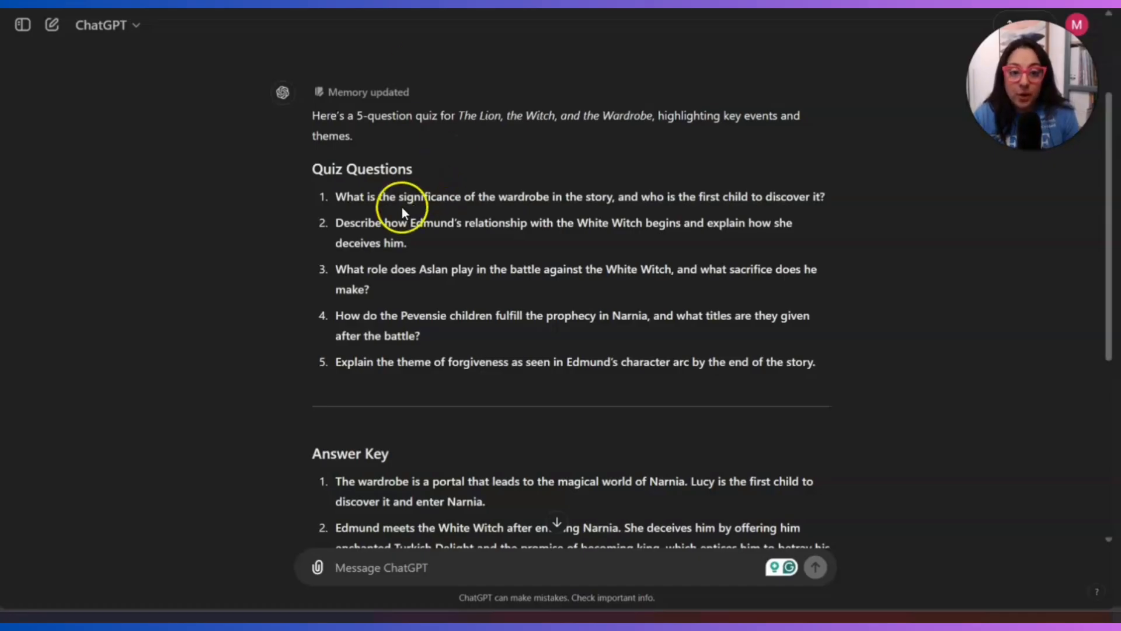
# - Replace question 1 with the Narnia question about the wardrobe
pyautogui.moveTo(337, 196); pyautogui.dragTo(616, 196)
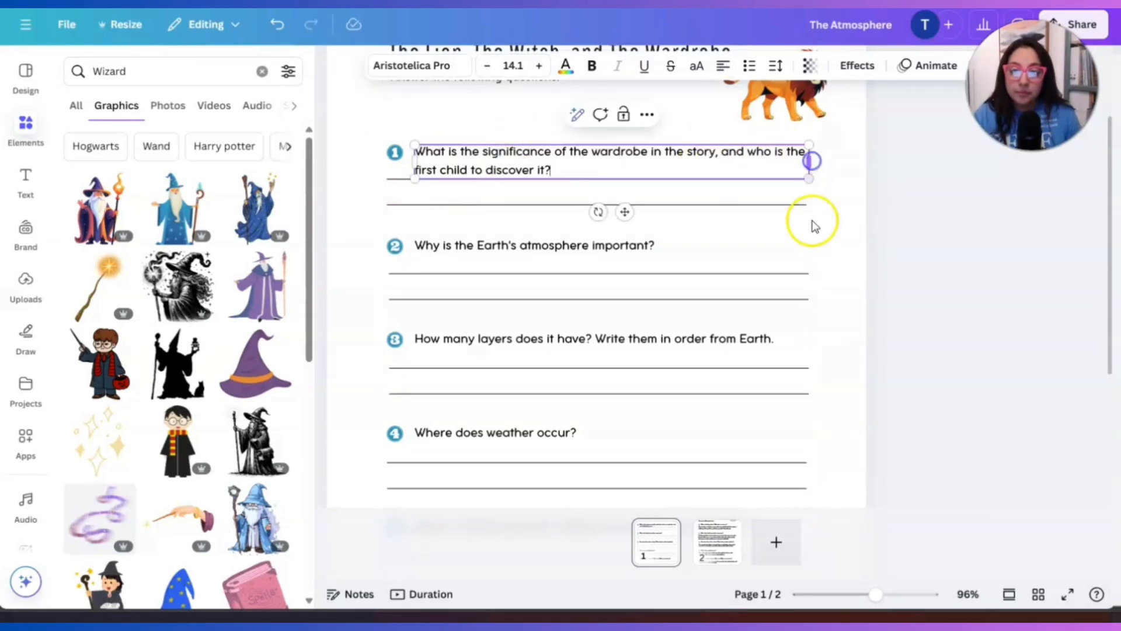
pyautogui.click(597, 205)
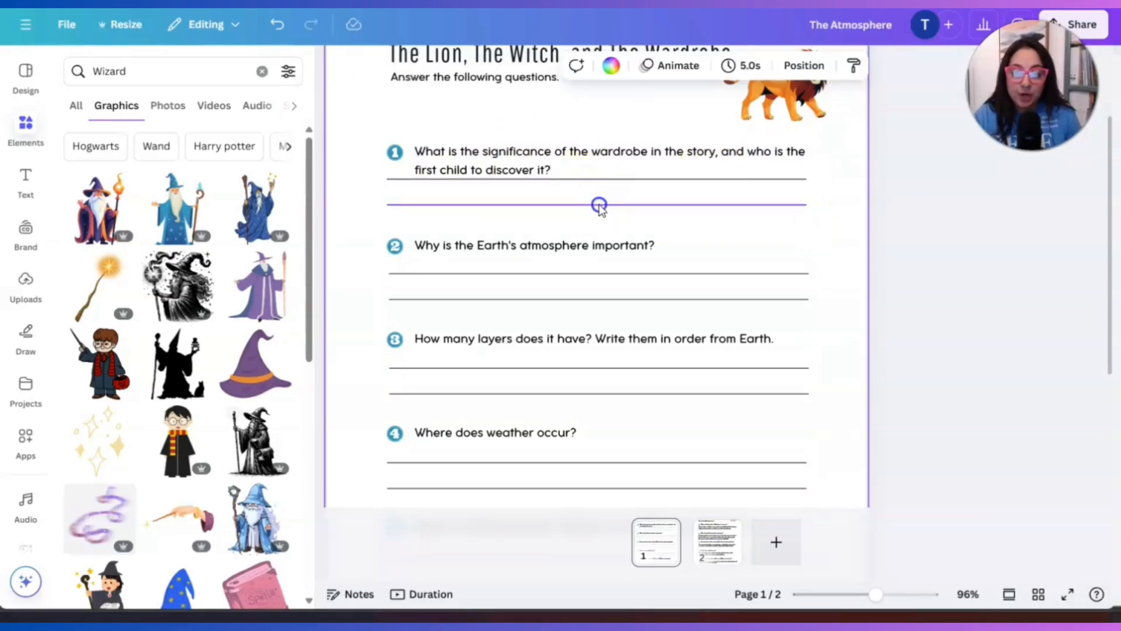
pyautogui.click(600, 204)
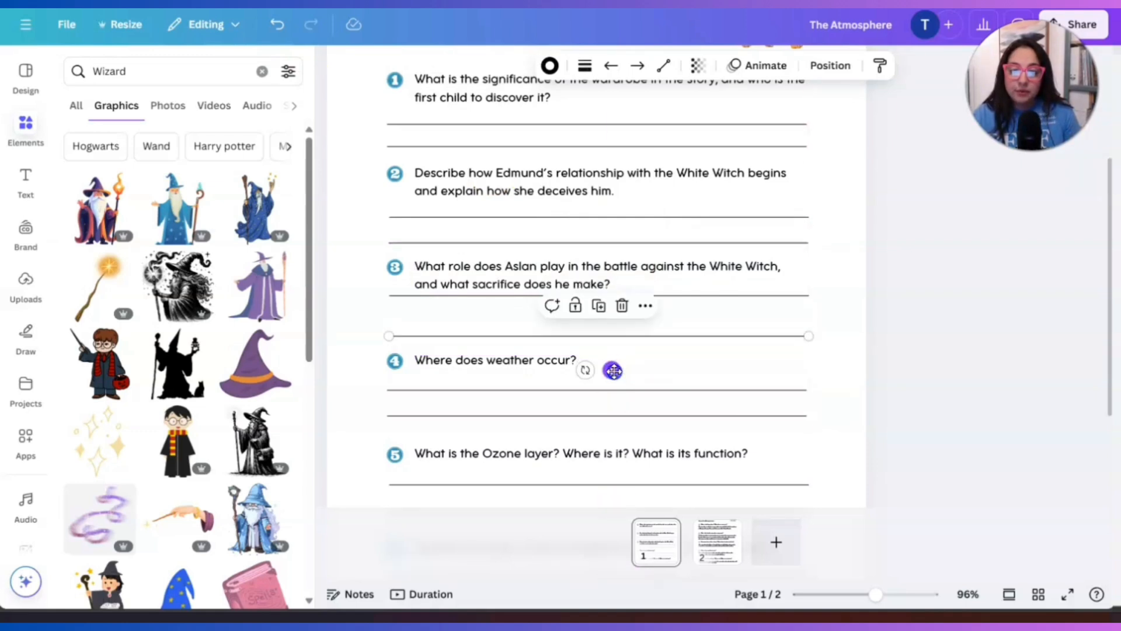
# - Fix the answer line under question 3 and replace question 4 with the Pevensie prophecy question
pyautogui.moveTo(613, 370); pyautogui.dragTo(611, 326)
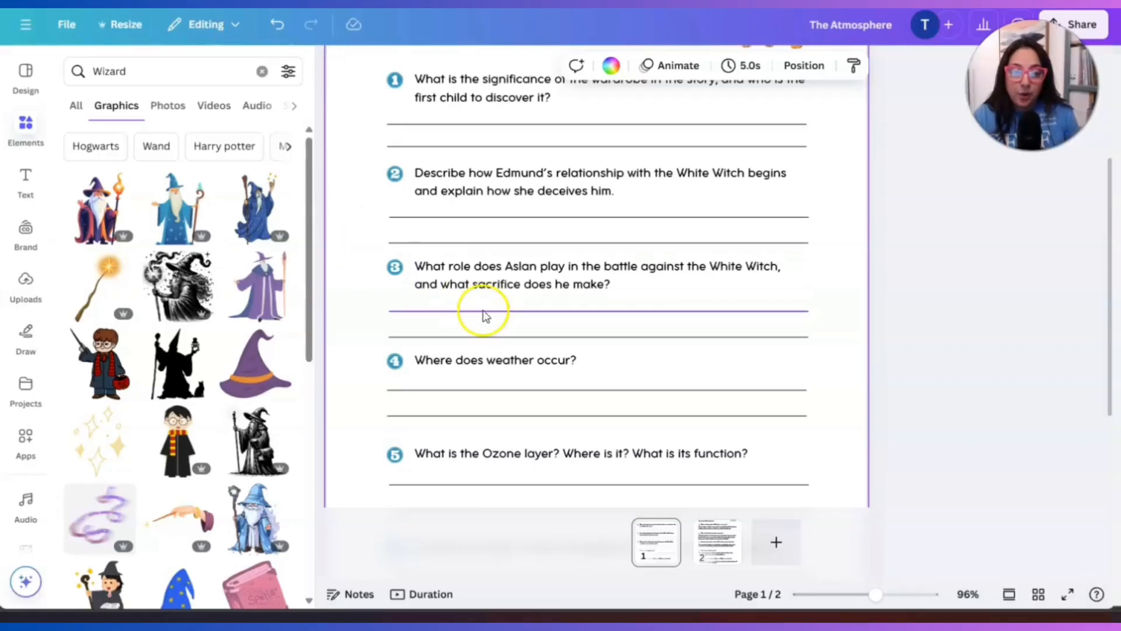
pyautogui.click(495, 359)
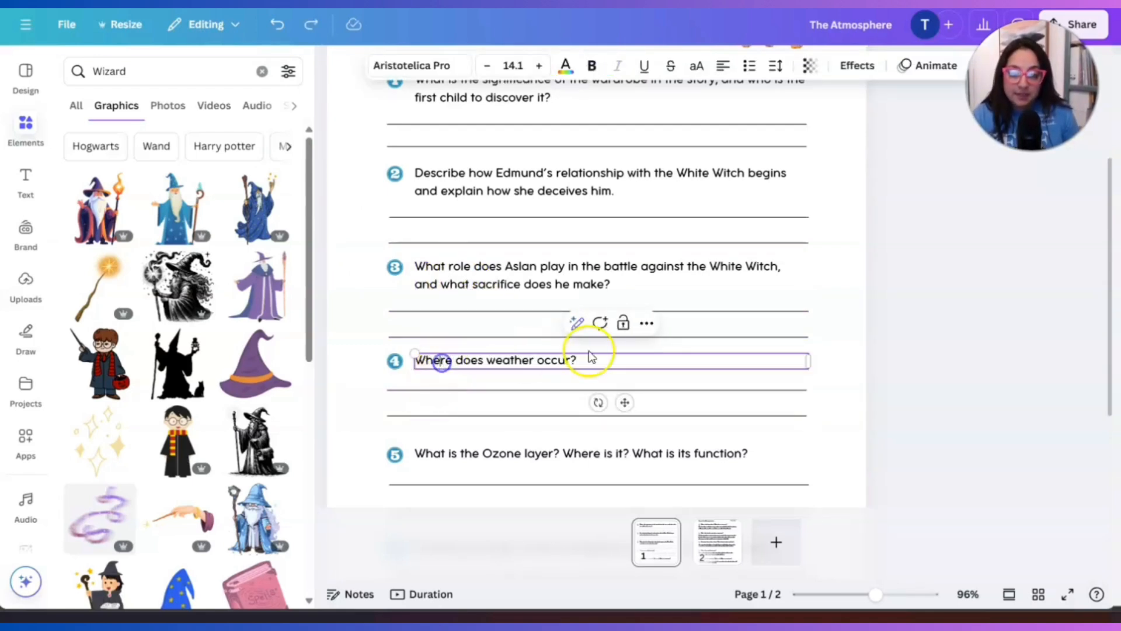
pyautogui.doubleClick(493, 359)
pyautogui.write('How do the Pevensie children fulfill the prophecy in Narnia, and what titles are they given after the battle?')
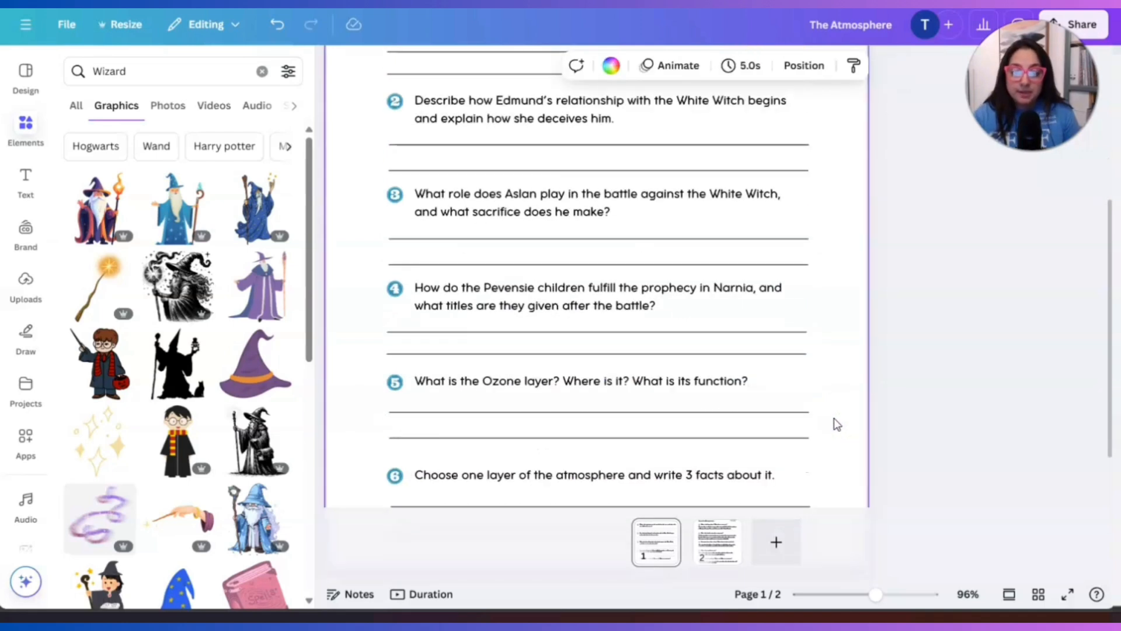
pyautogui.click(581, 381)
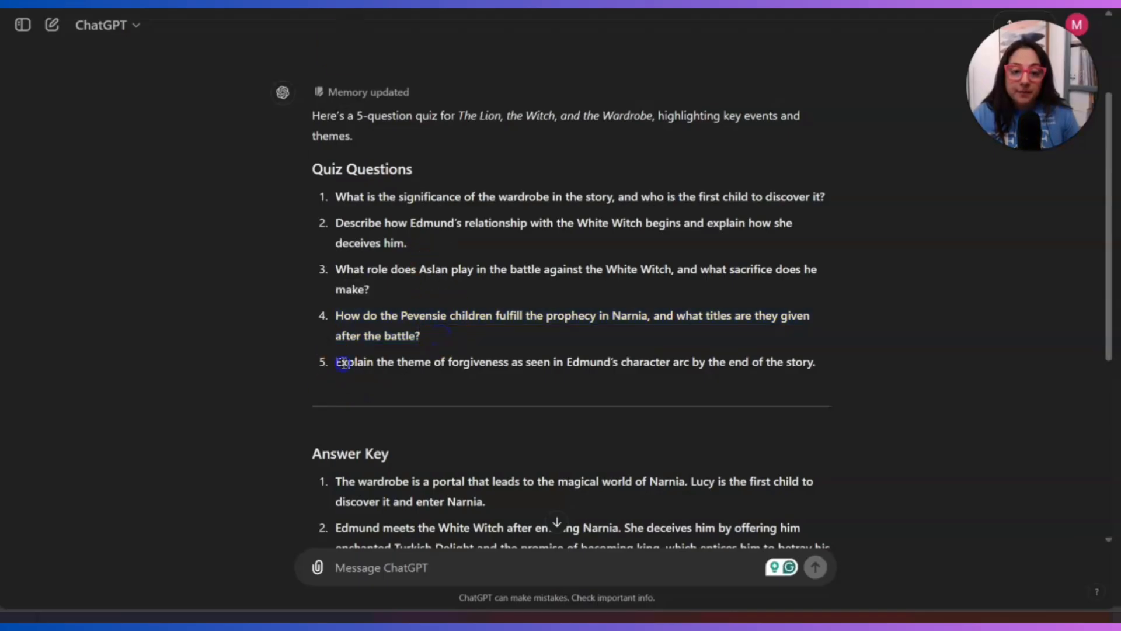
# - Make question 5 ask about forgiveness in Edmund's character arc and begin rewriting question 6
pyautogui.moveTo(336, 362); pyautogui.dragTo(815, 362)
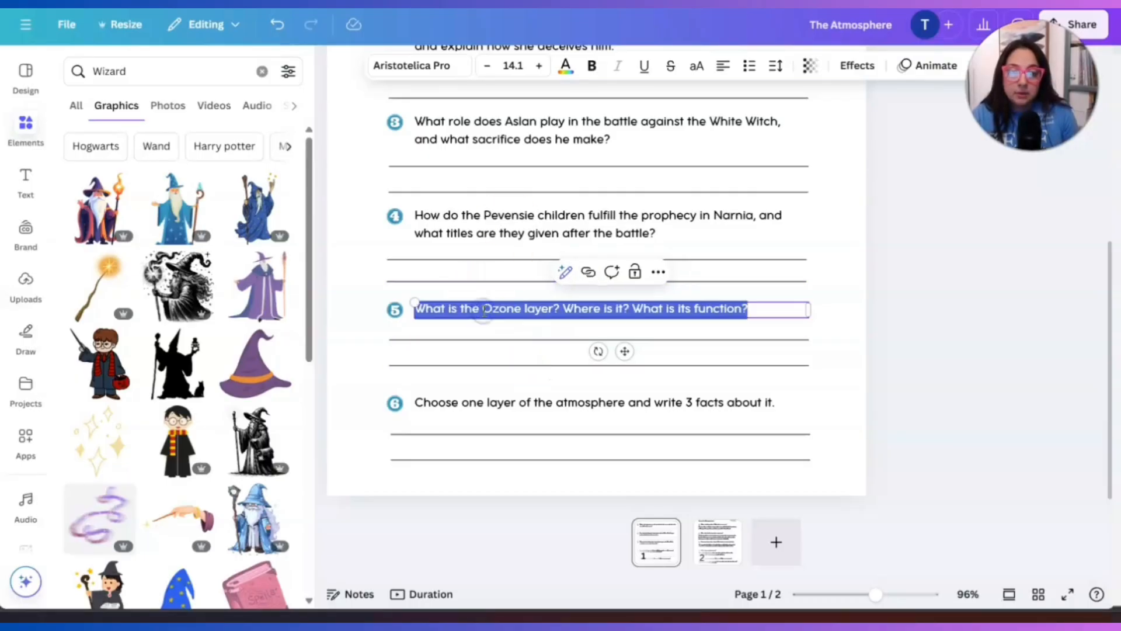
pyautogui.write("Explain the theme of forgiveness as seen in Edmund's character arc by the end of the story.")
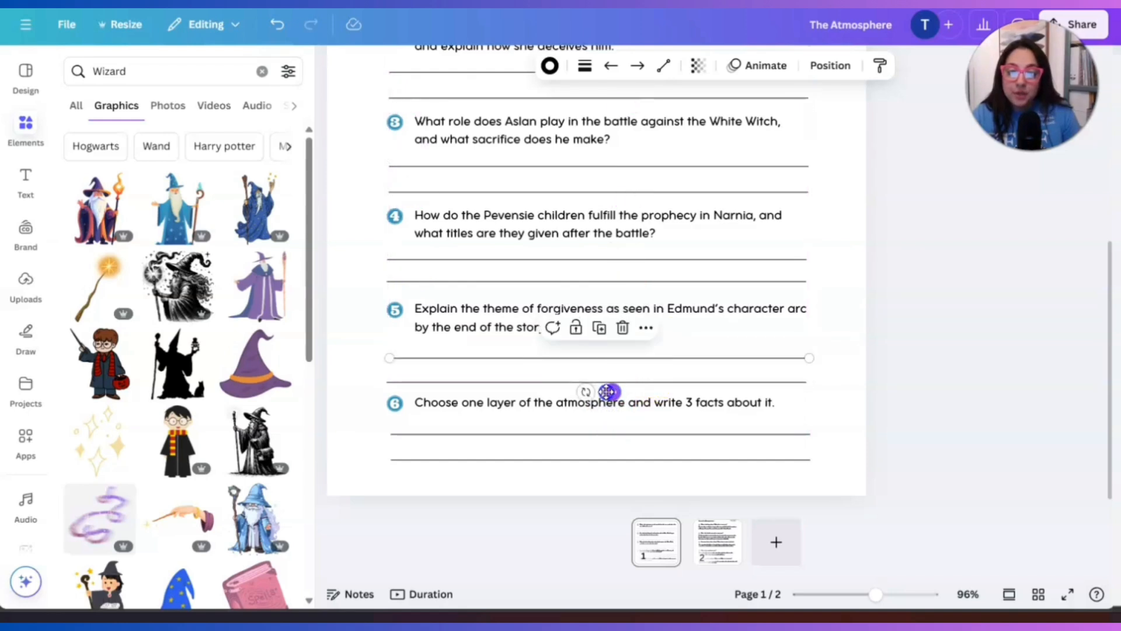
pyautogui.click(594, 402)
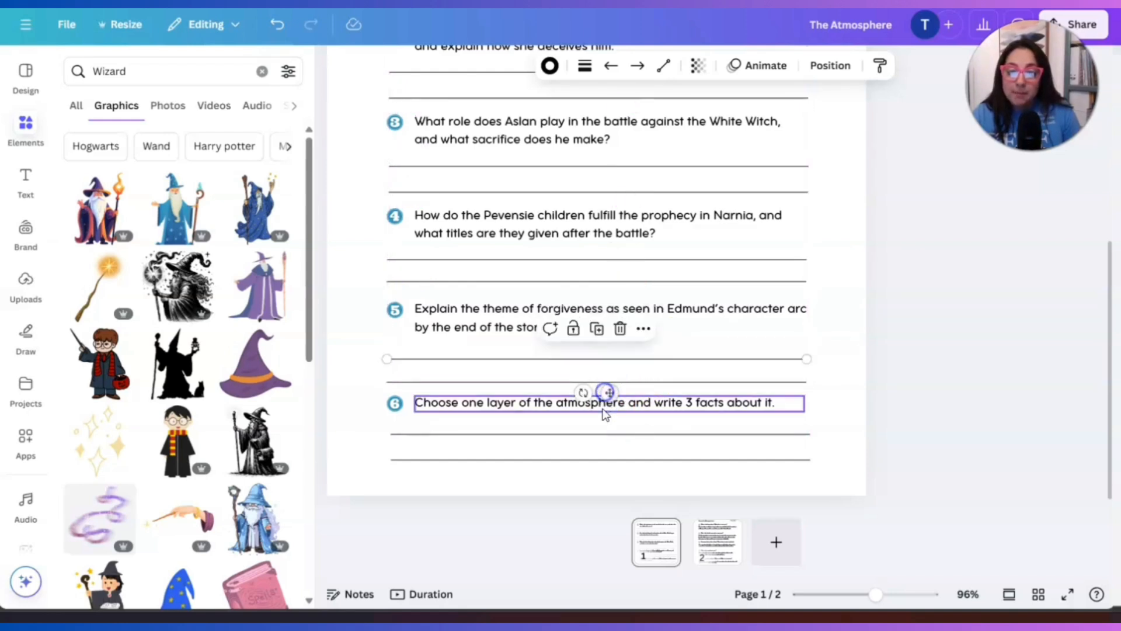
pyautogui.write('Wha')
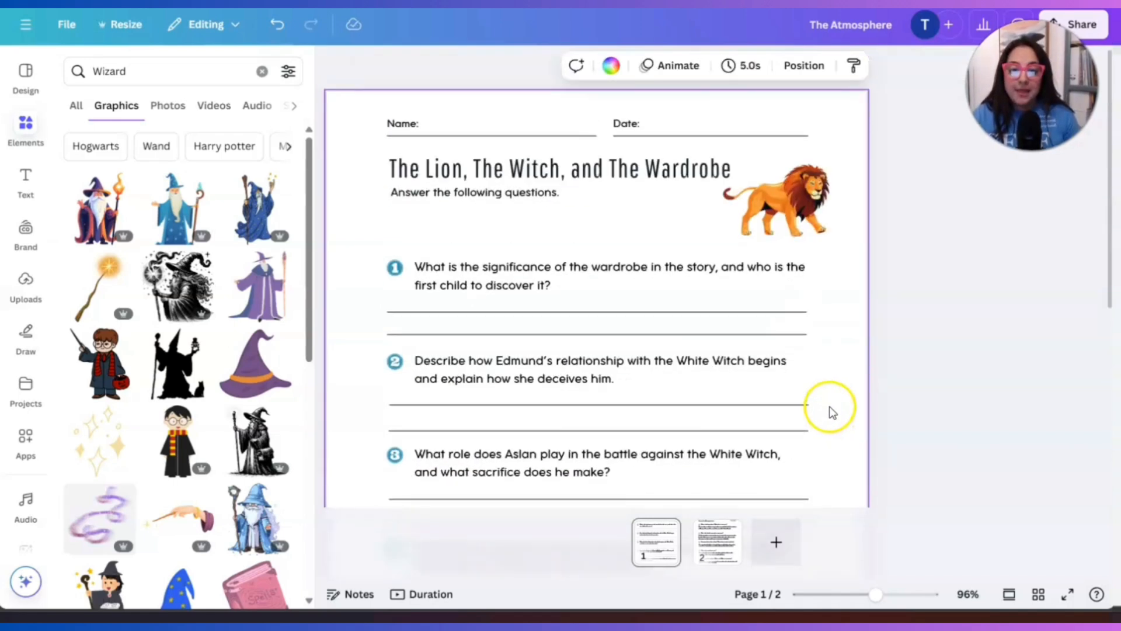
# - Recolour the question number badges orange from the Photo colors to match the lion
pyautogui.click(394, 268)
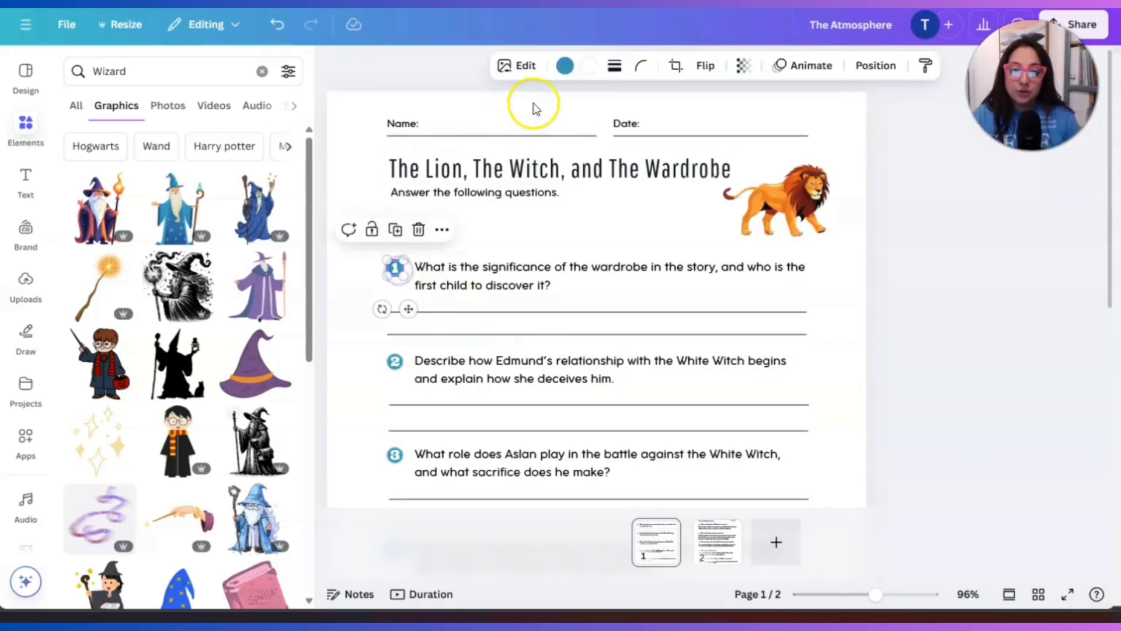
pyautogui.click(564, 65)
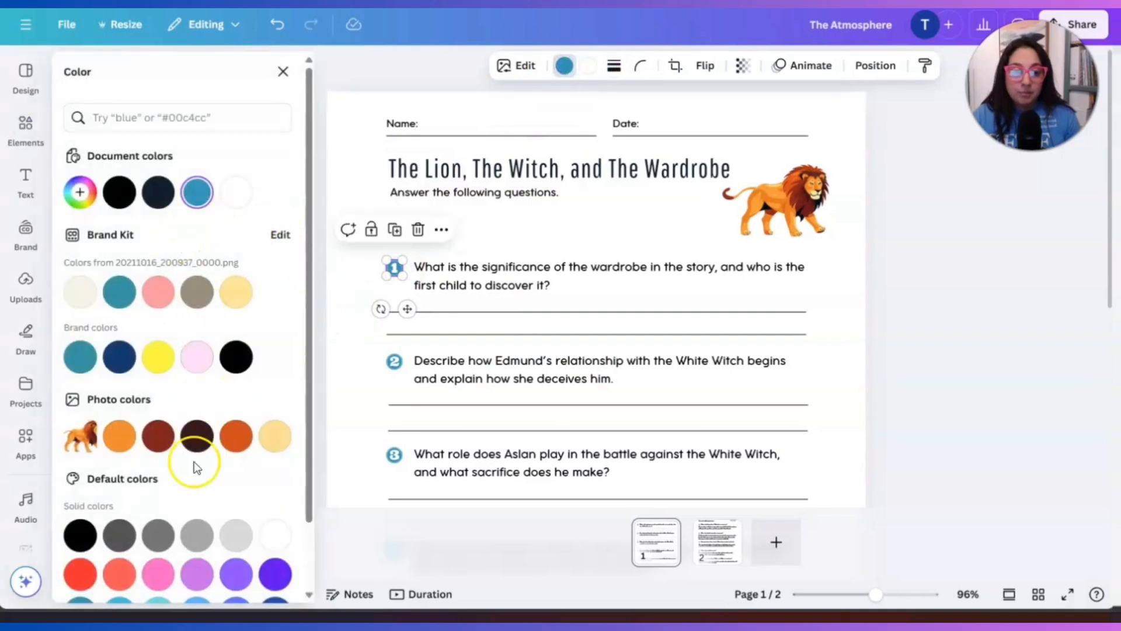
pyautogui.scroll(-3)
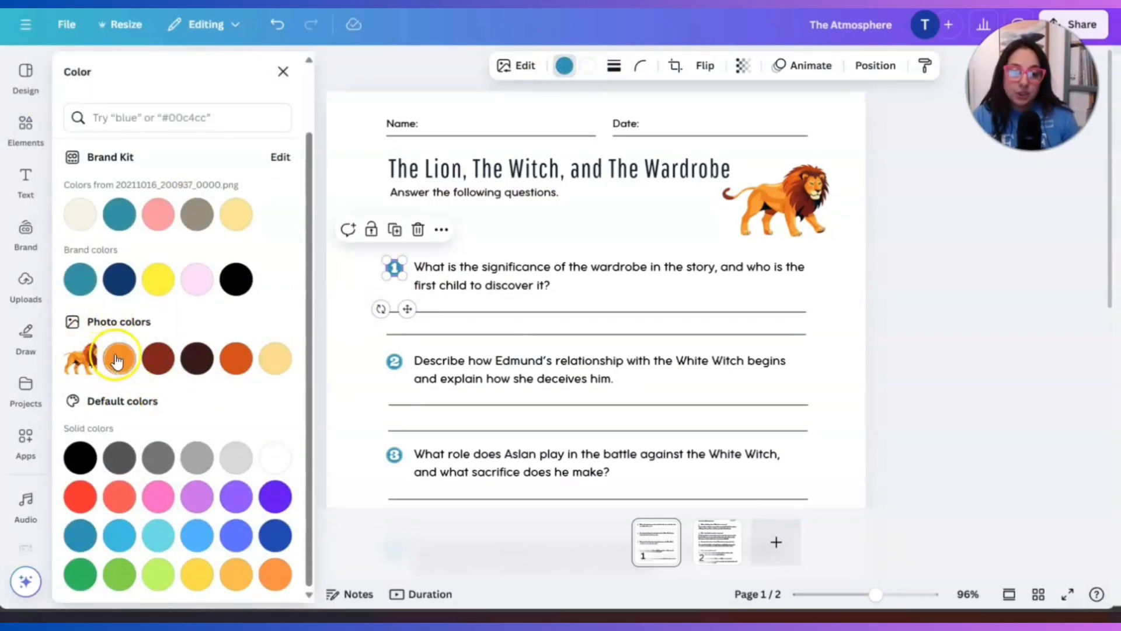
pyautogui.moveTo(119, 359)
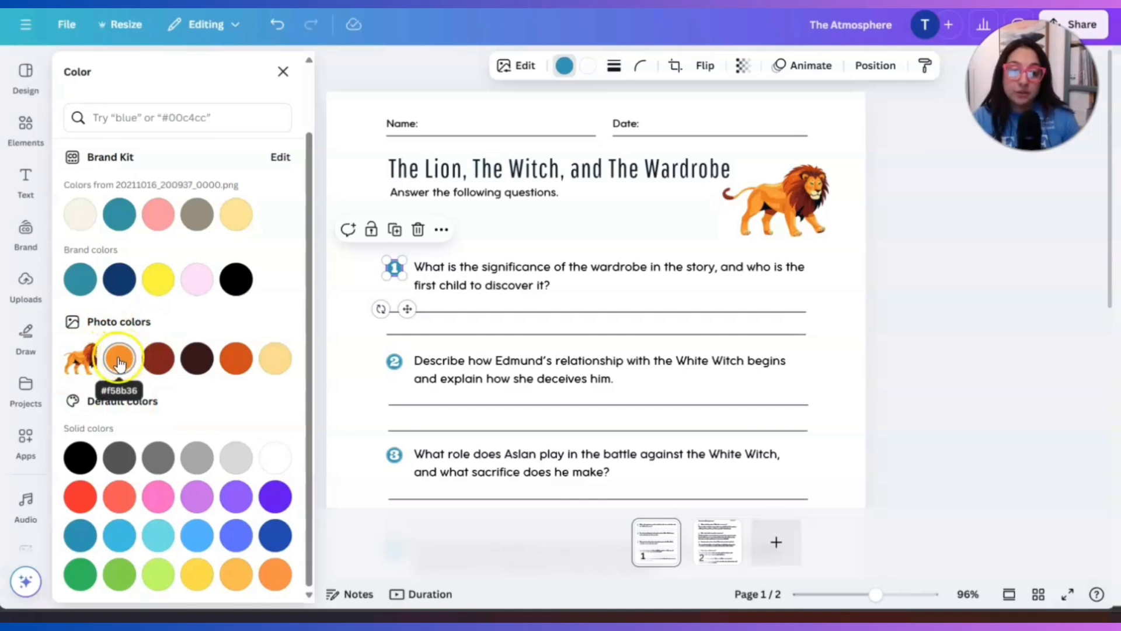
pyautogui.click(119, 358)
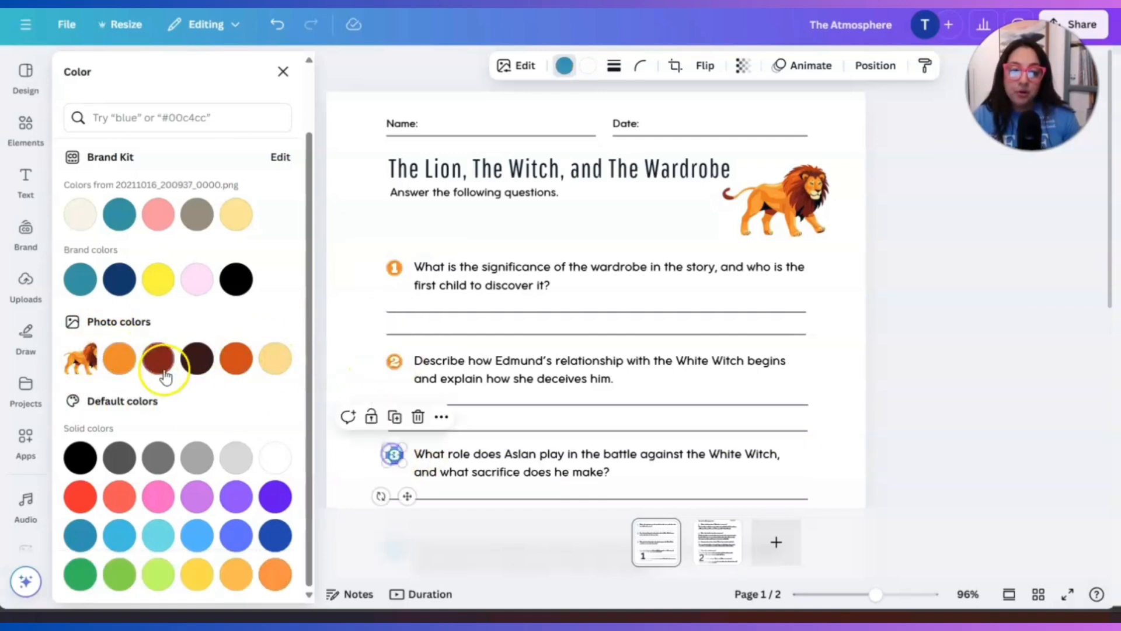
pyautogui.scroll(-3)
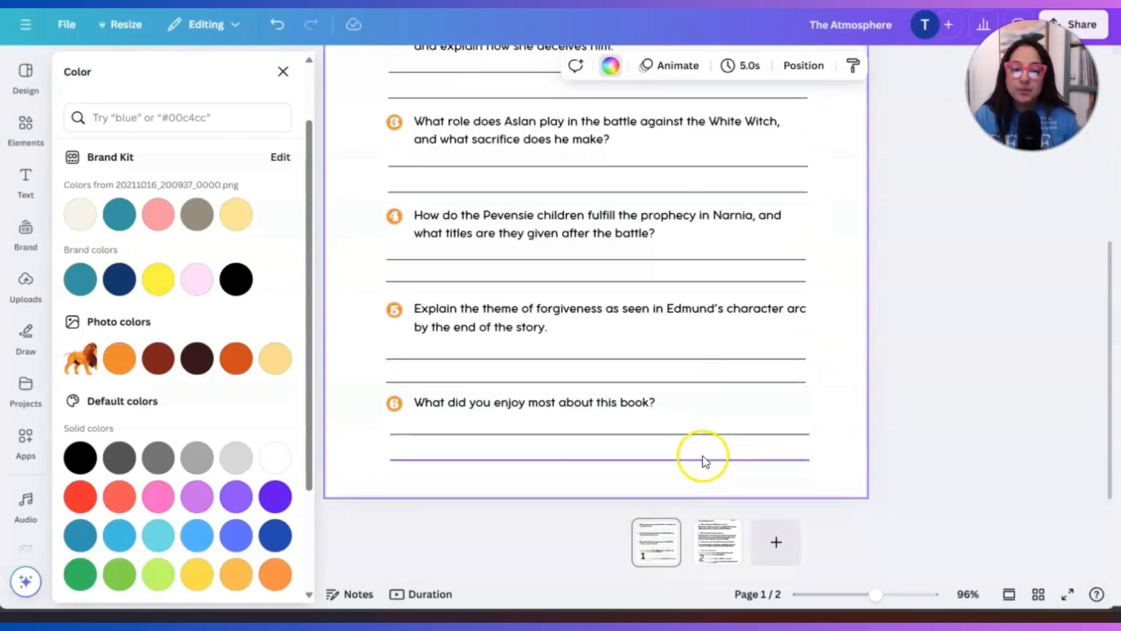
pyautogui.moveTo(728, 556)
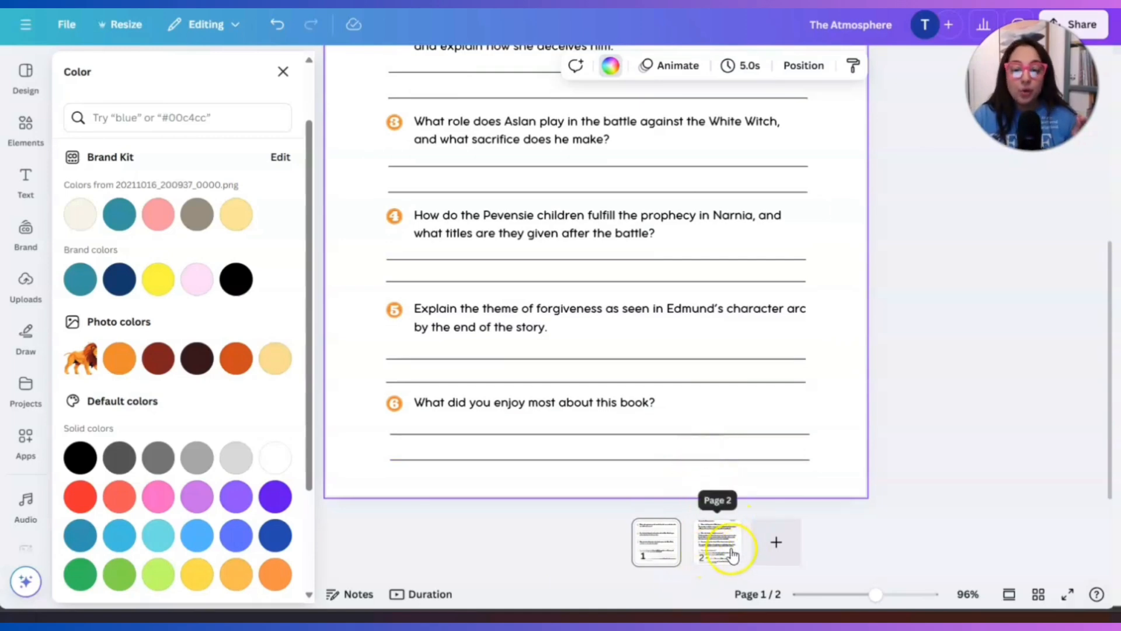
# - Recolour the Answer Key label orange and carry the quiz title over from the quiz page
pyautogui.click(717, 542)
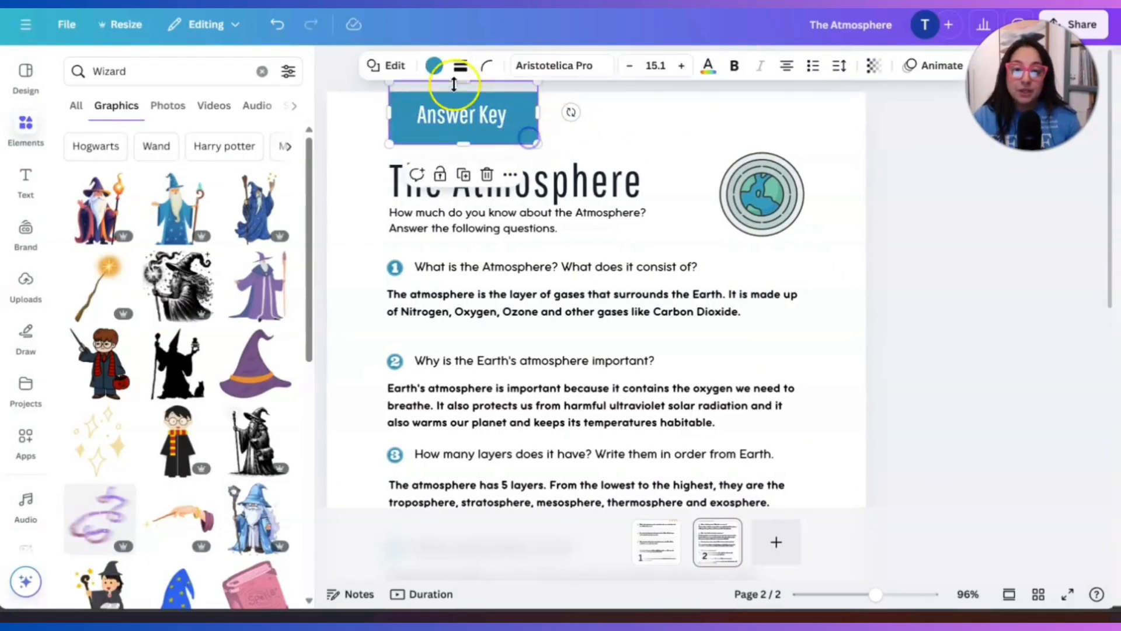
pyautogui.click(432, 65)
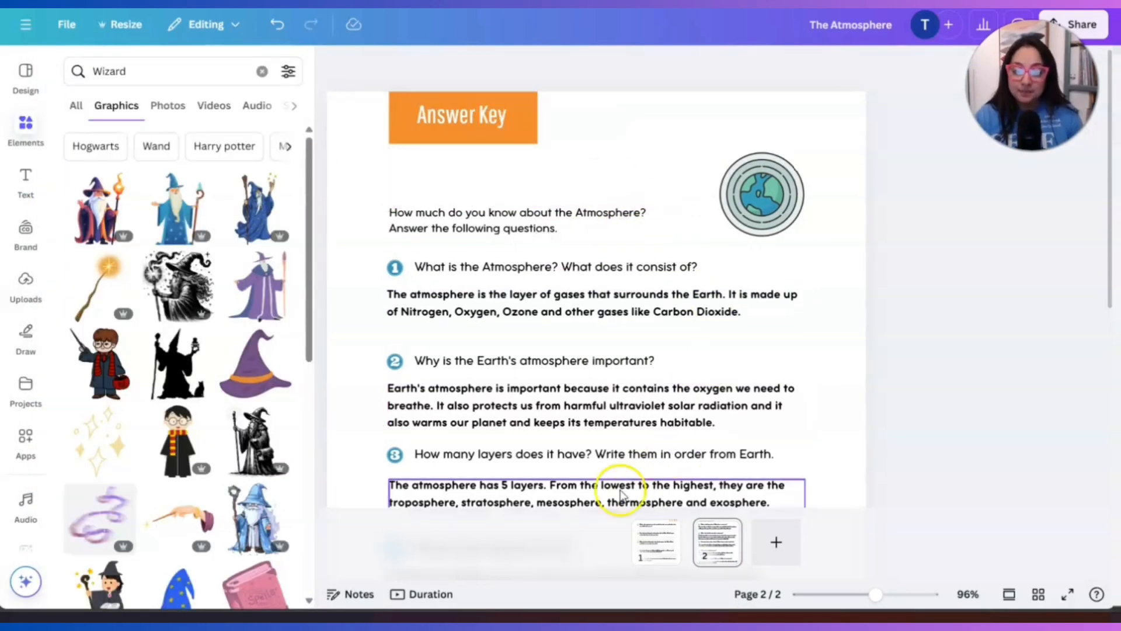
pyautogui.click(656, 541)
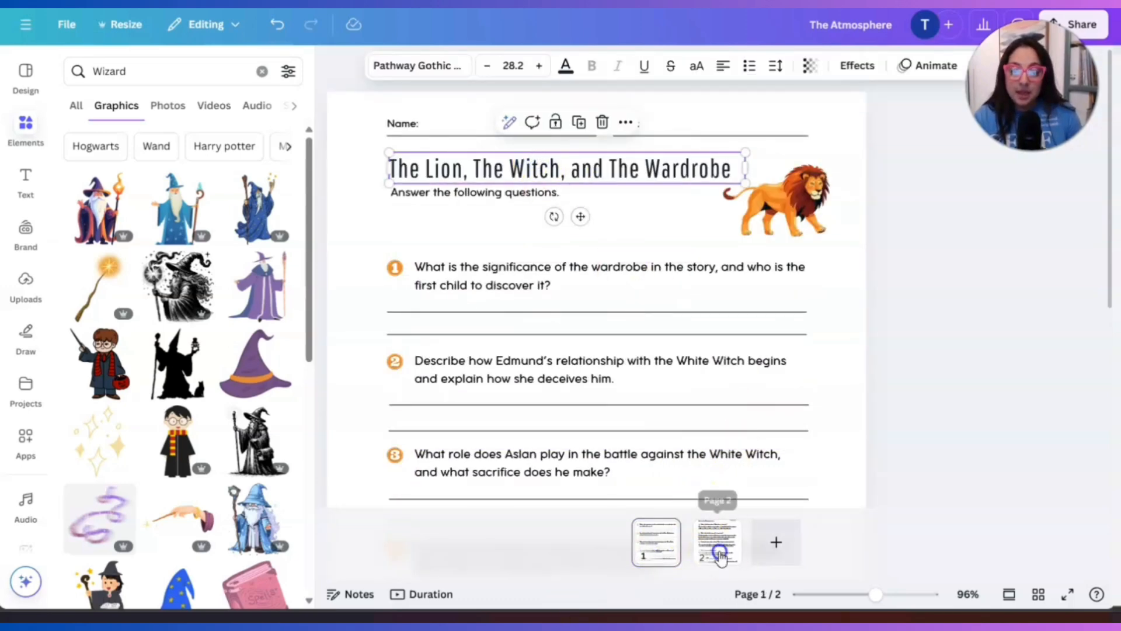
pyautogui.click(717, 542)
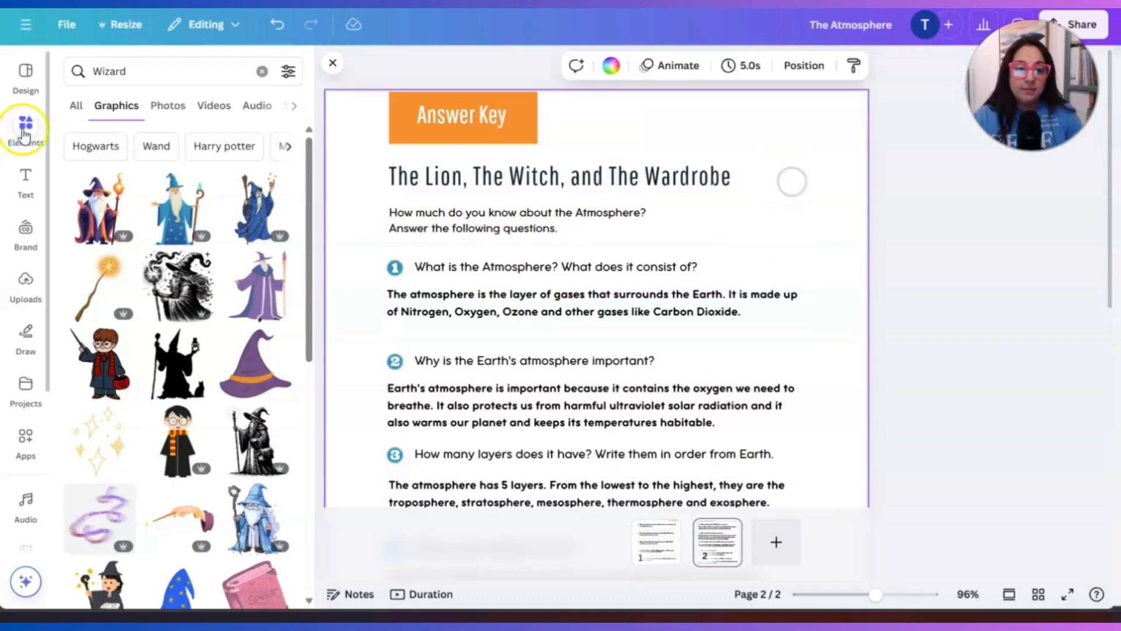
# - Search Elements for 'witch' and add the witch hat graphic to the answer key page
pyautogui.click(261, 71)
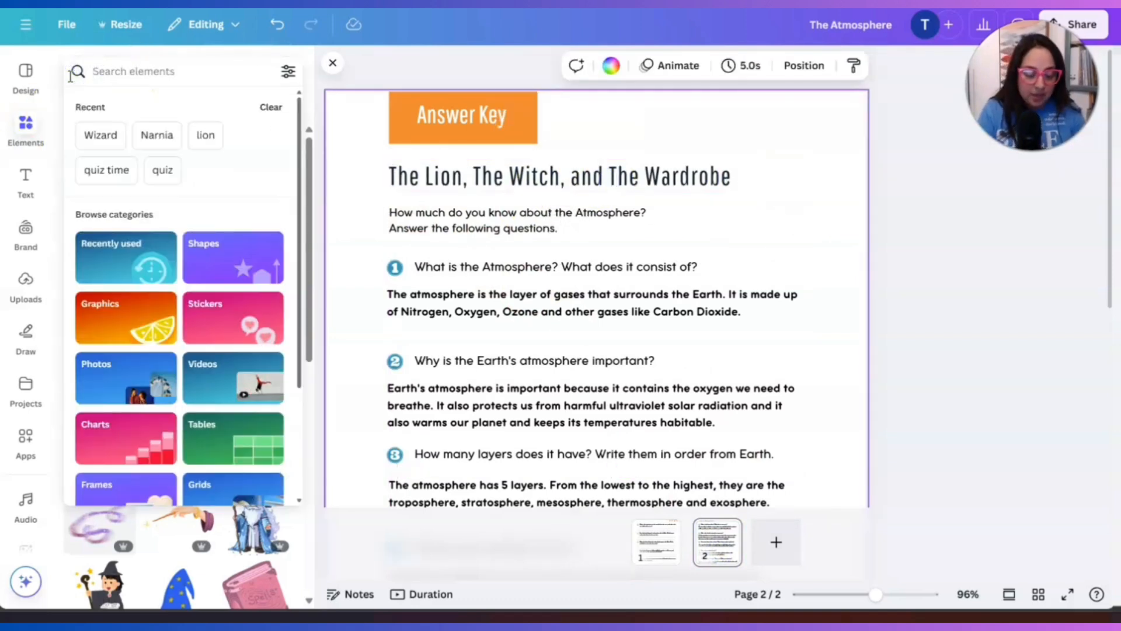
pyautogui.write('chro')
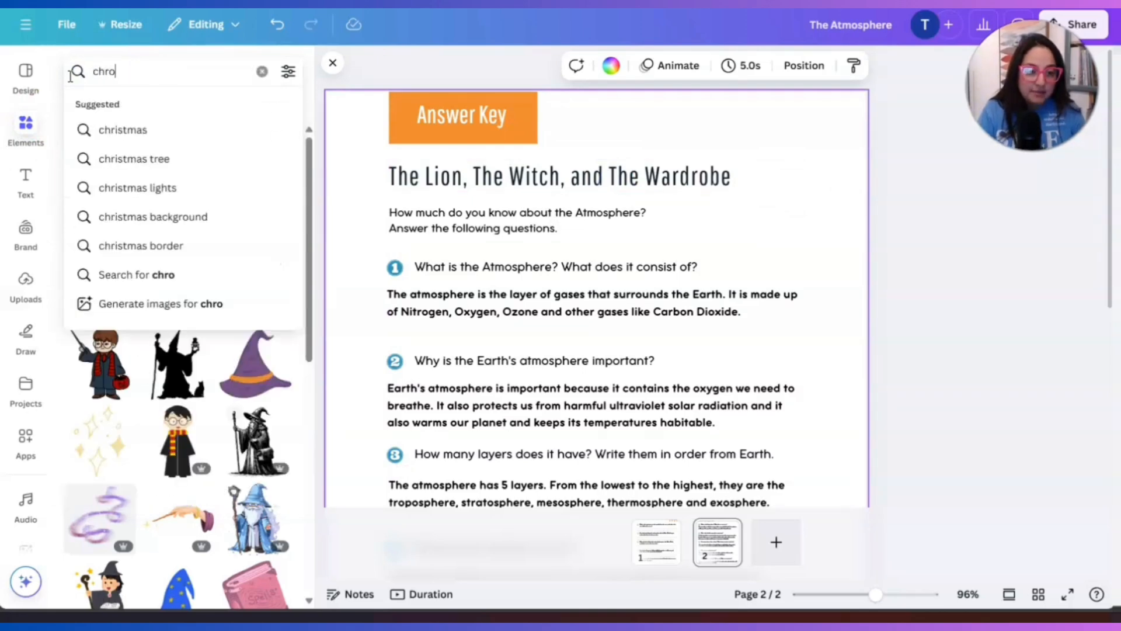
pyautogui.write('wi')
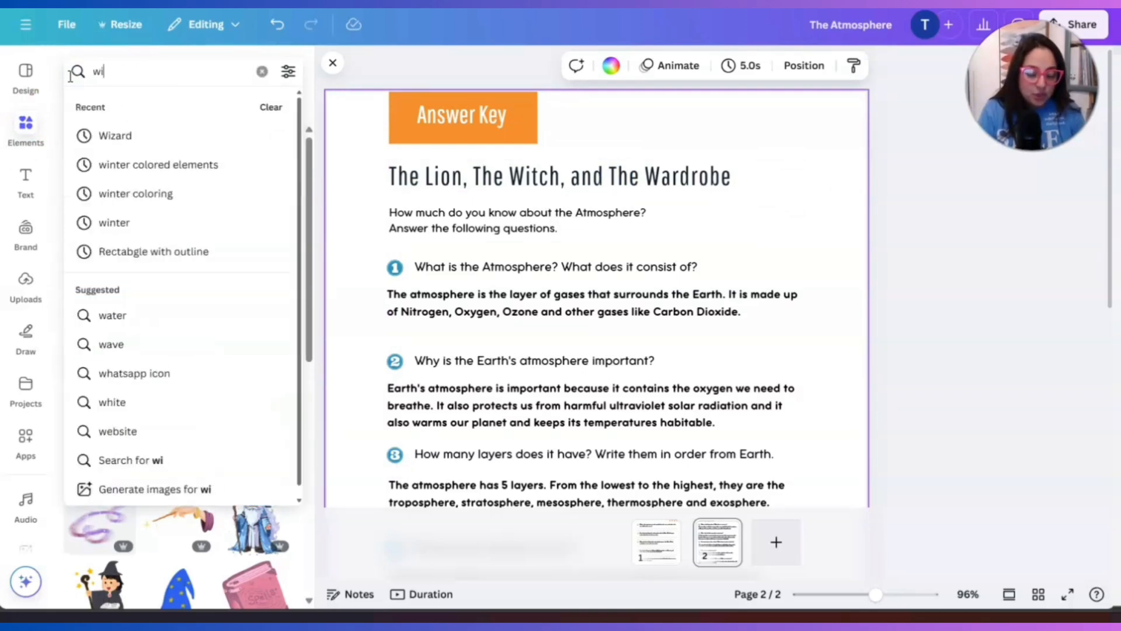
pyautogui.write('witch')
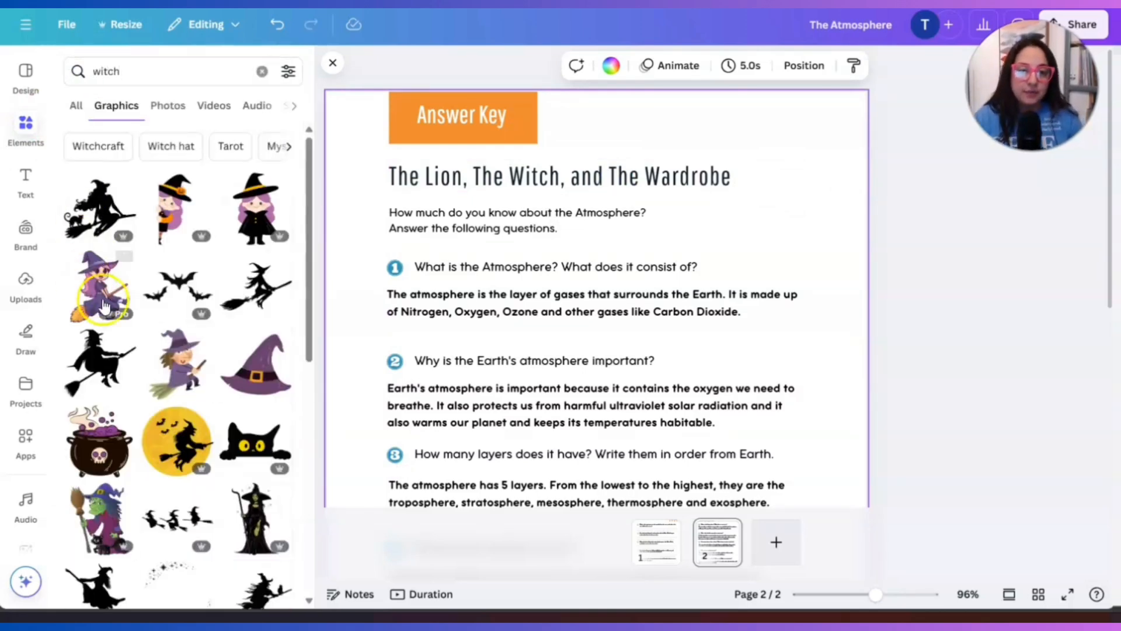
pyautogui.scroll(-3)
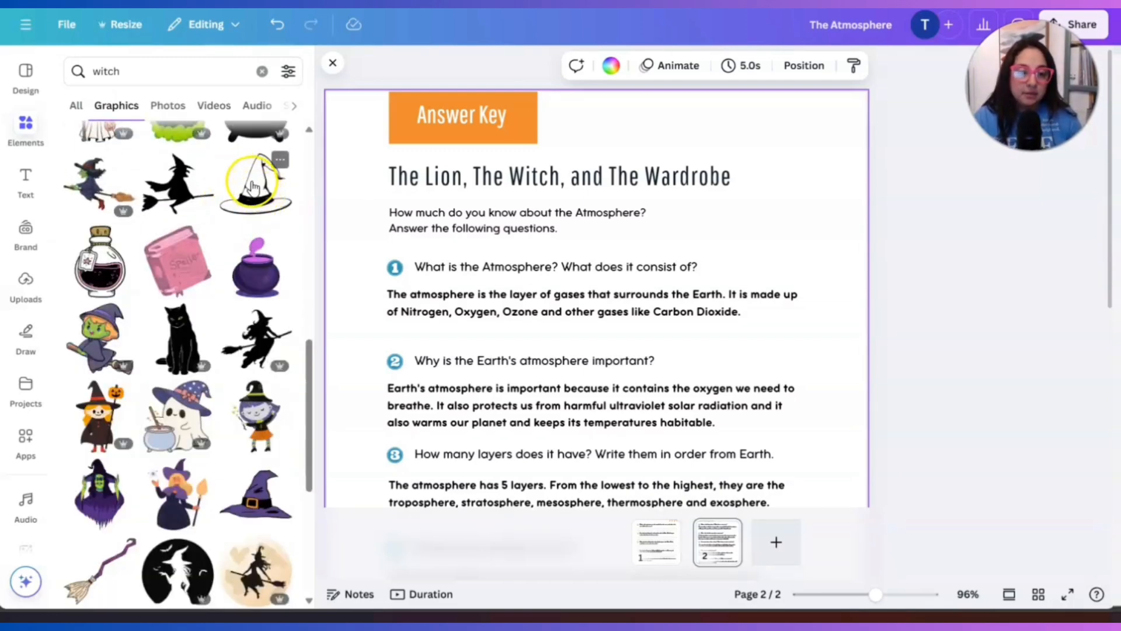
pyautogui.click(257, 186)
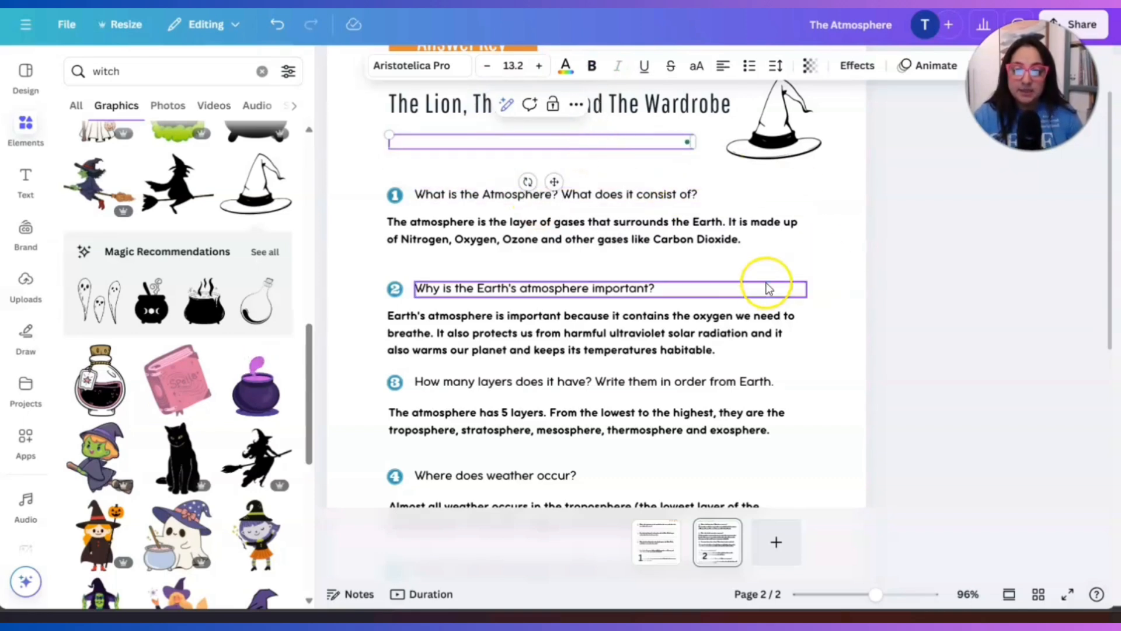
# - Paste the Narnia quiz questions and answers into the answer key text boxes
pyautogui.click(507, 194)
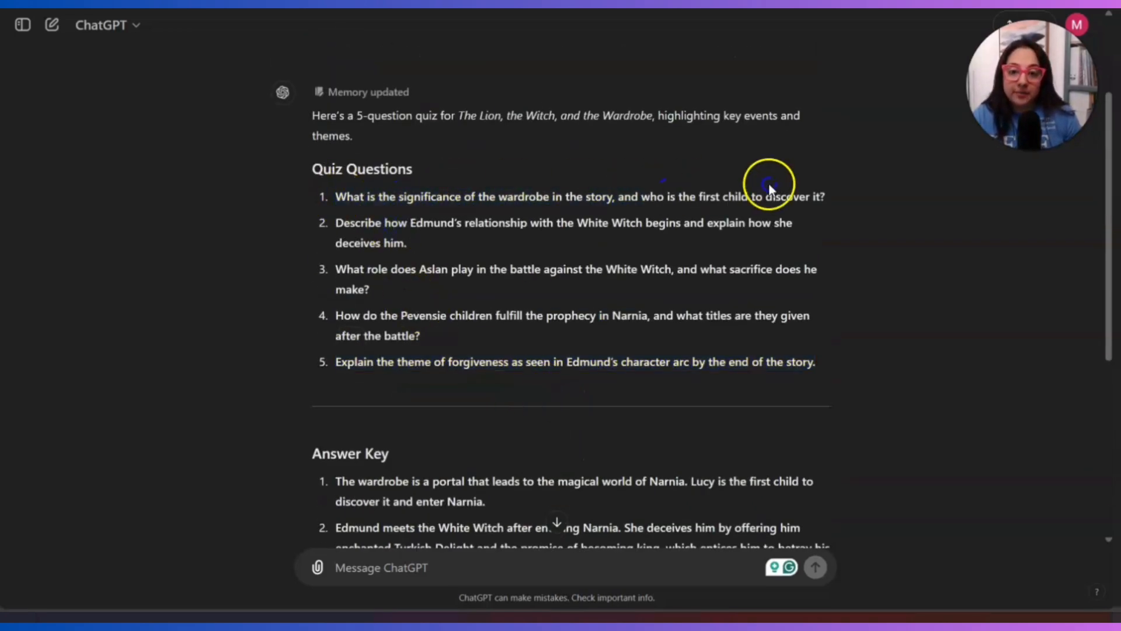
pyautogui.tripleClick(566, 197)
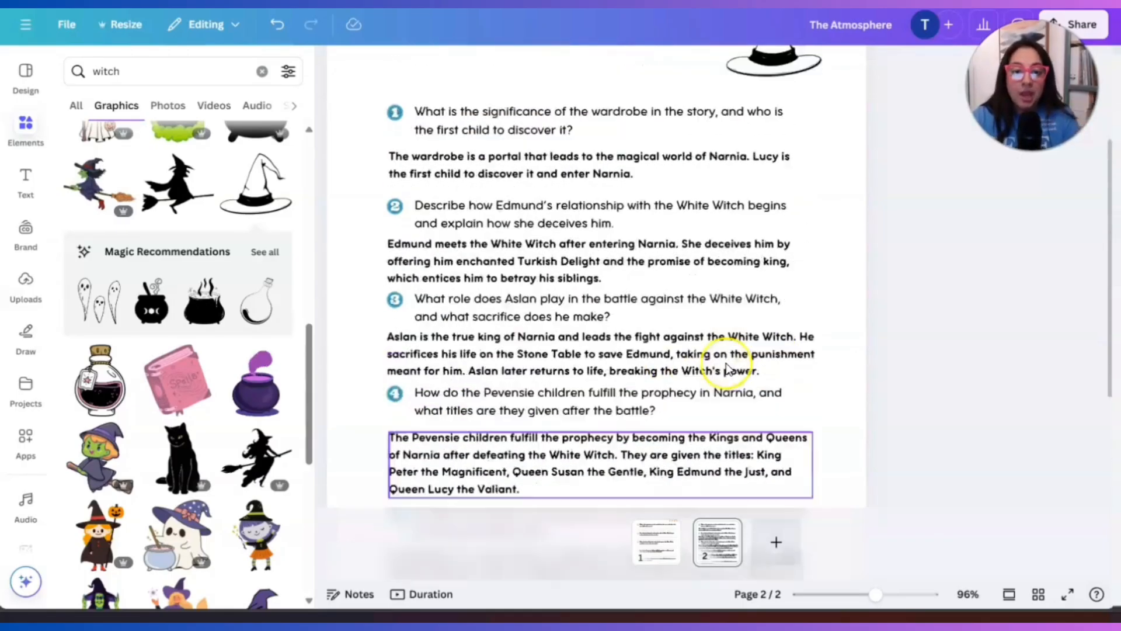
# - Add a new blank page and move it to the start of the booklet
pyautogui.scroll(-3)
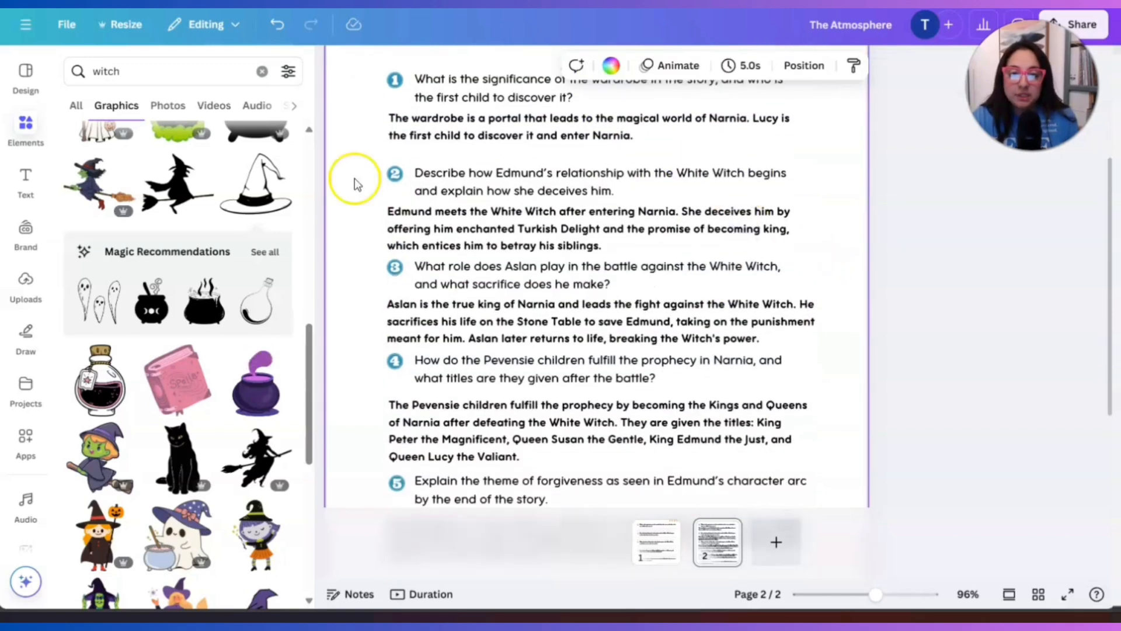
pyautogui.click(521, 175)
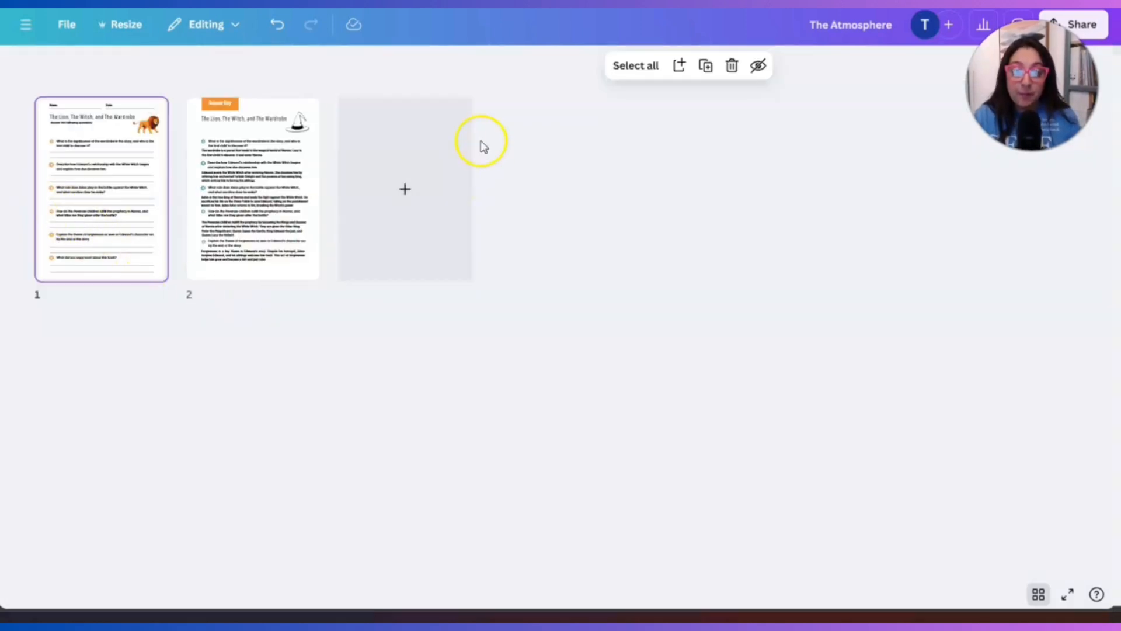
pyautogui.click(404, 190)
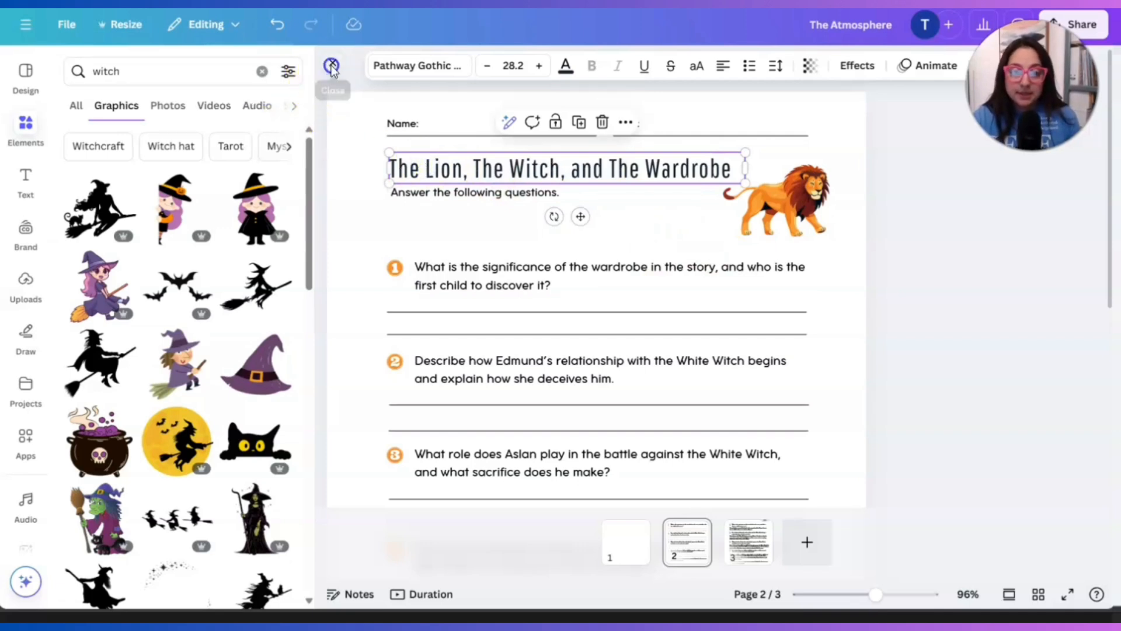
# - Copy the quiz title onto the blank first page and centre it on the page
pyautogui.click(332, 66)
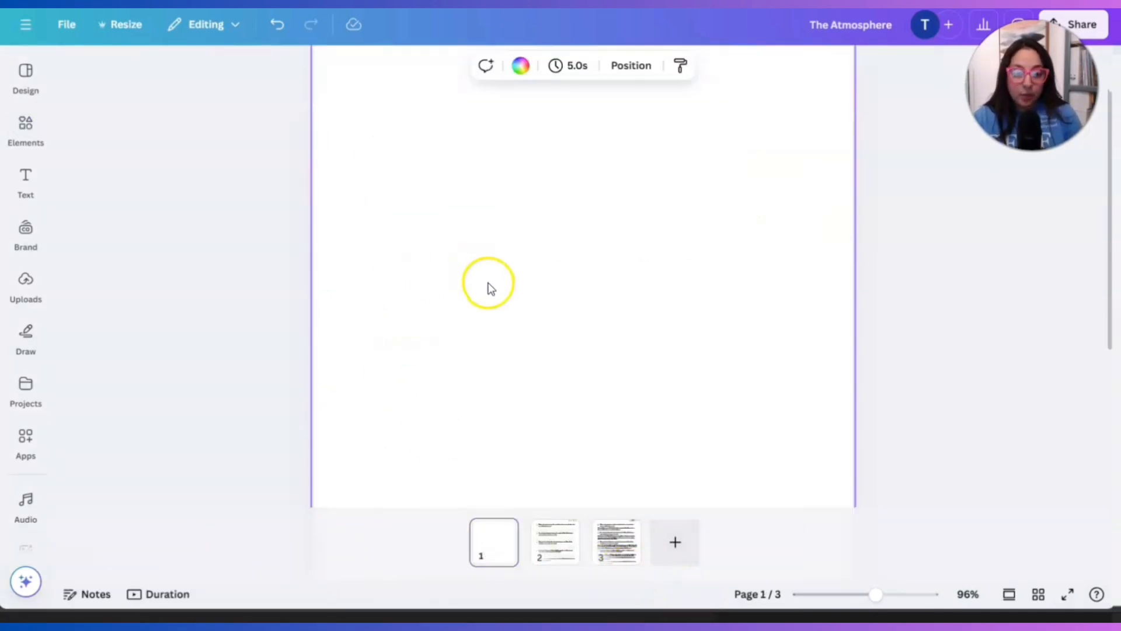
pyautogui.click(555, 543)
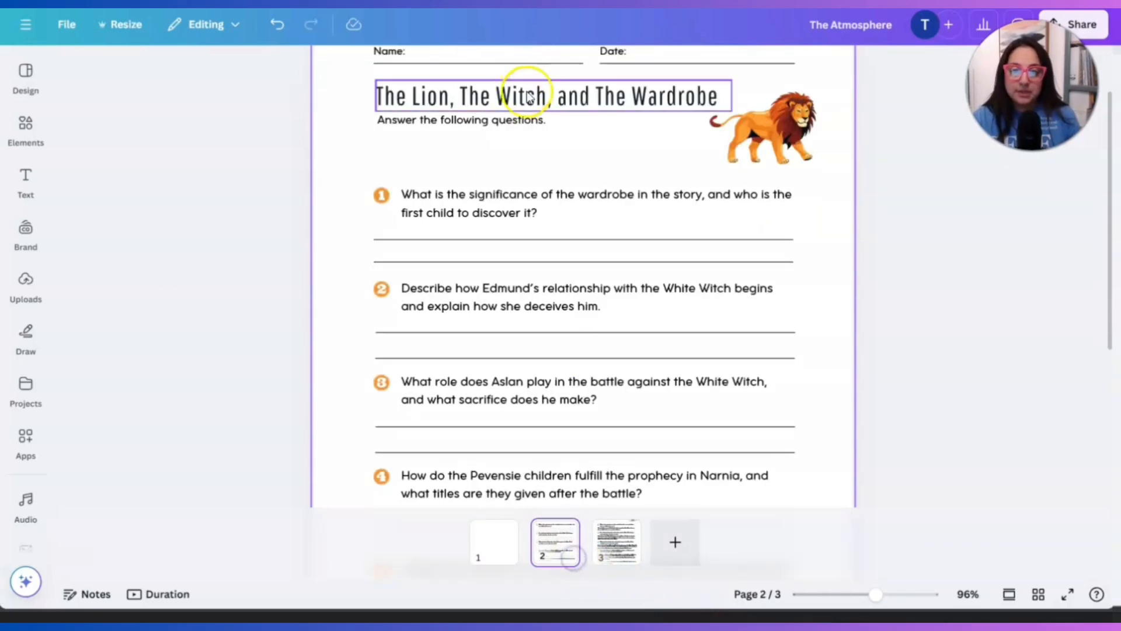
pyautogui.click(525, 95)
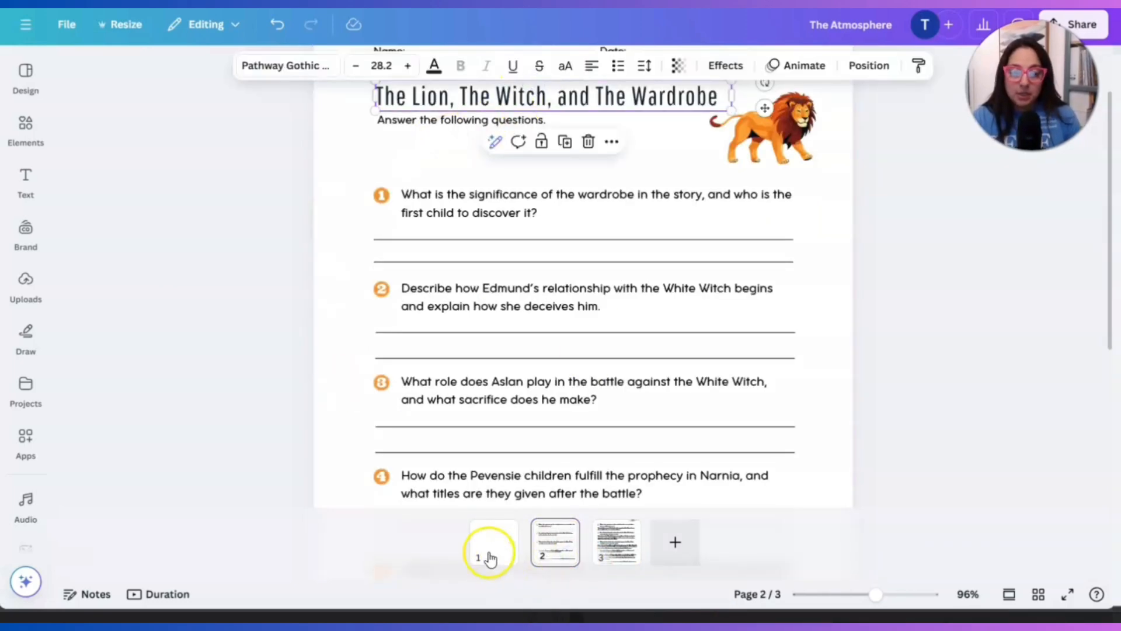
pyautogui.click(491, 554)
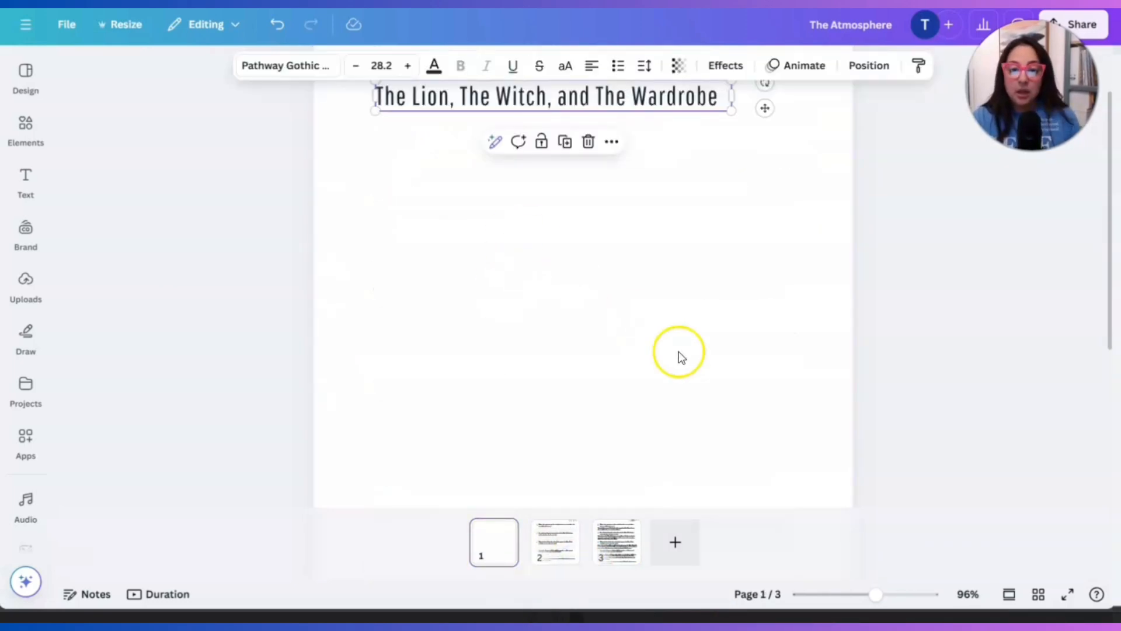
pyautogui.moveTo(546, 97); pyautogui.dragTo(586, 358)
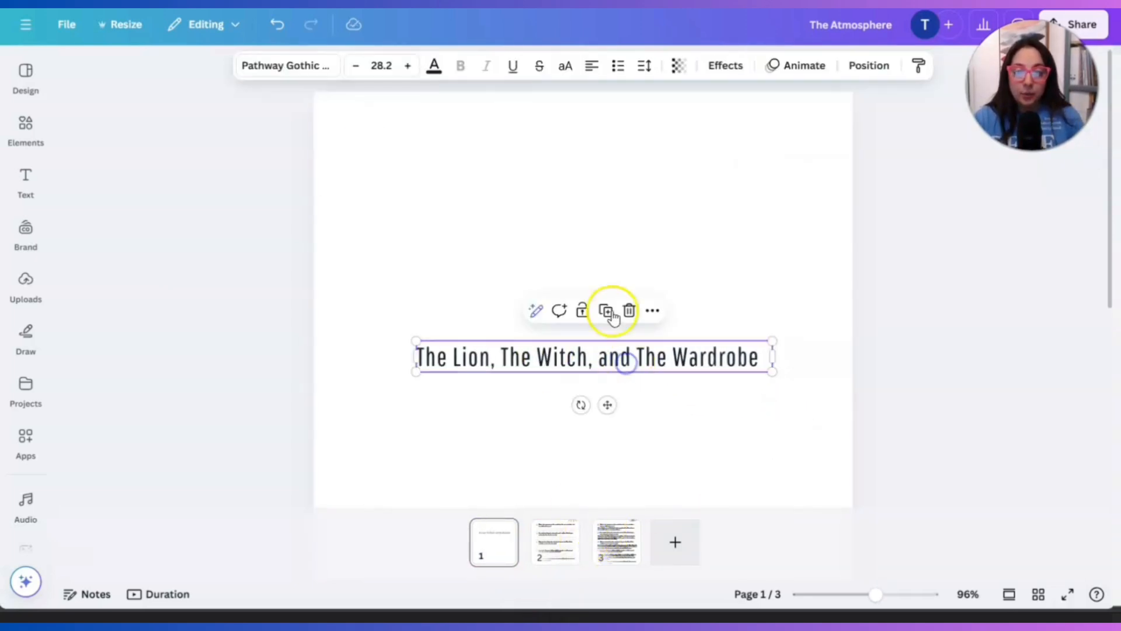
# - Duplicate the title below it as 'Quiz #1' and centre both lines
pyautogui.click(606, 311)
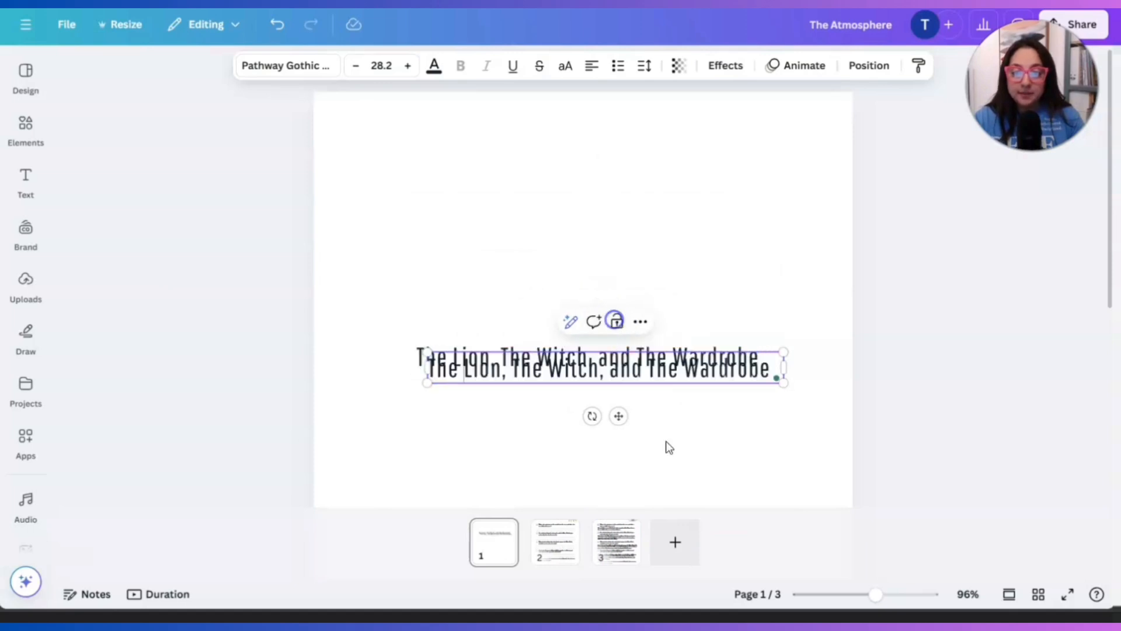
pyautogui.moveTo(604, 368); pyautogui.dragTo(593, 393)
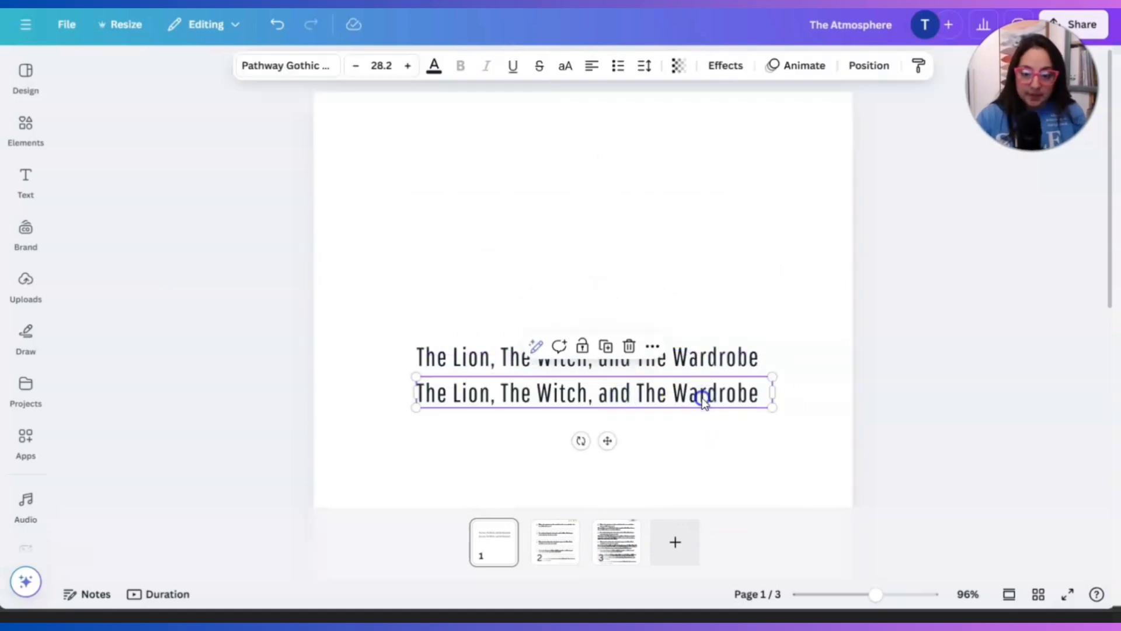
pyautogui.write('Quiz #1')
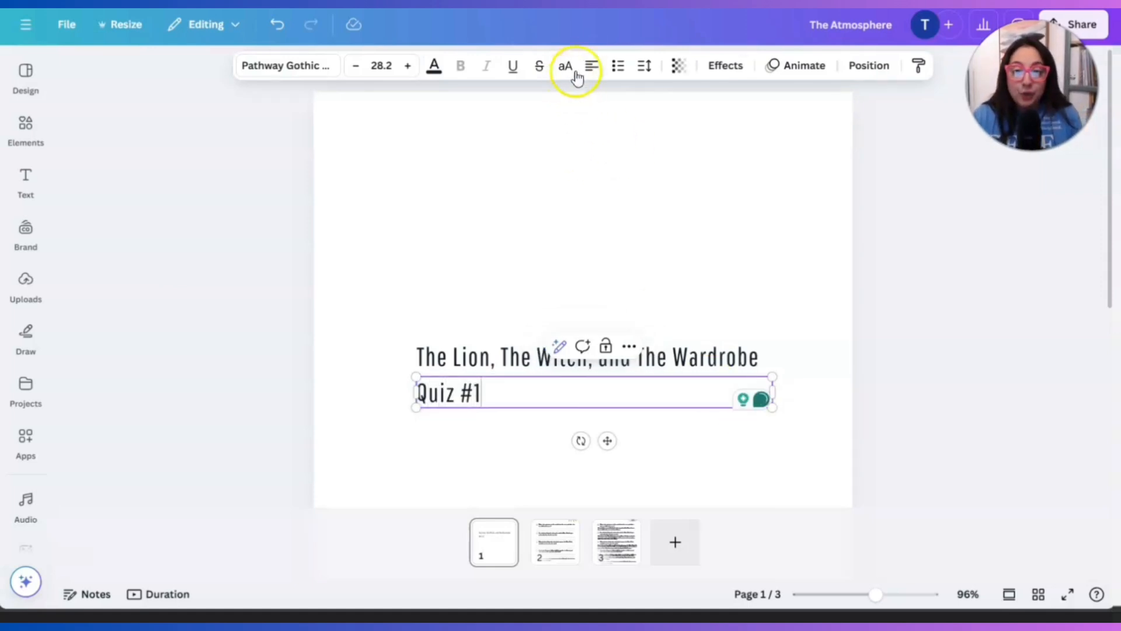
pyautogui.click(804, 270)
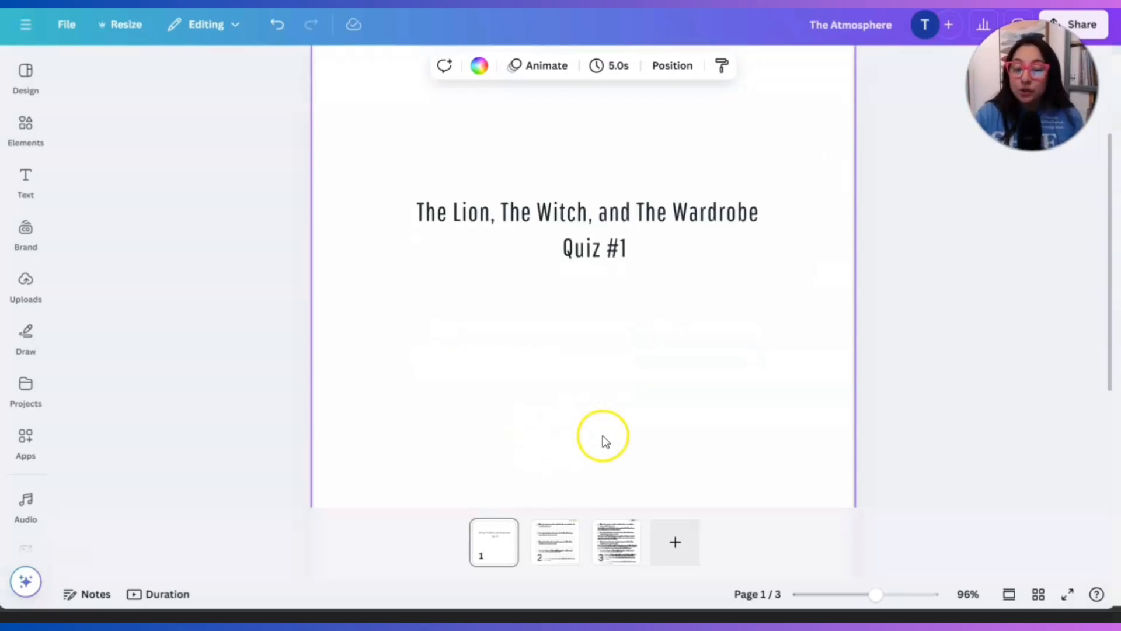
# - Review the booklet pages and switch over to the Moses and Aaron quiz design
pyautogui.click(617, 542)
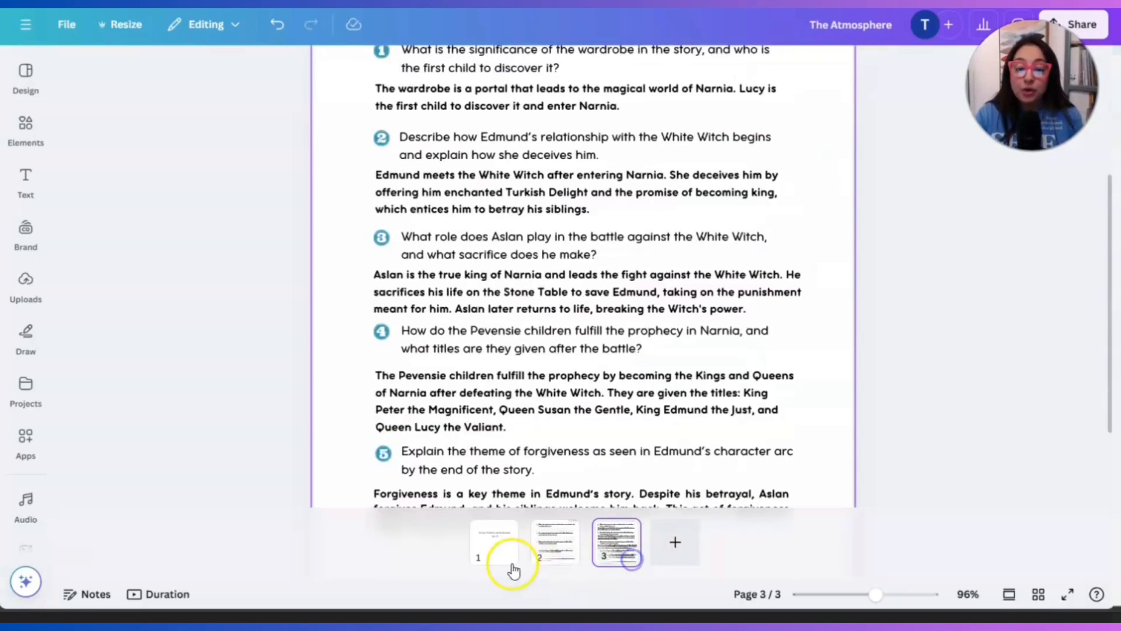
pyautogui.click(554, 542)
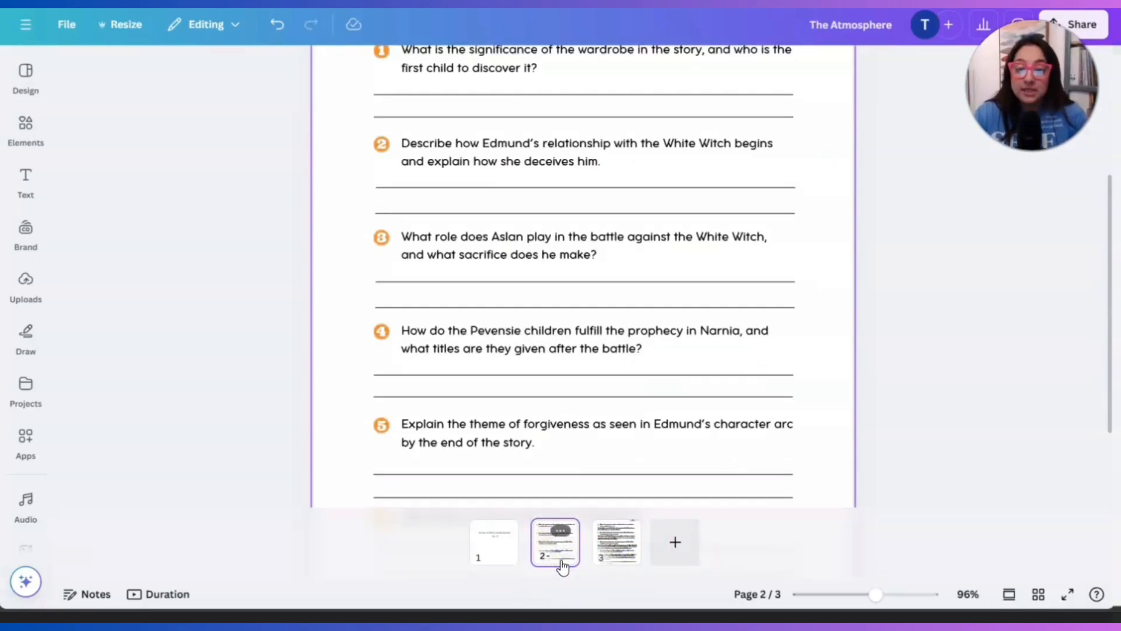
pyautogui.click(493, 542)
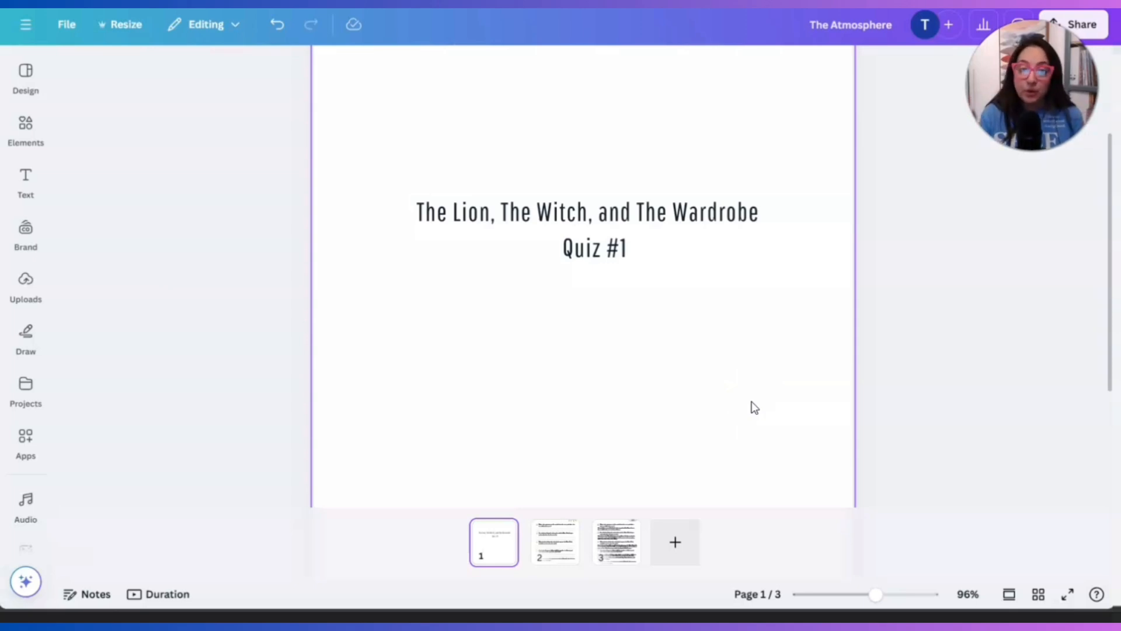
pyautogui.moveTo(586, 561)
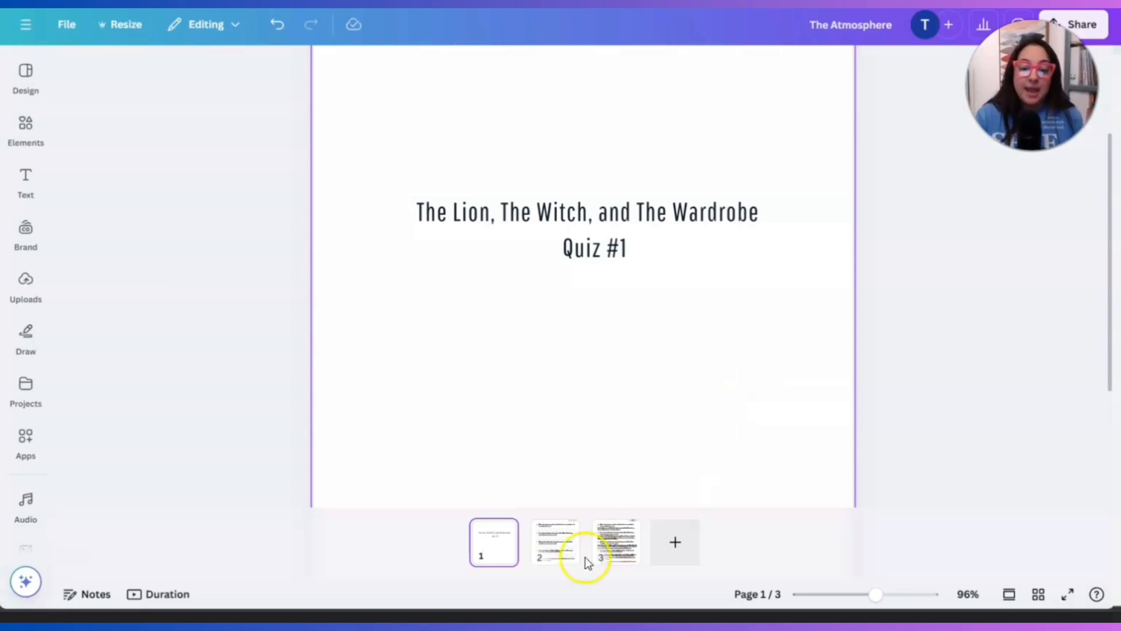
pyautogui.click(553, 542)
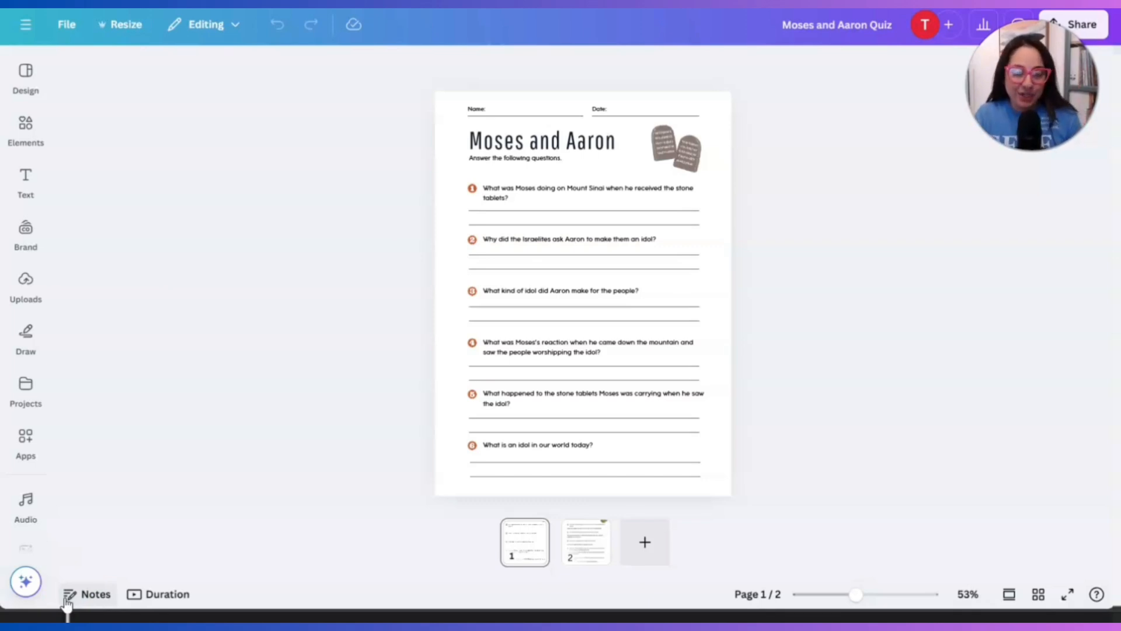
# - Create a new 16:9 Quiz Presentation design from the presentation types
pyautogui.click(26, 502)
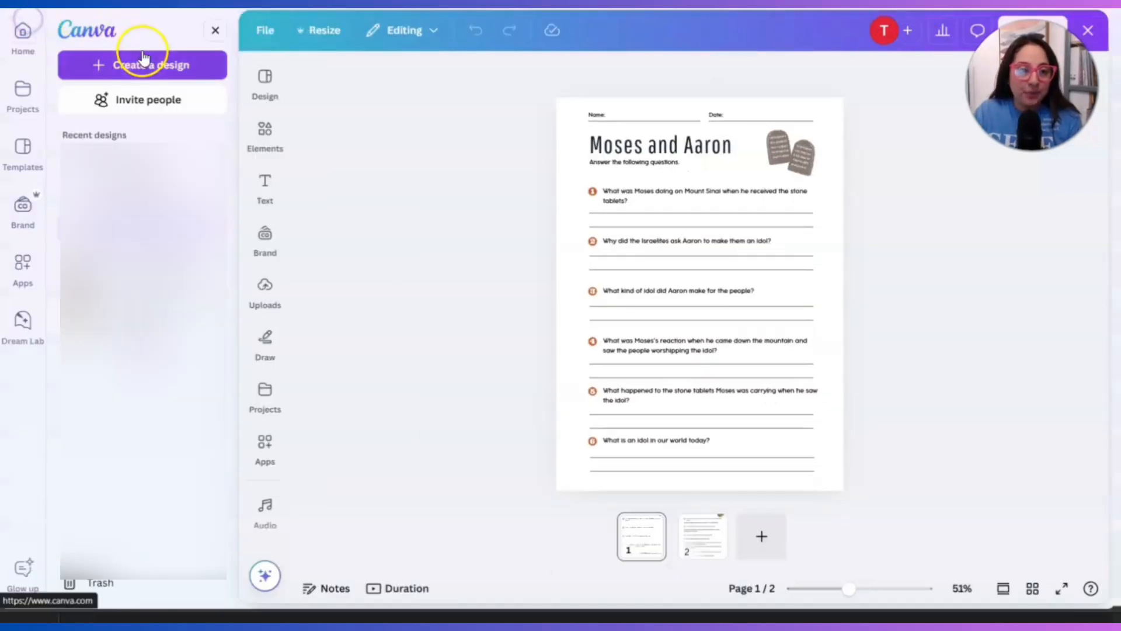
pyautogui.click(143, 65)
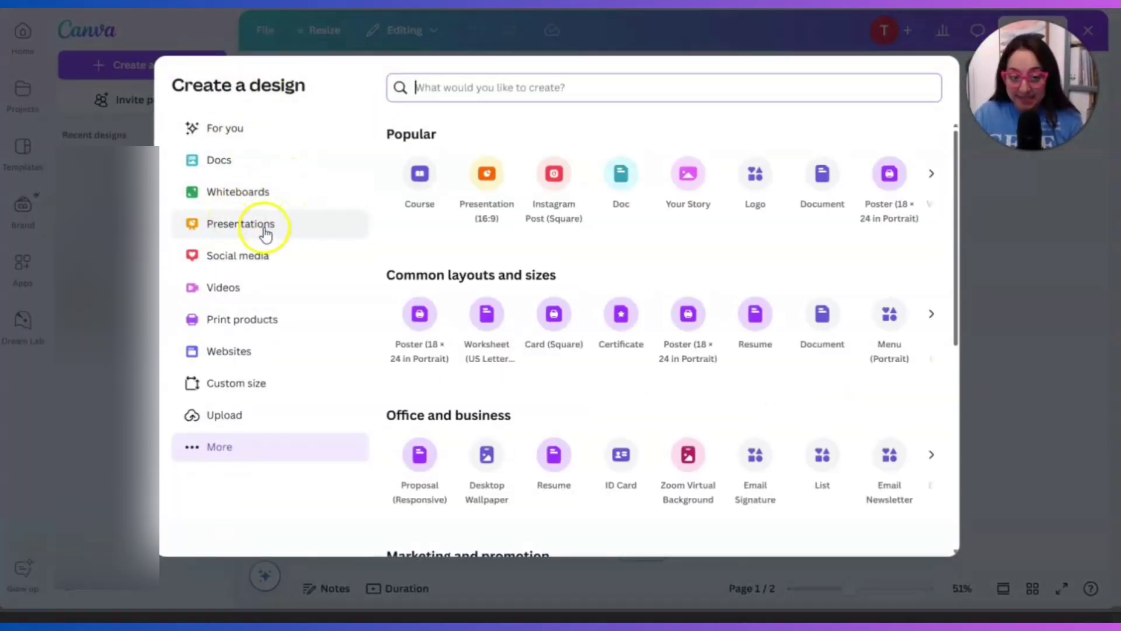
pyautogui.click(241, 223)
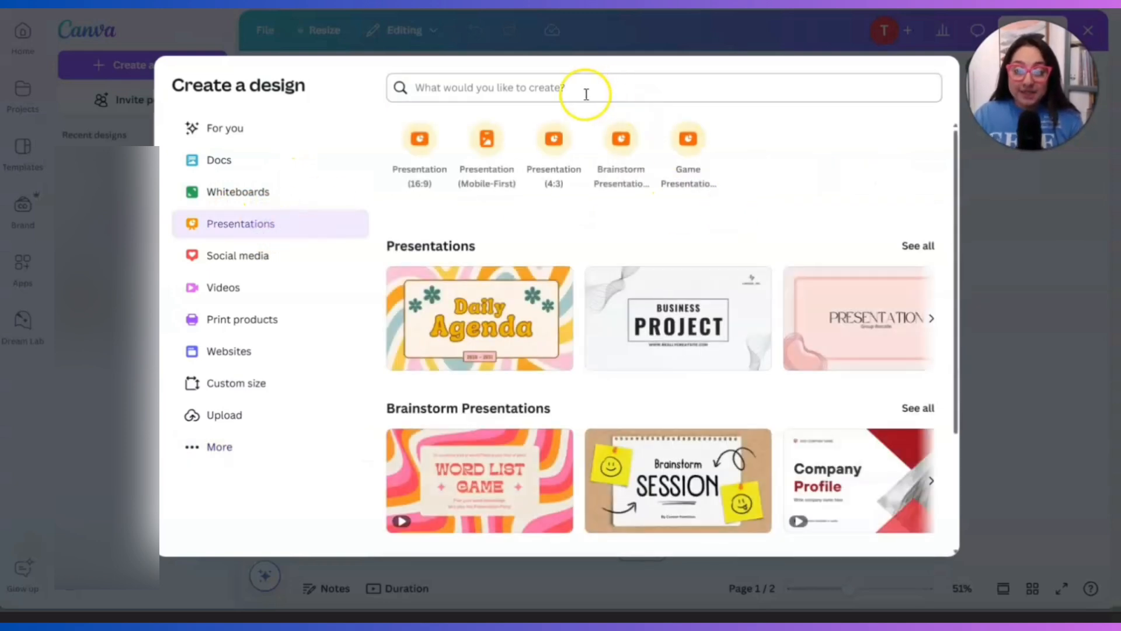
pyautogui.write('quiz')
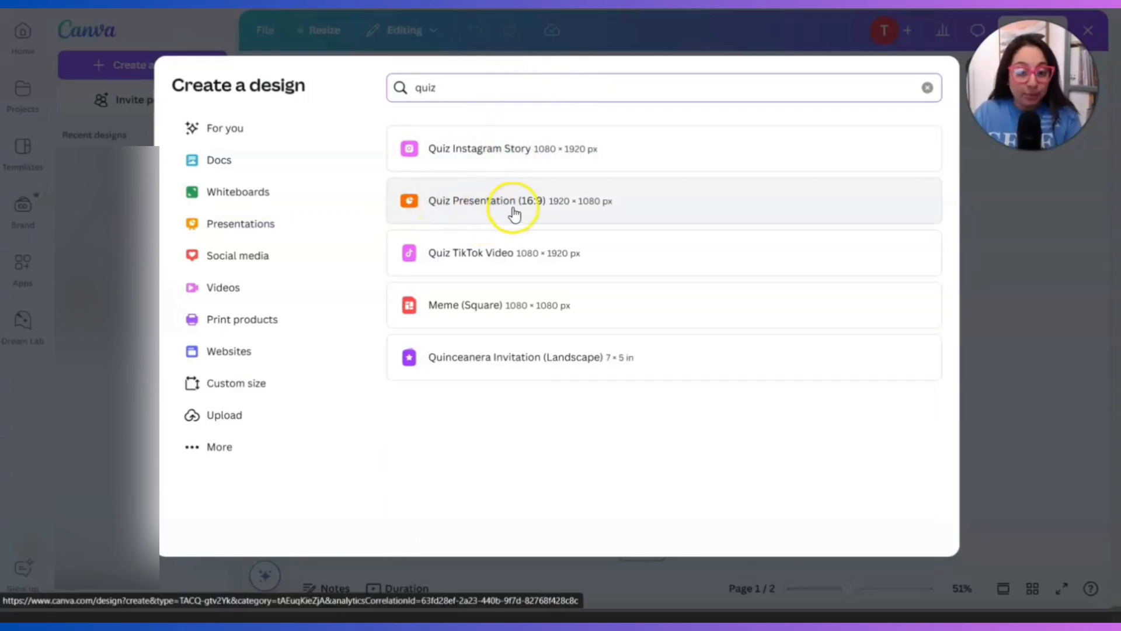
pyautogui.click(513, 204)
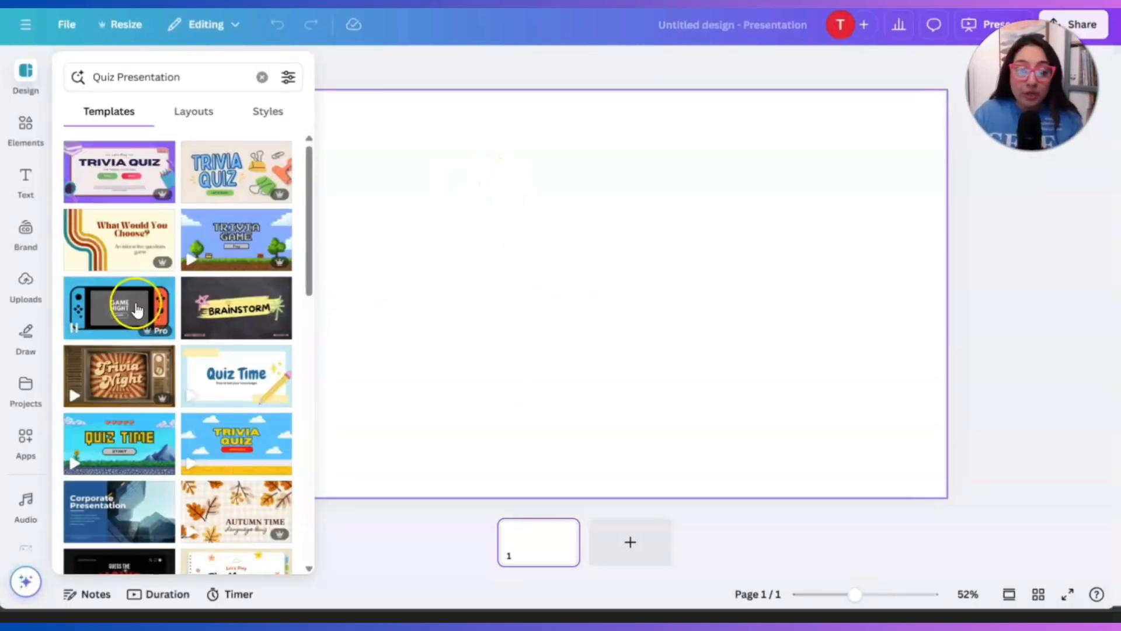
# - Apply all 13 pages of the Quiz Time landform template to the presentation
pyautogui.scroll(-3)
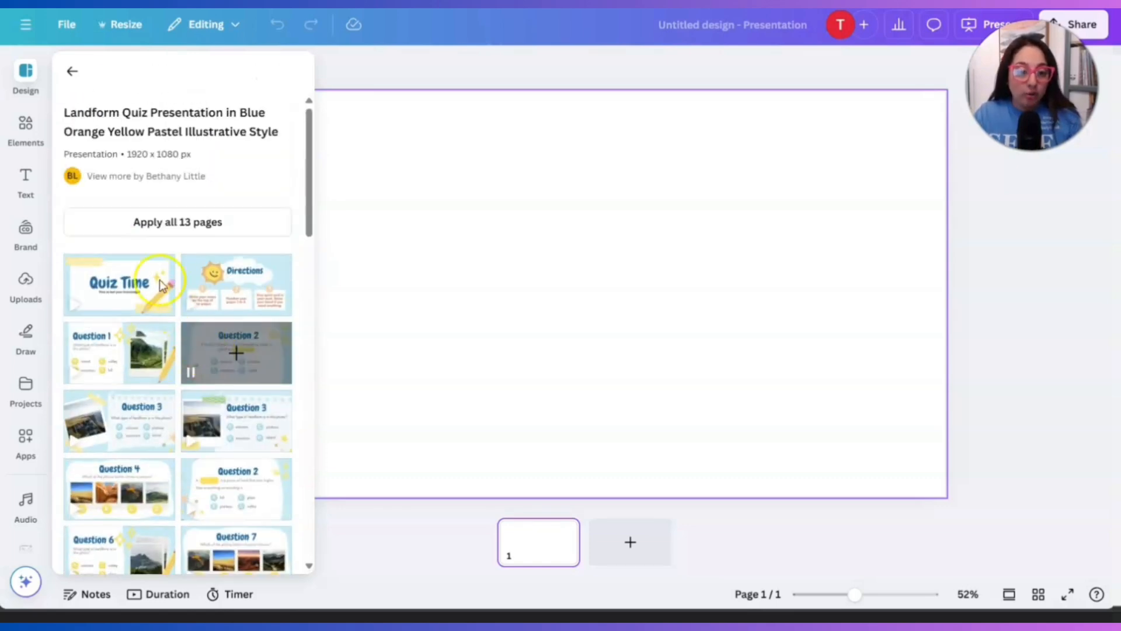
pyautogui.click(119, 284)
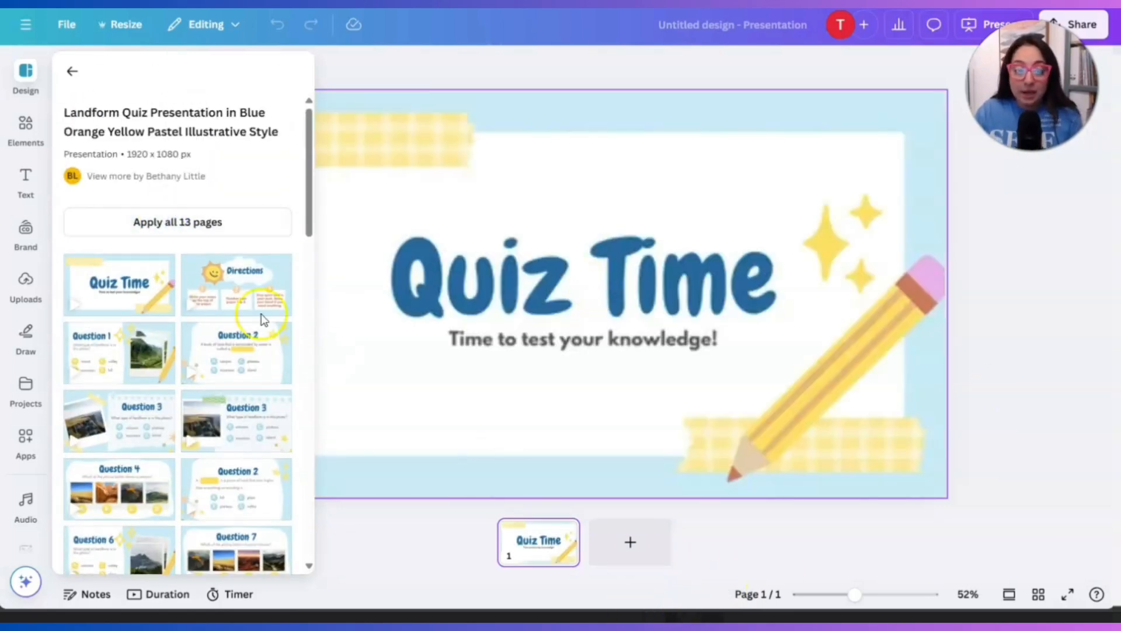
pyautogui.click(178, 222)
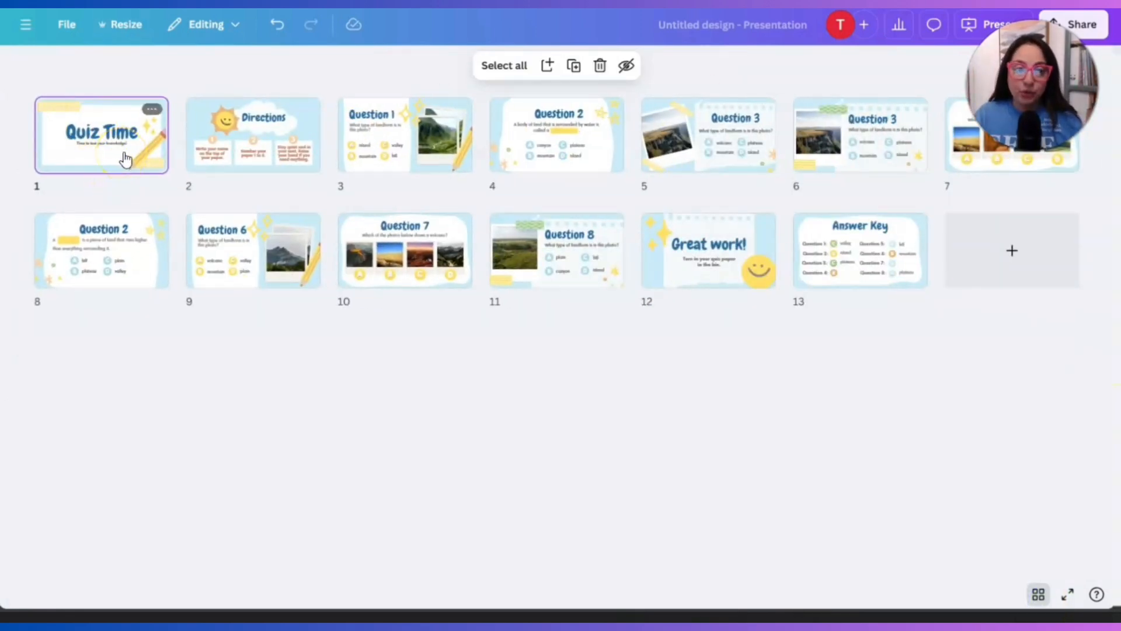
# - Leave grid view and bring up the Directions slide with its three student instructions
pyautogui.doubleClick(103, 136)
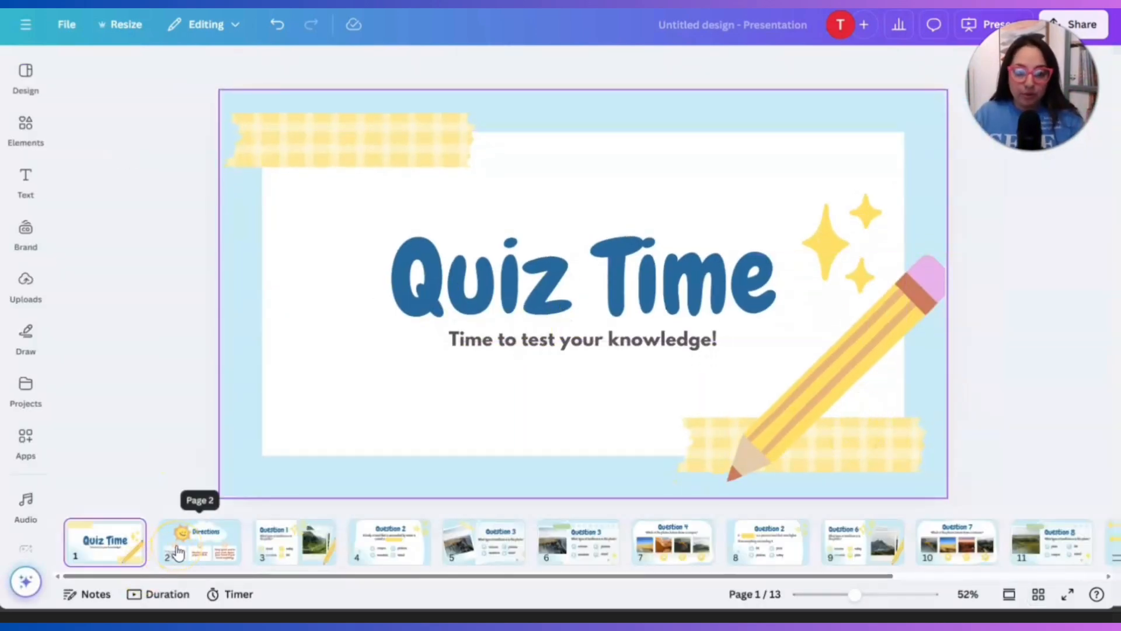
pyautogui.click(198, 542)
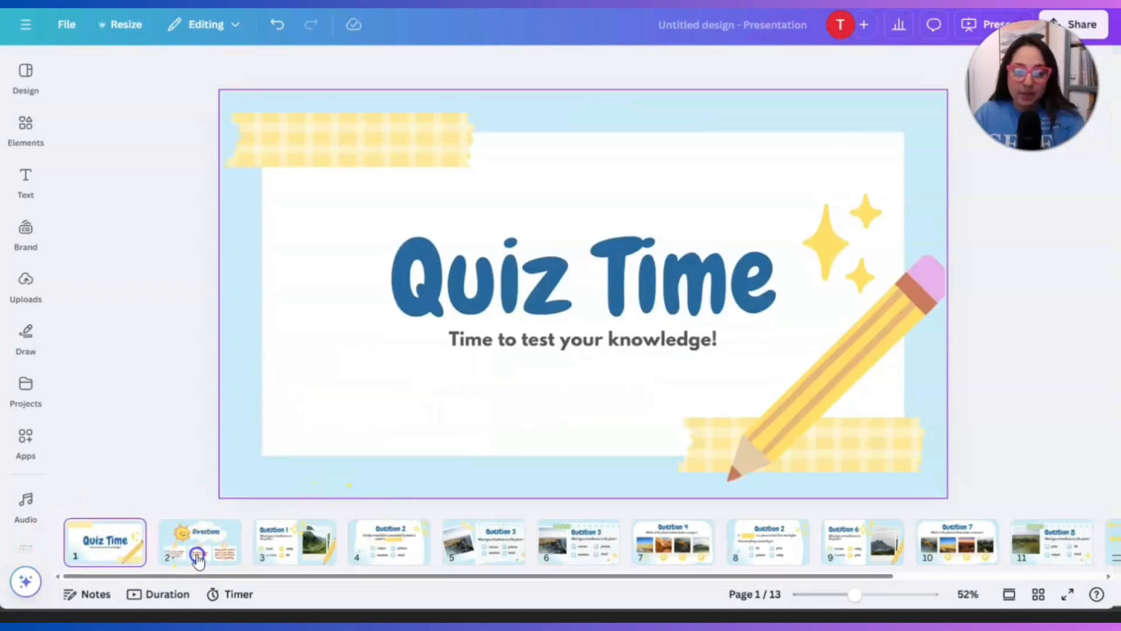
pyautogui.click(198, 558)
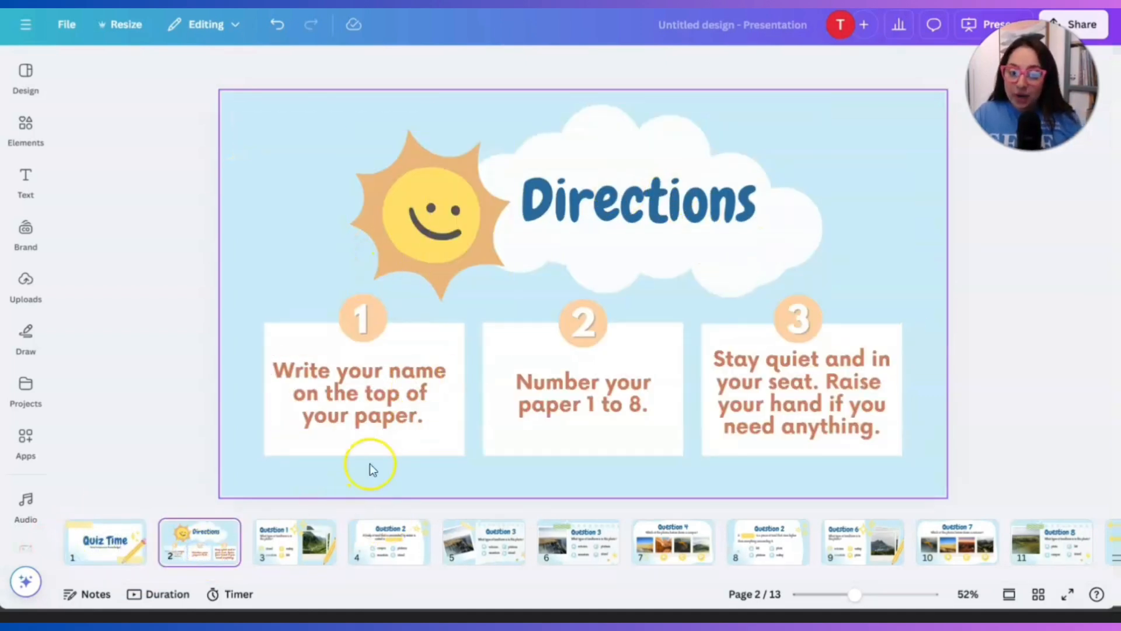
pyautogui.click(360, 392)
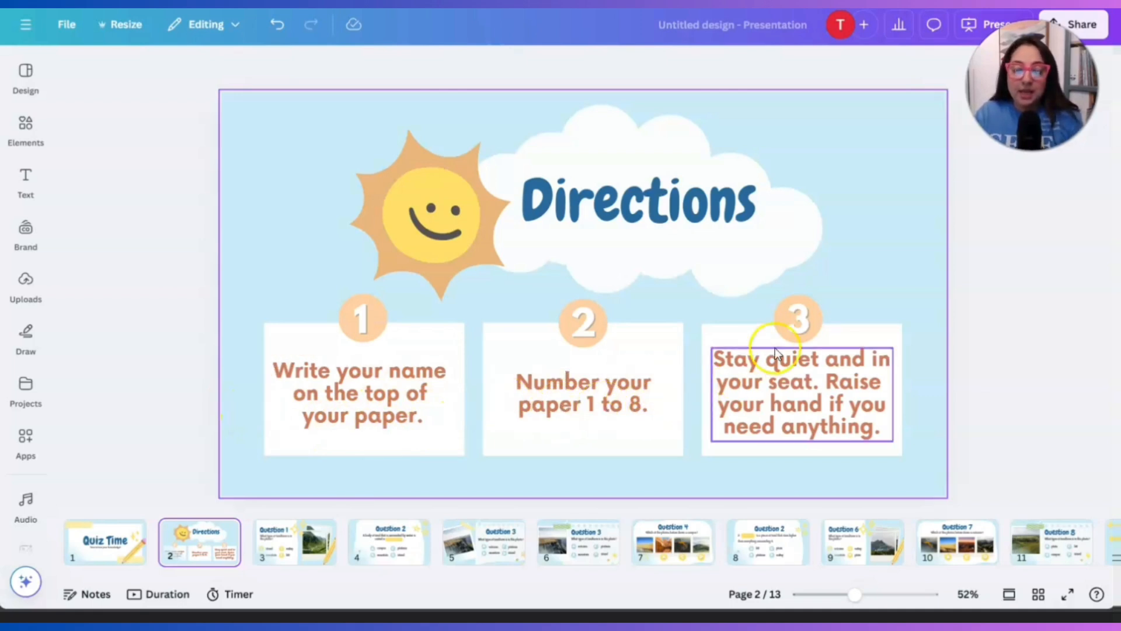
pyautogui.moveTo(756, 420)
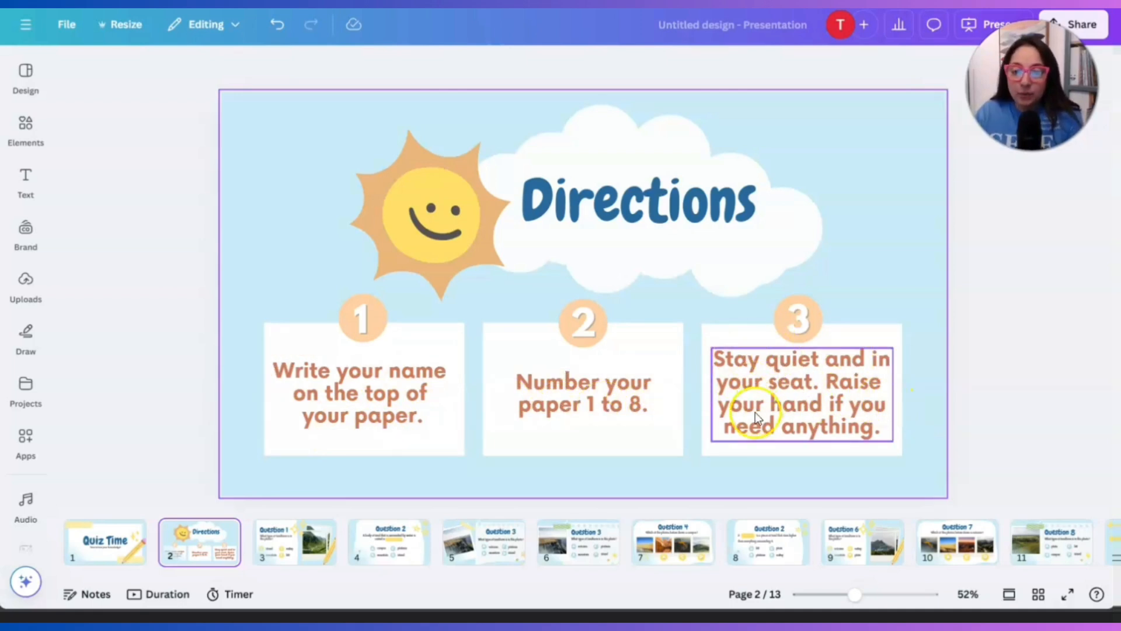
pyautogui.moveTo(880, 443)
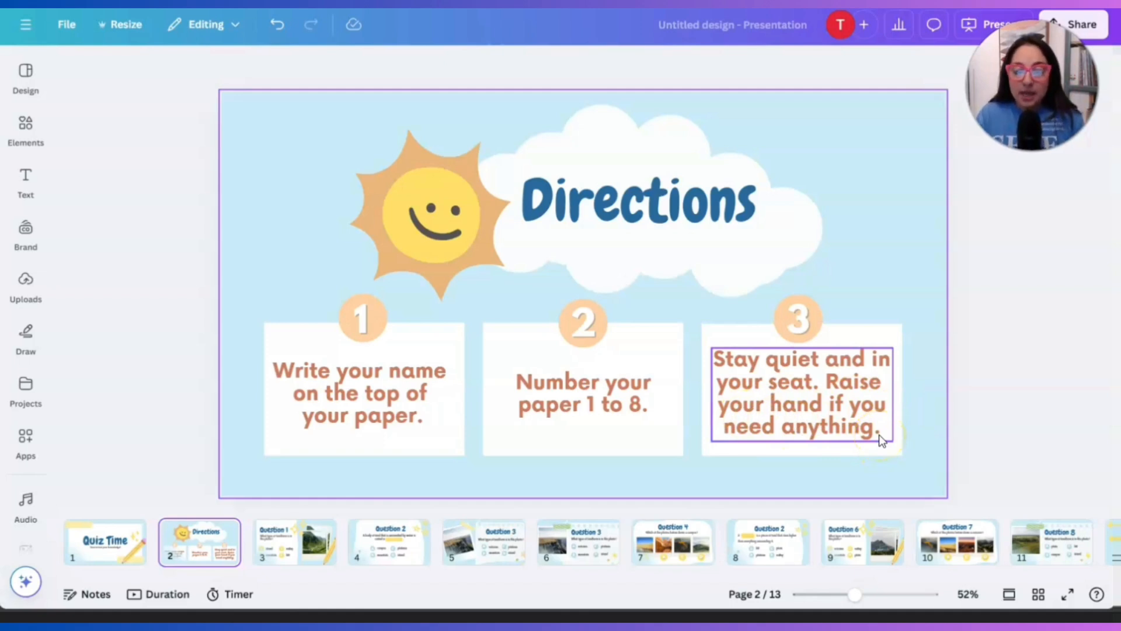
pyautogui.click(920, 415)
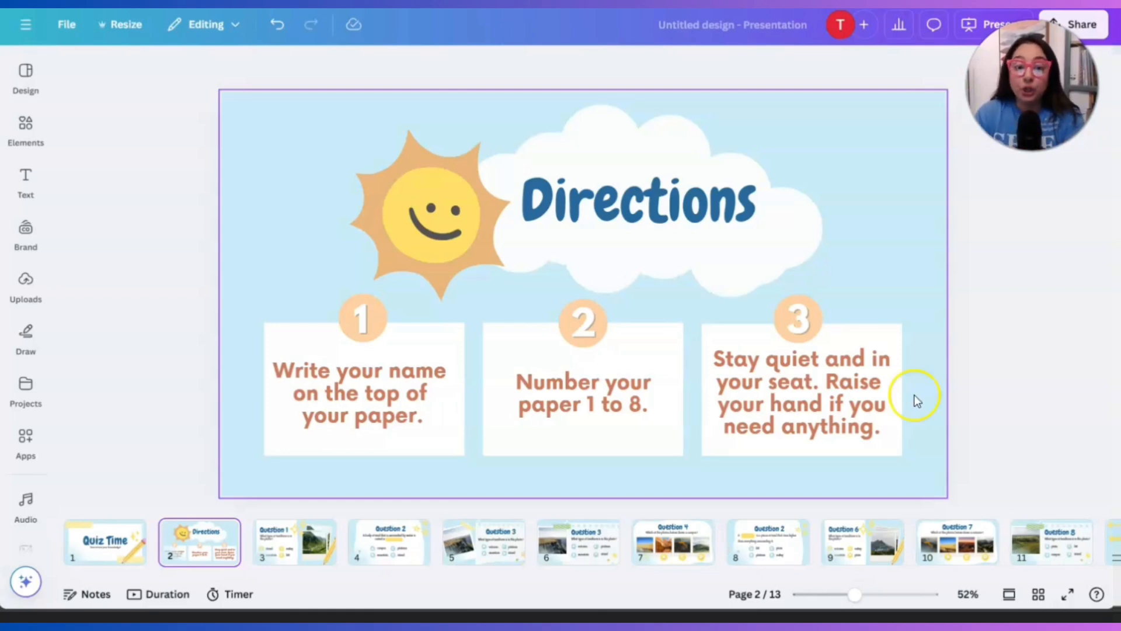
pyautogui.moveTo(889, 196)
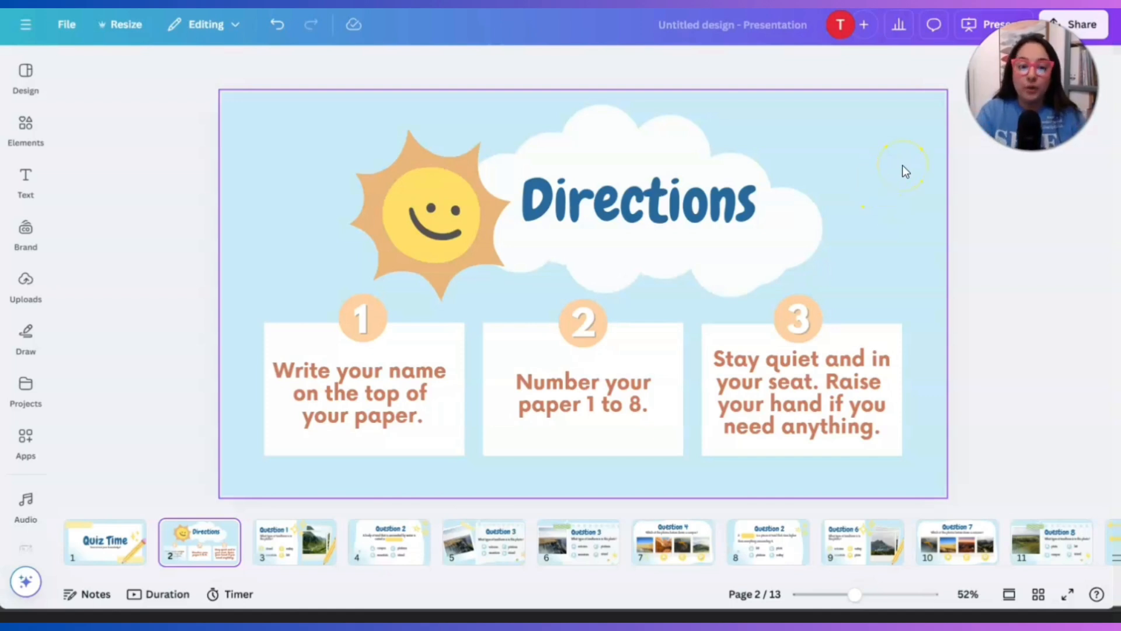
# - Show the Question 1 landform page and select its 'mountain' and 'hill' answer boxes
pyautogui.click(293, 542)
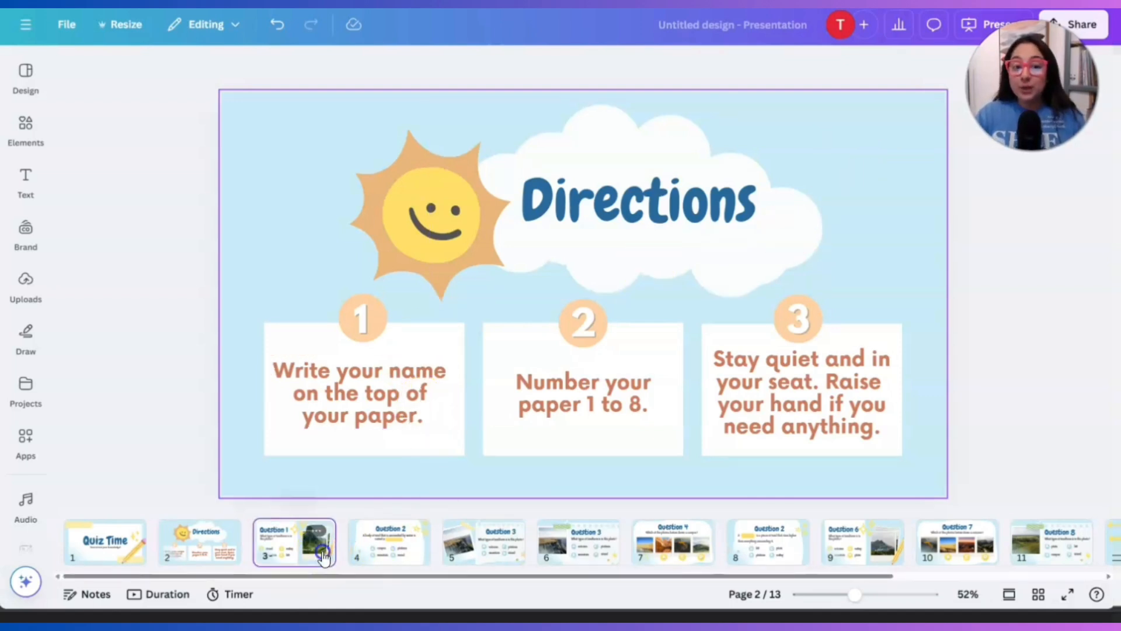
pyautogui.click(323, 556)
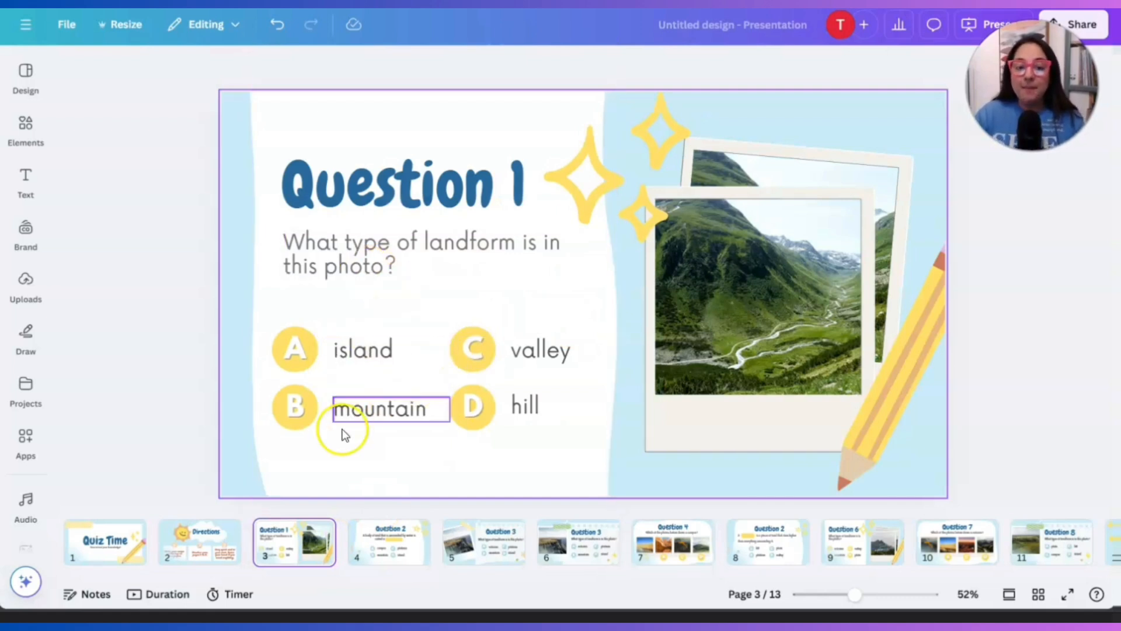
pyautogui.click(526, 406)
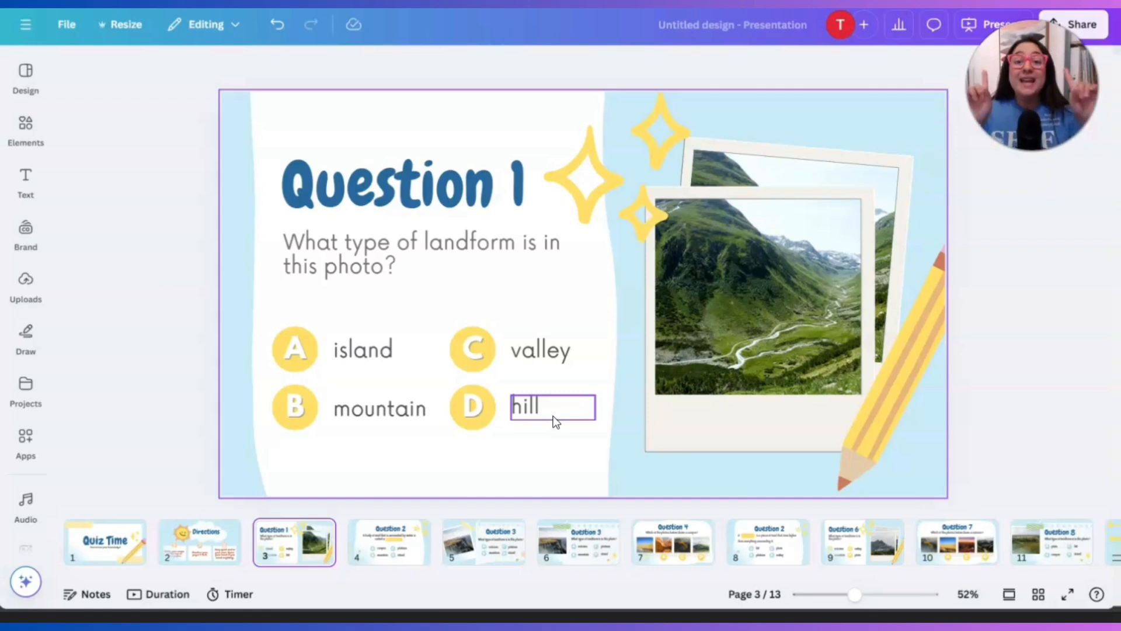
pyautogui.click(355, 438)
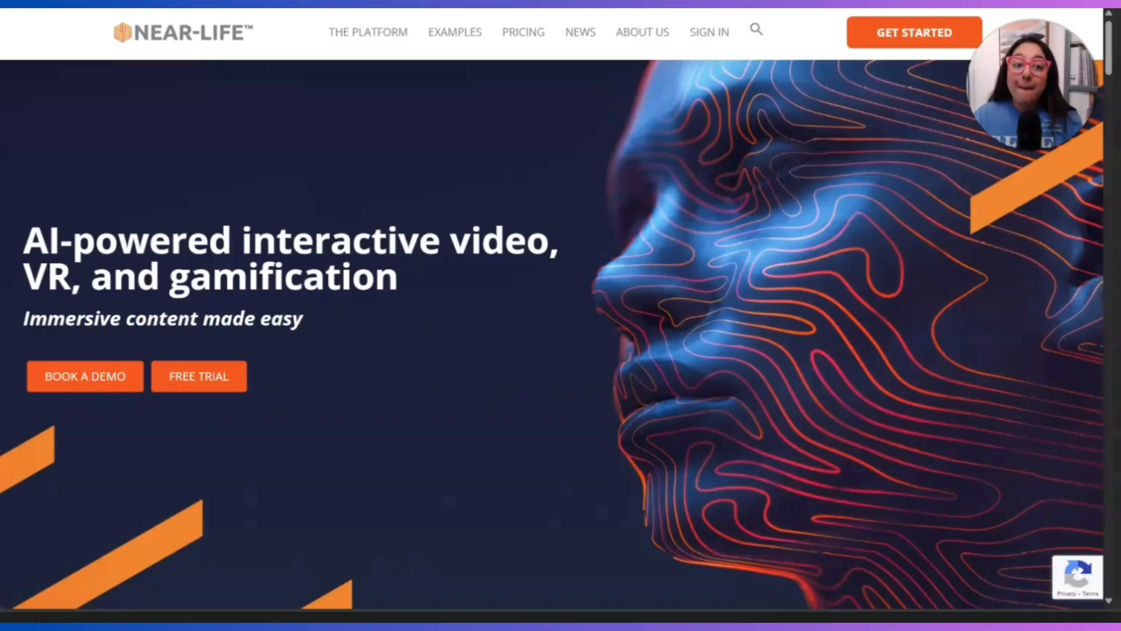
pyautogui.scroll(-3)
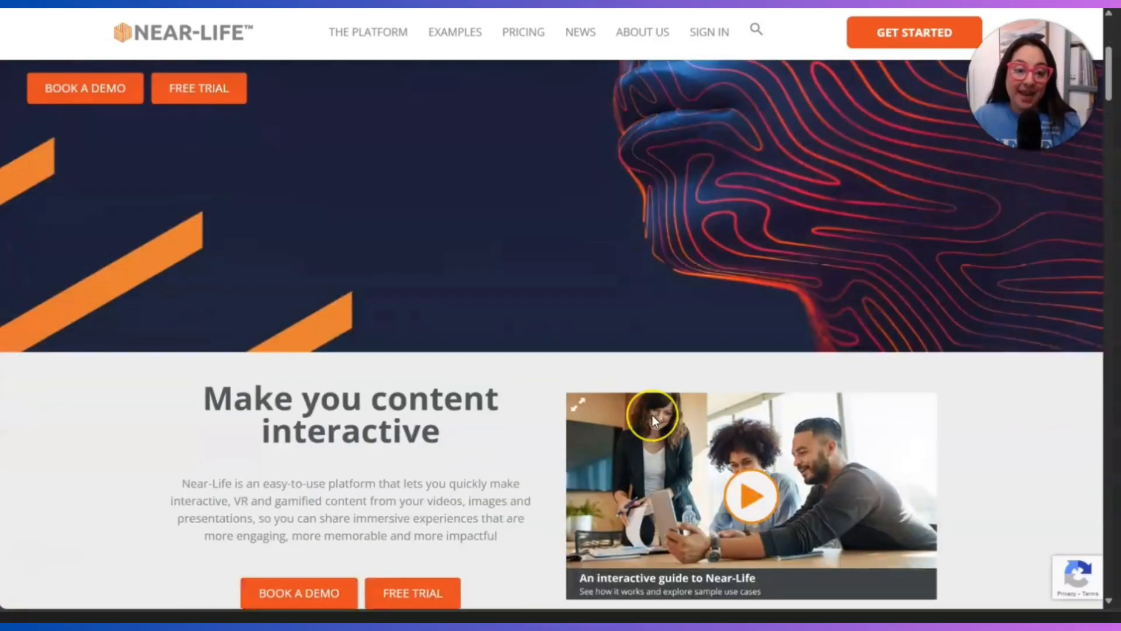
pyautogui.scroll(-3)
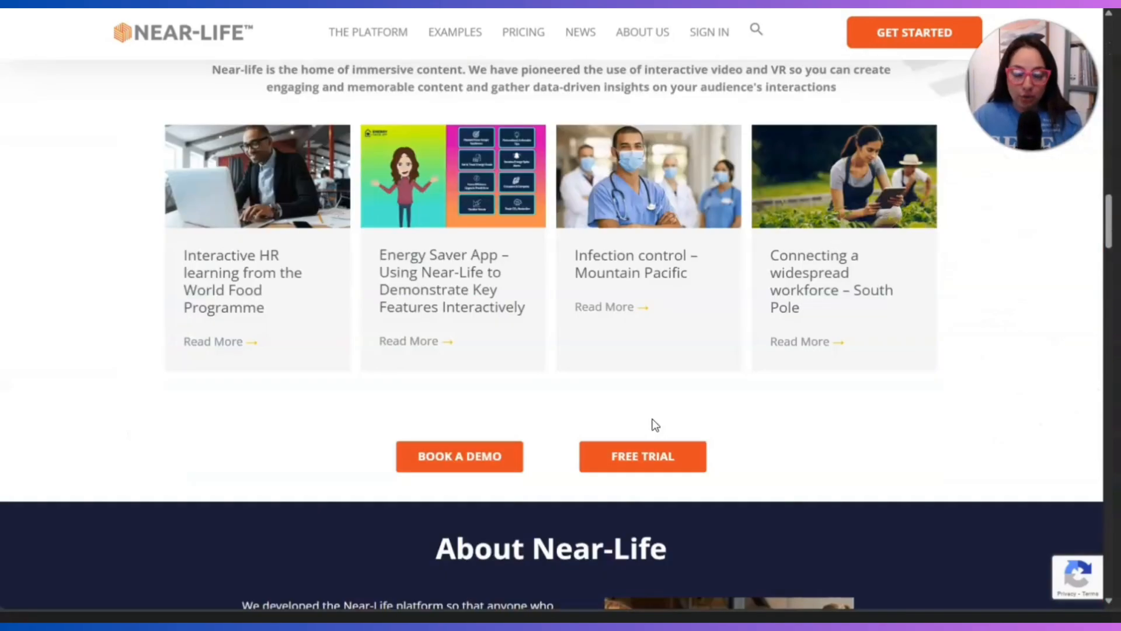
pyautogui.scroll(3)
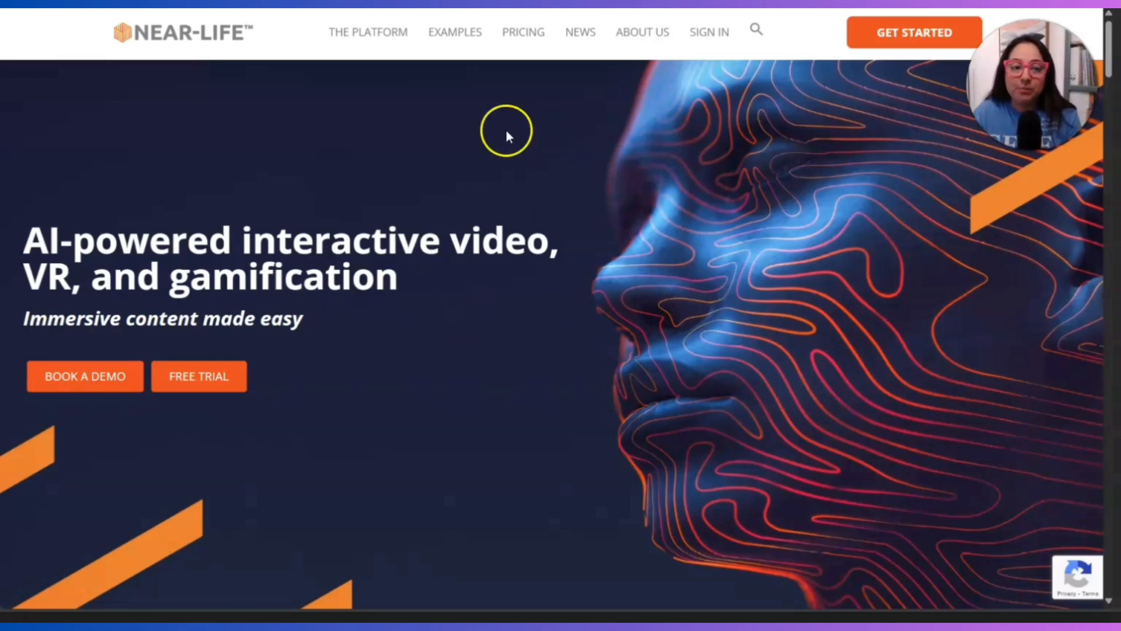
pyautogui.moveTo(911, 364)
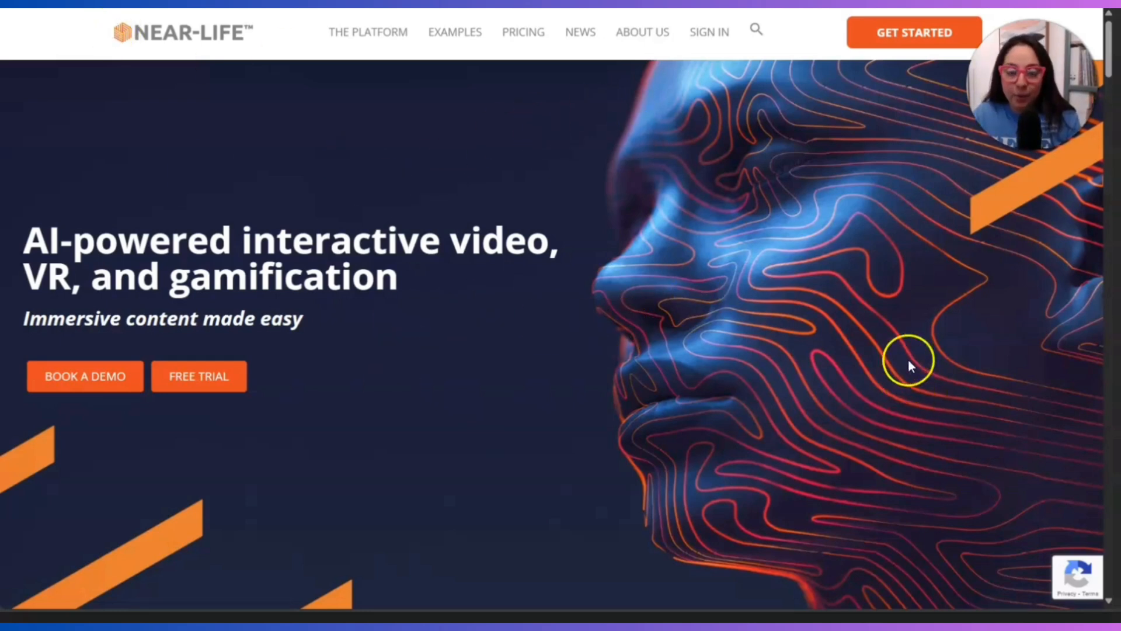